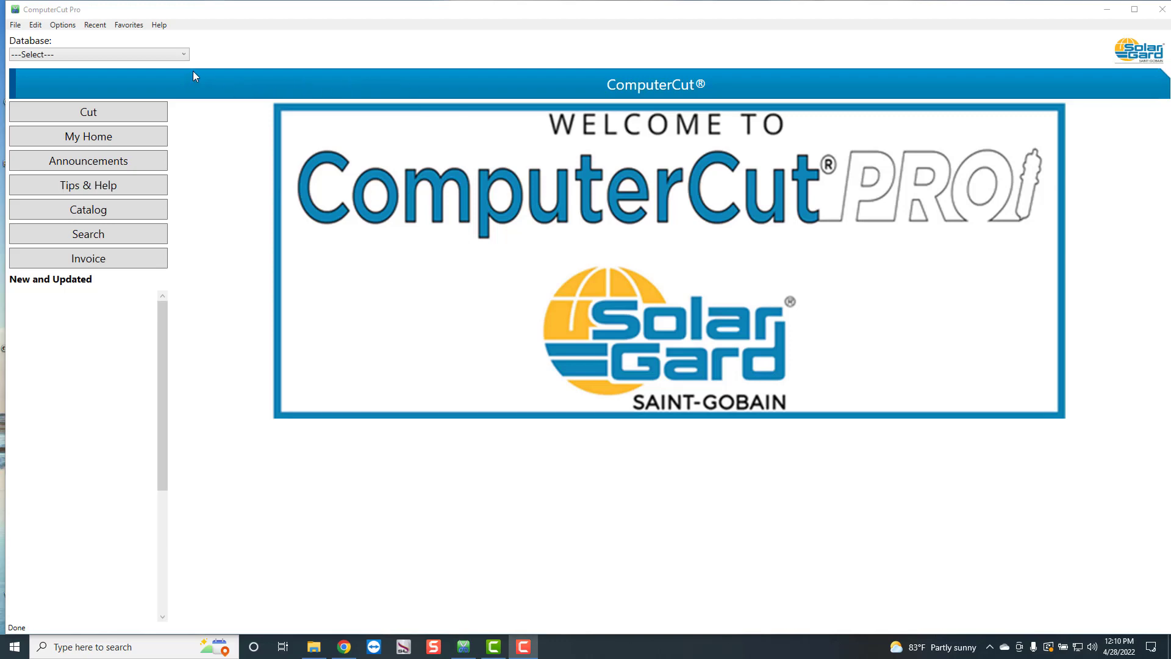
pyautogui.moveTo(820, 438)
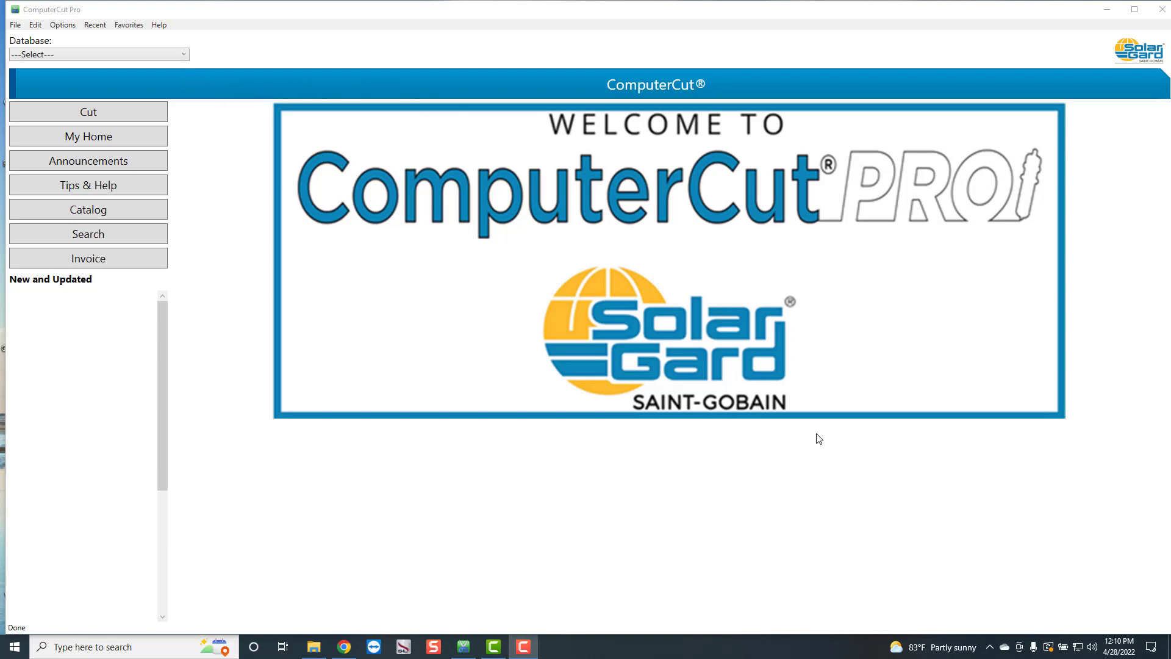
pyautogui.moveTo(980, 588)
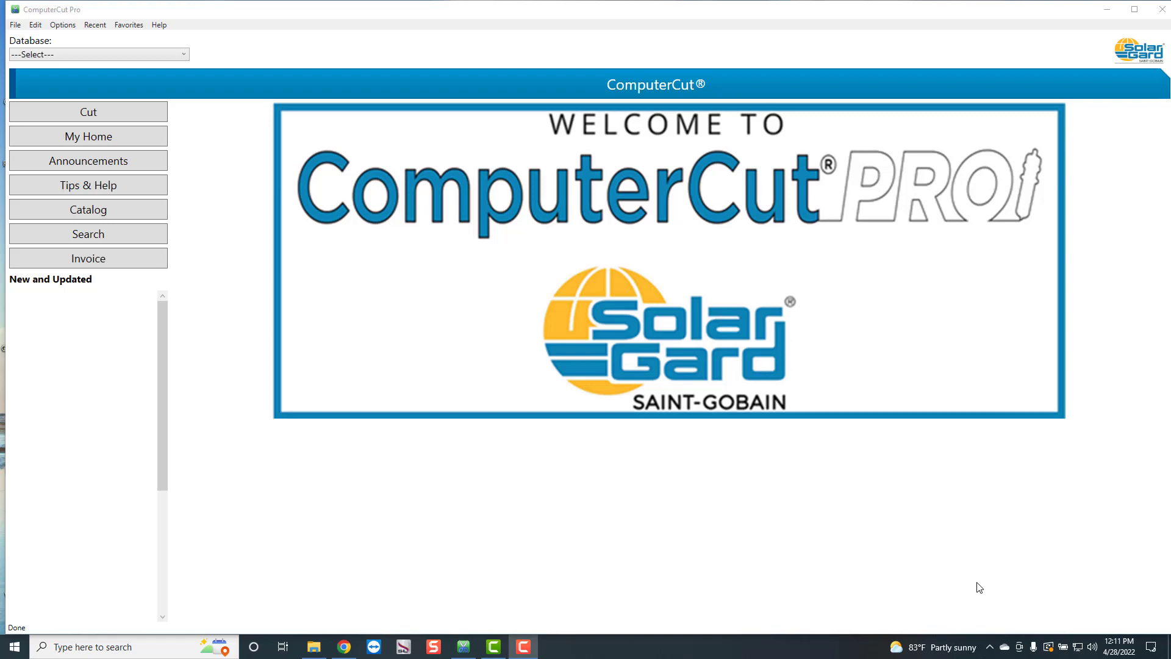
pyautogui.moveTo(579, 548)
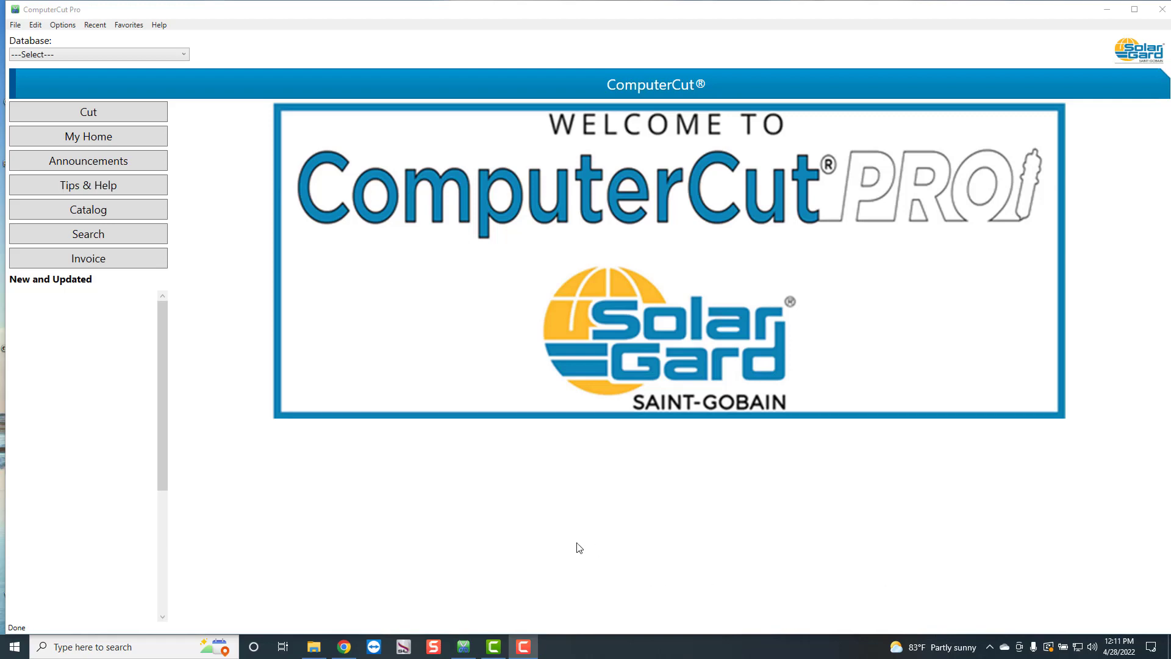
pyautogui.moveTo(233, 304)
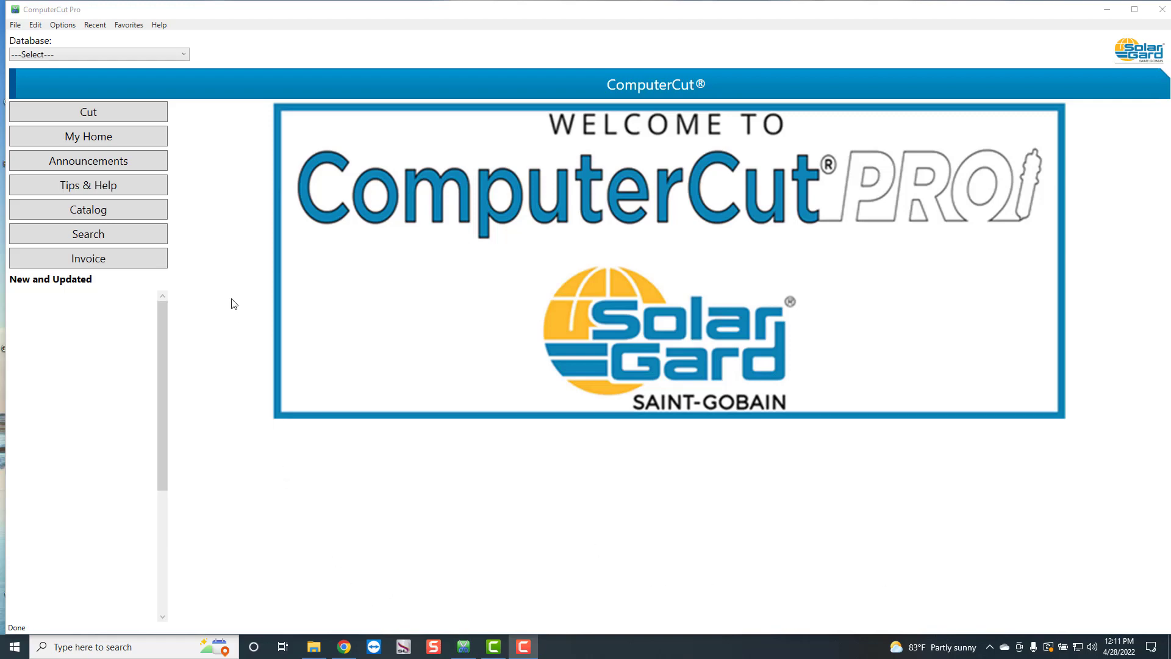
pyautogui.moveTo(188, 124)
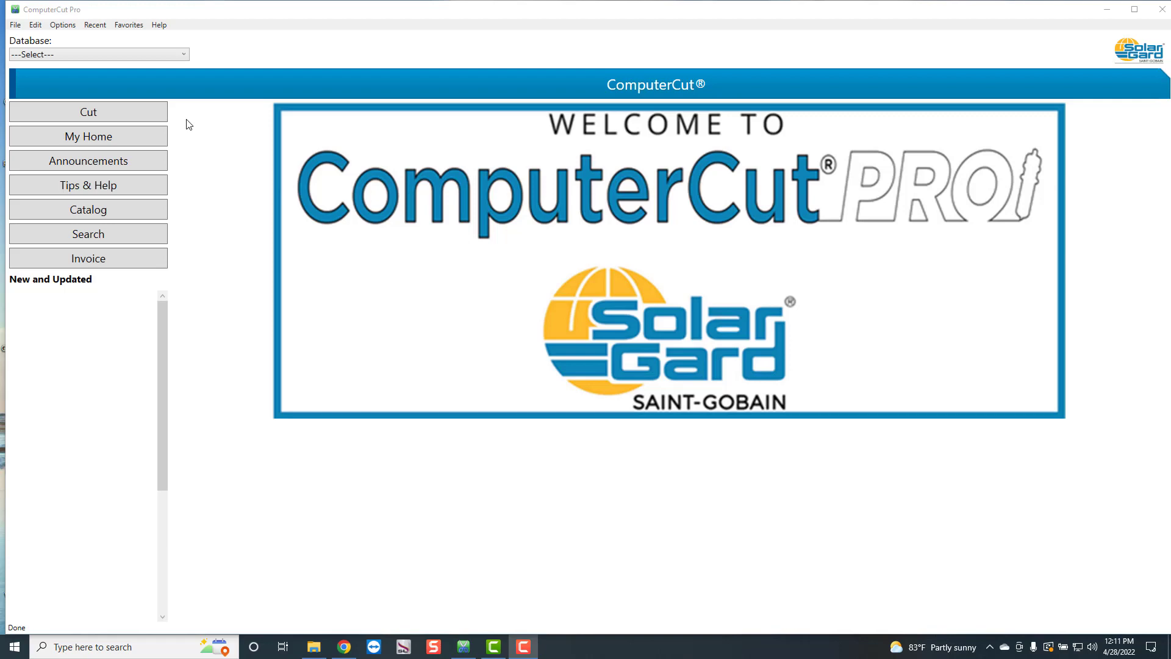
pyautogui.moveTo(258, 85)
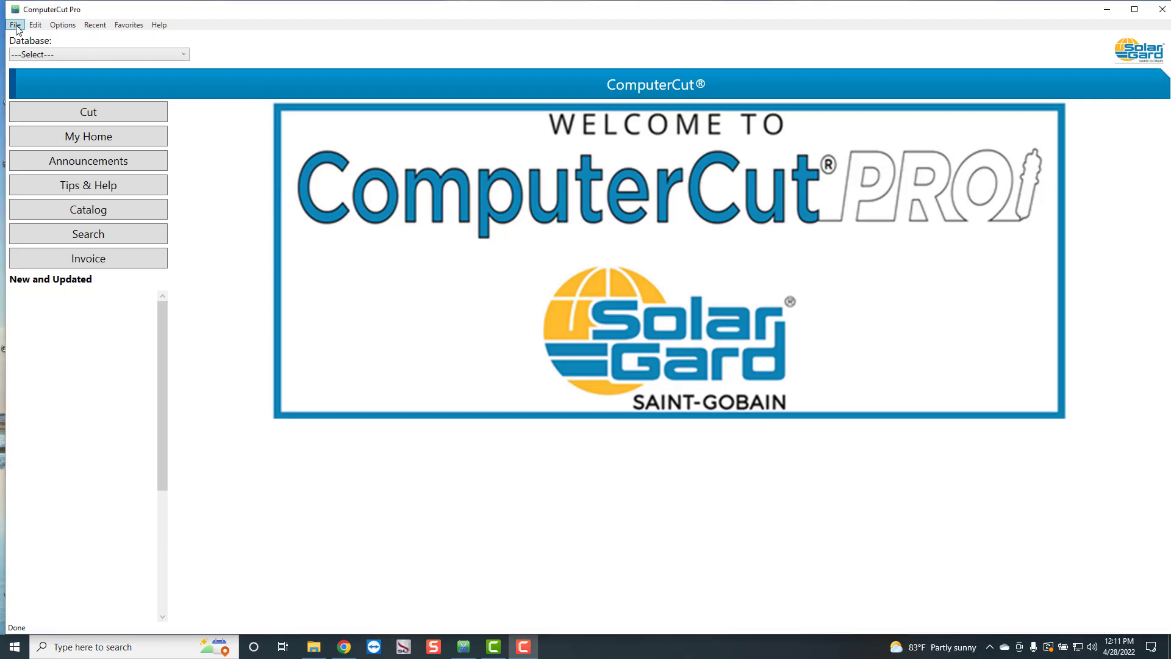
# Start a new blank Untitled1 cut window via the File menu, then reopen File.
pyautogui.click(13, 24)
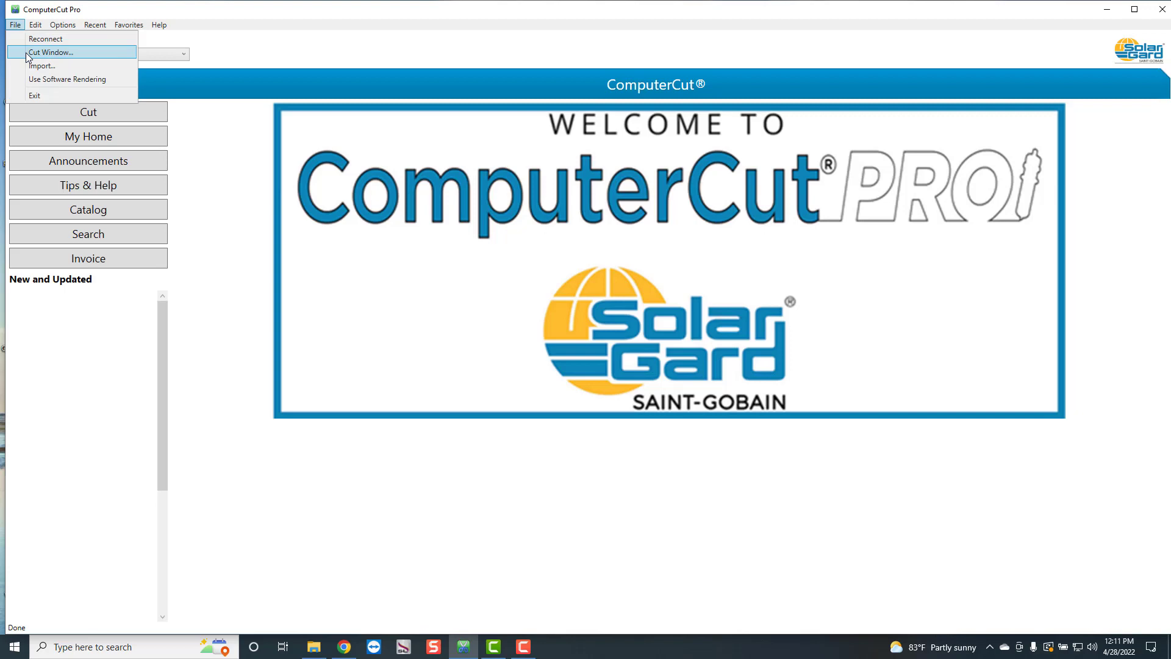
pyautogui.click(51, 52)
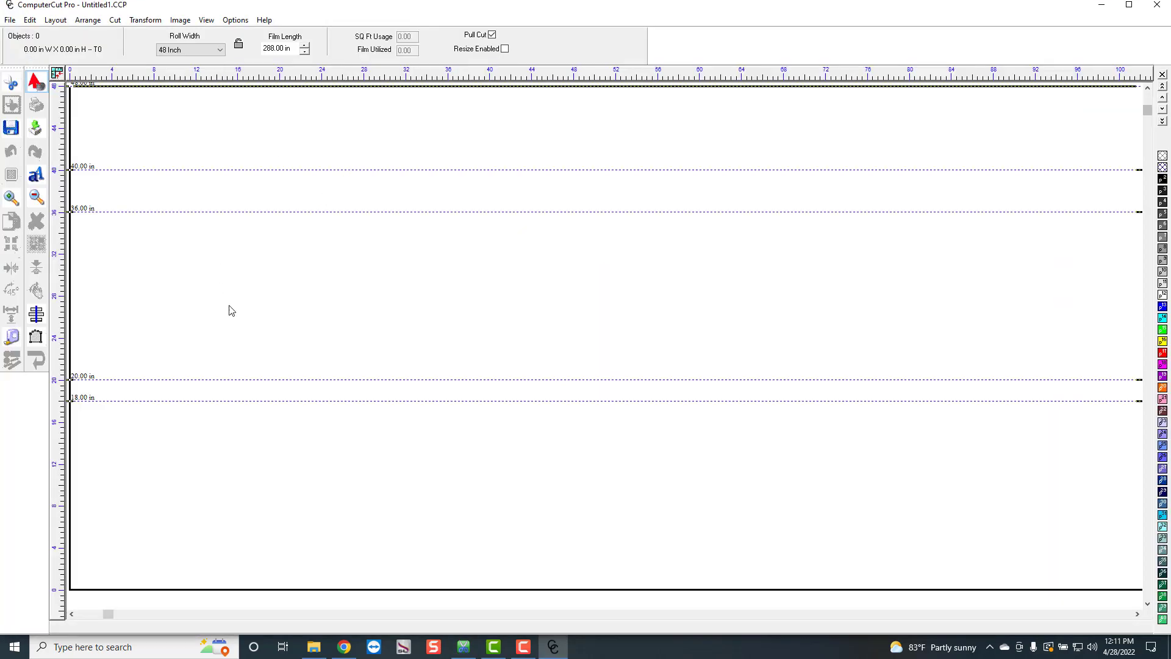
pyautogui.moveTo(206, 272)
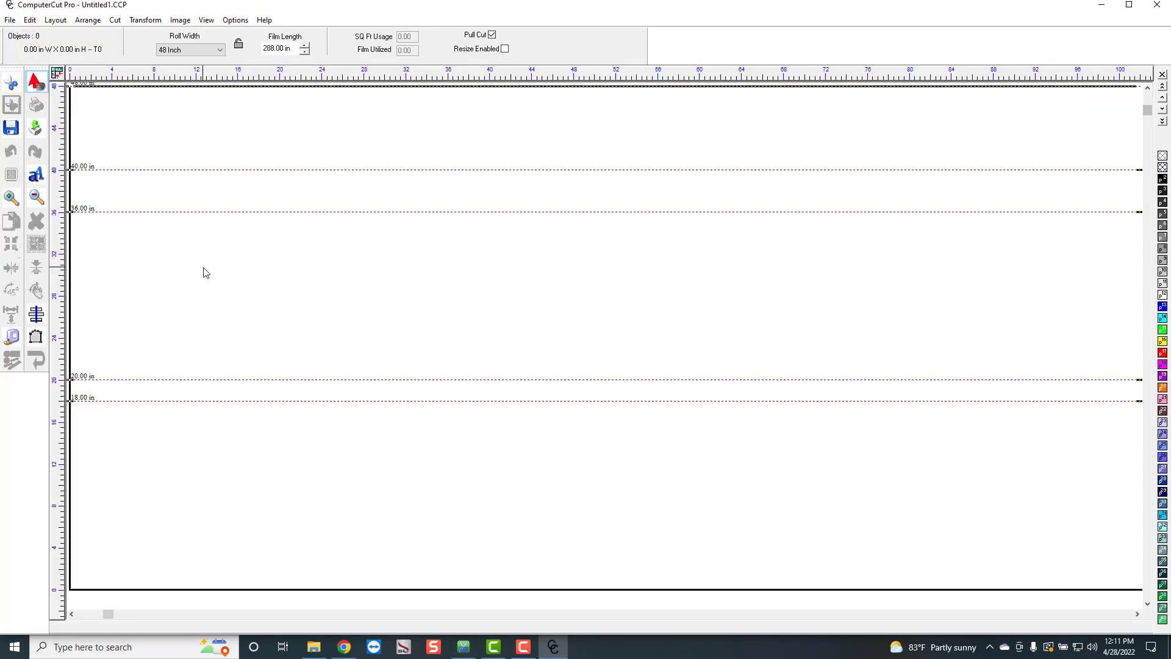
pyautogui.moveTo(170, 109)
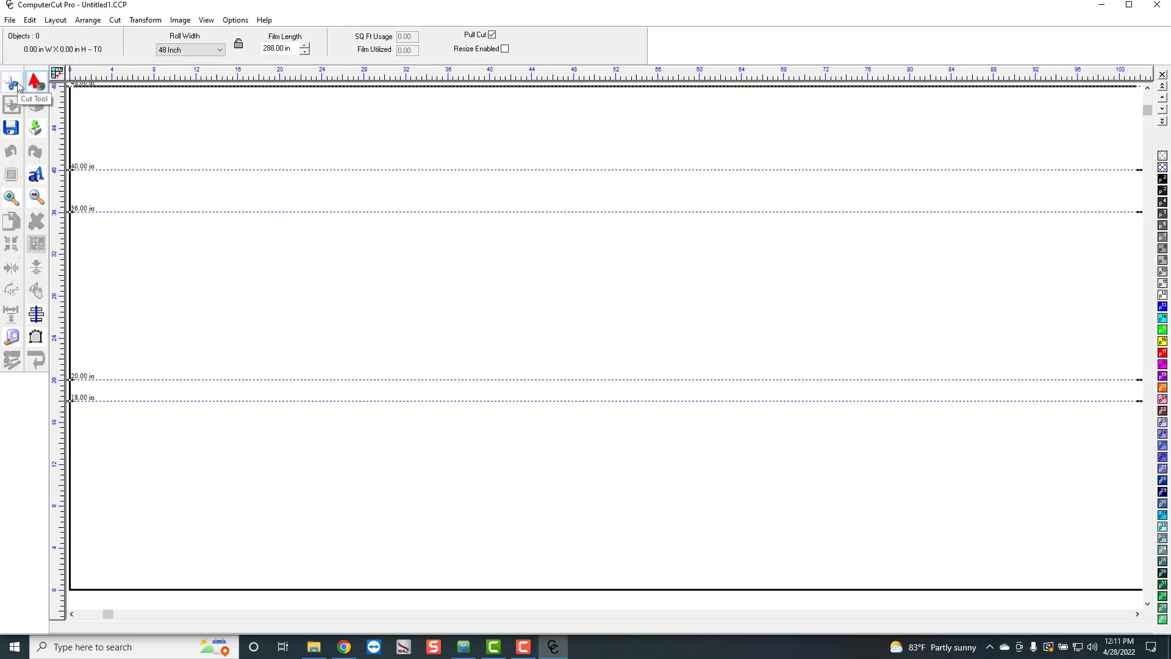
pyautogui.moveTo(477, 191)
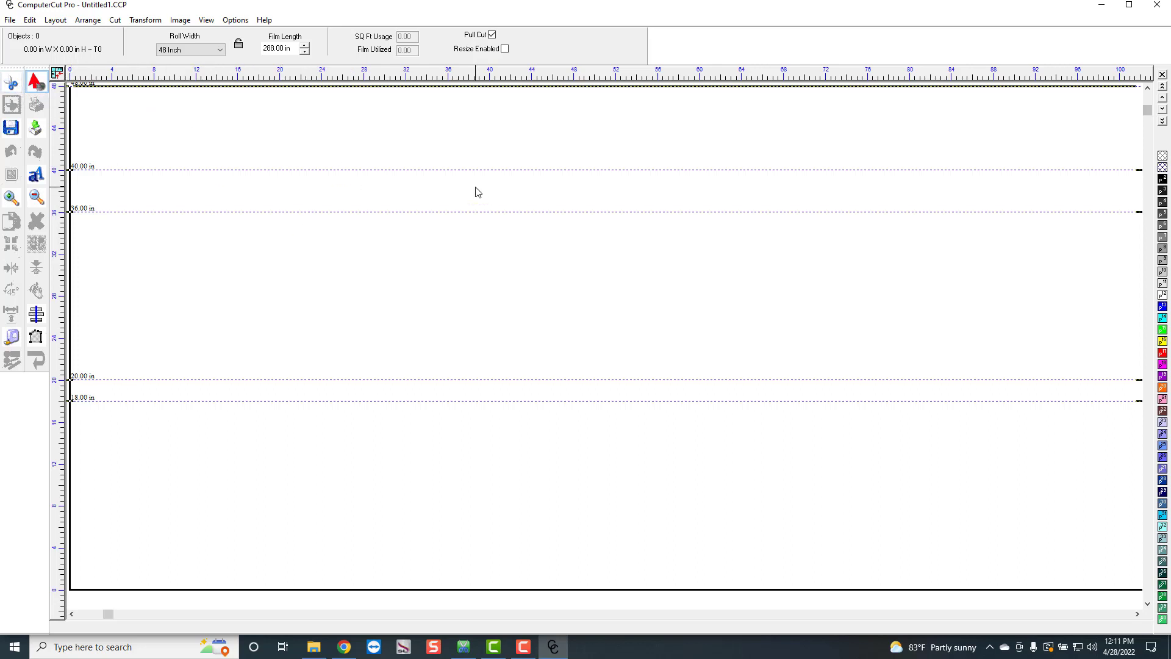
pyautogui.moveTo(342, 174)
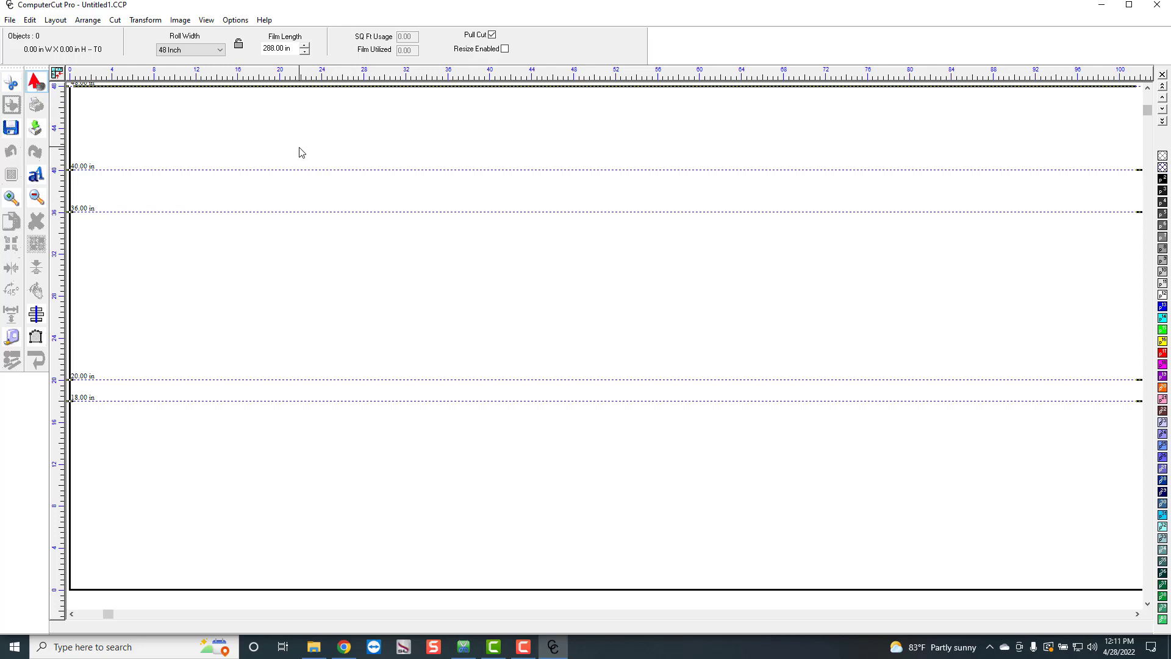
pyautogui.moveTo(182, 121)
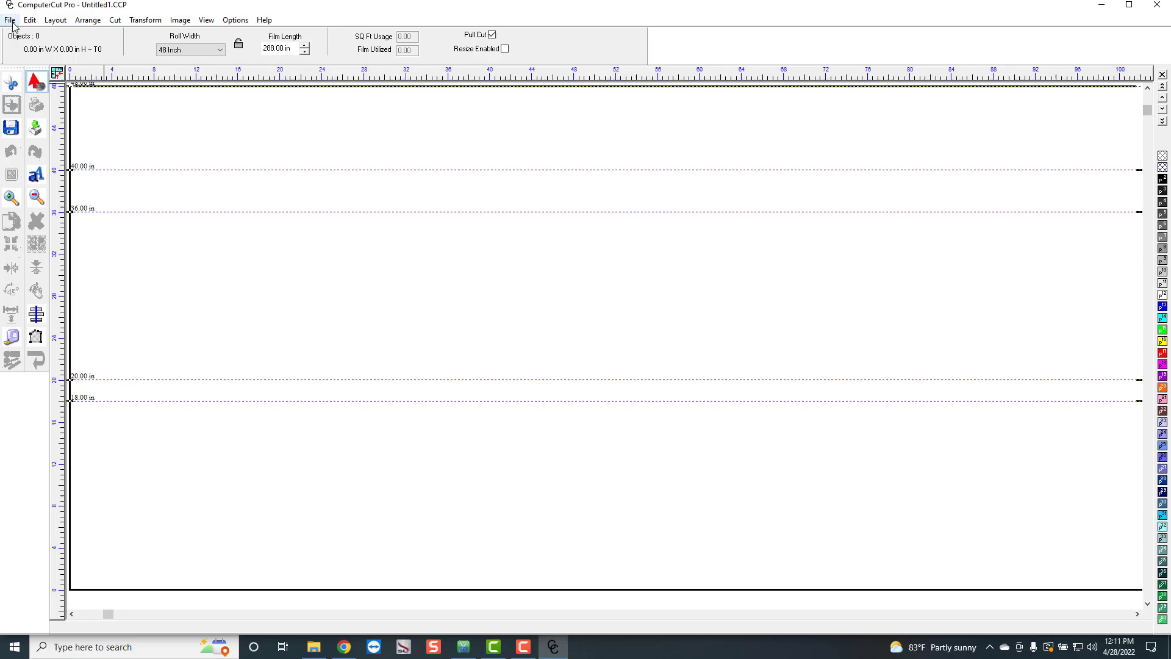
pyautogui.click(10, 20)
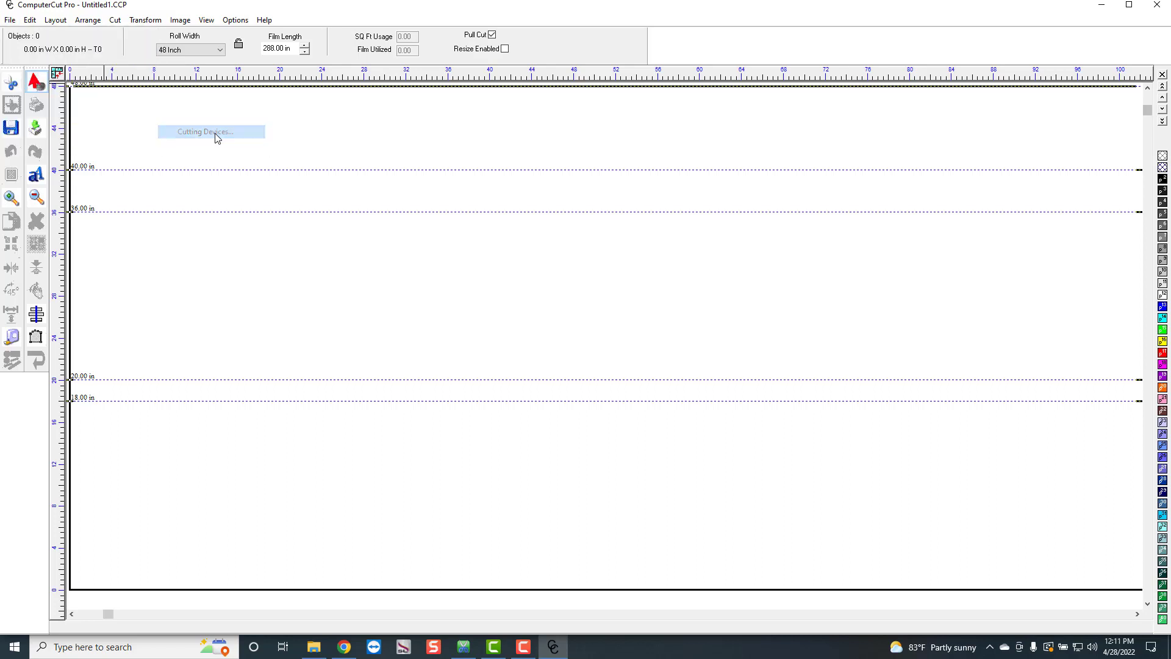
# Begin Cutting Devices installation, choose Graphtec as manufacturer and continue to model selection.
pyautogui.click(211, 131)
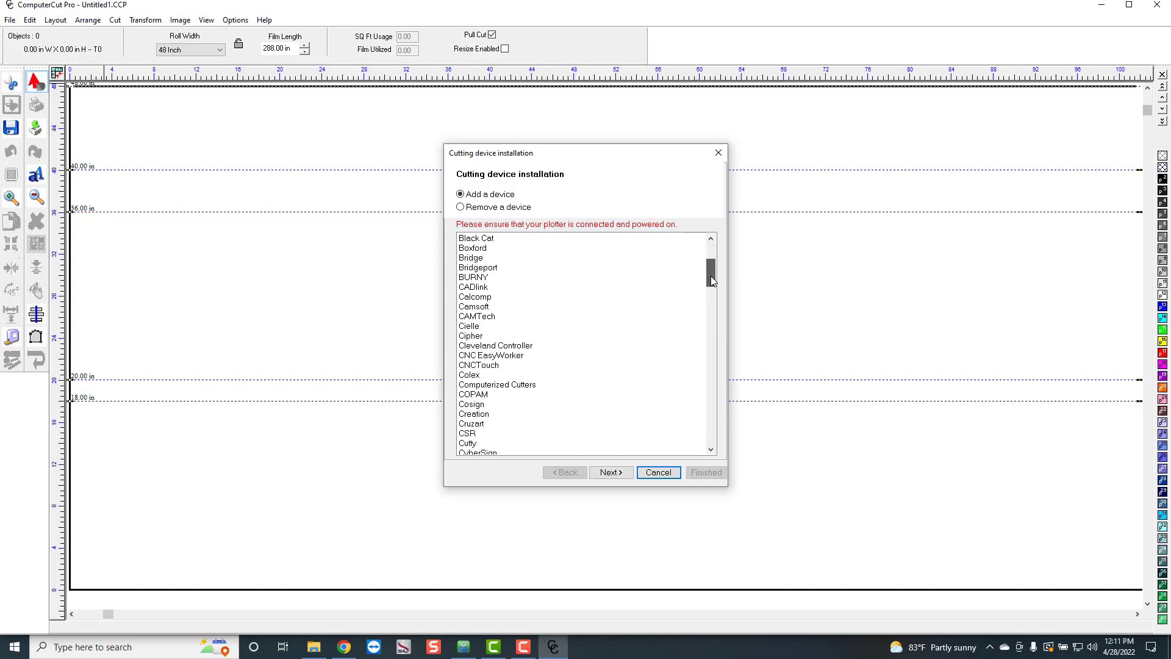
pyautogui.scroll(-3)
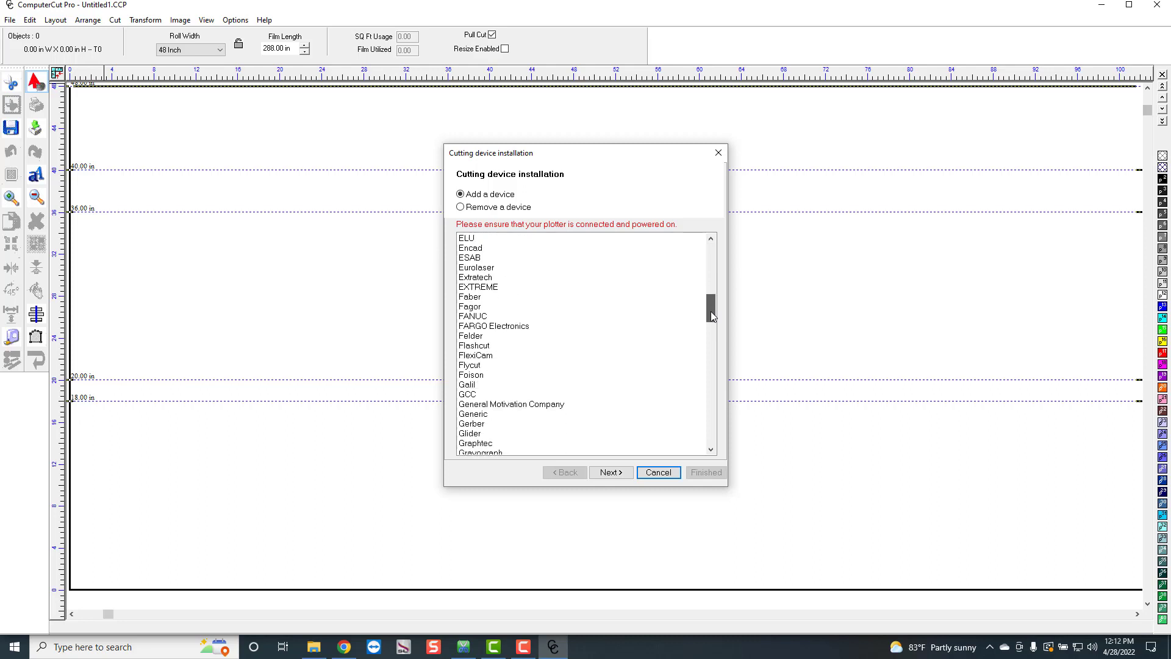
pyautogui.scroll(-3)
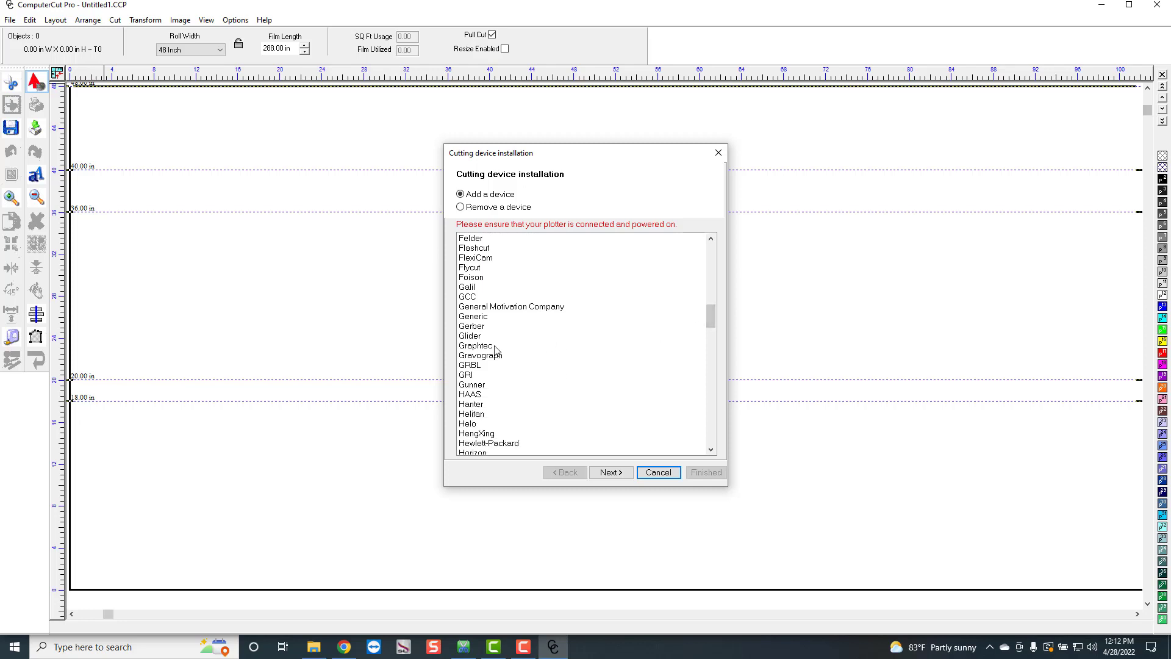
pyautogui.click(474, 345)
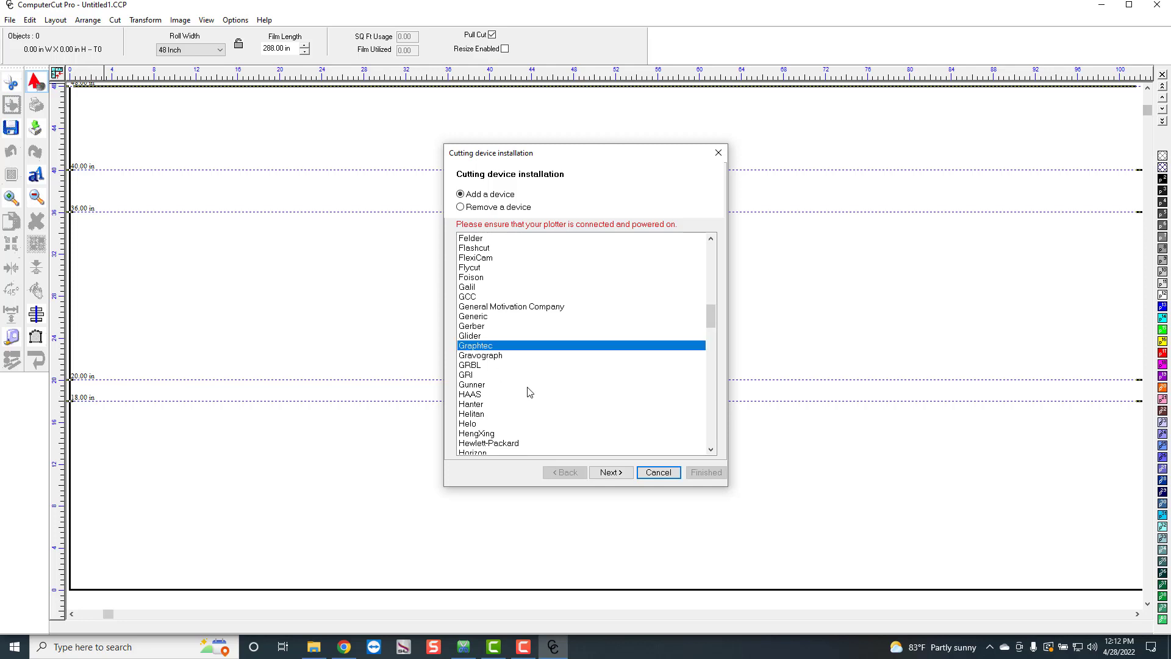
pyautogui.click(610, 472)
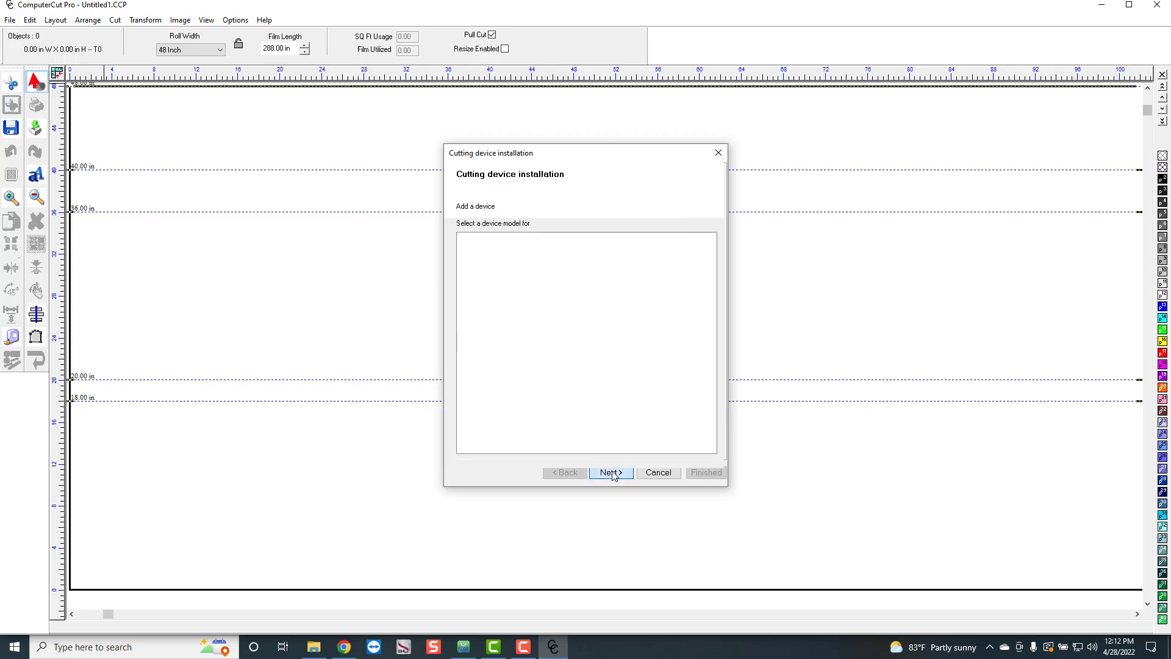
# Scroll the Graphtec model list and select Graphtec FC9000-160 (HPGL).
pyautogui.click(610, 472)
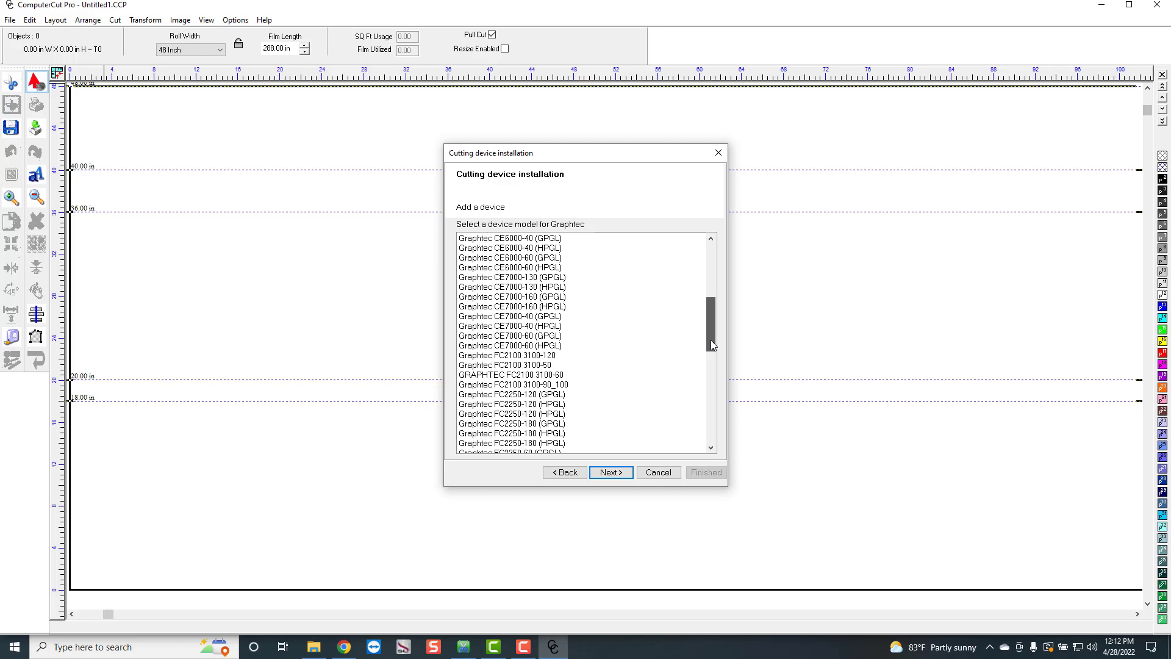
pyautogui.scroll(-3)
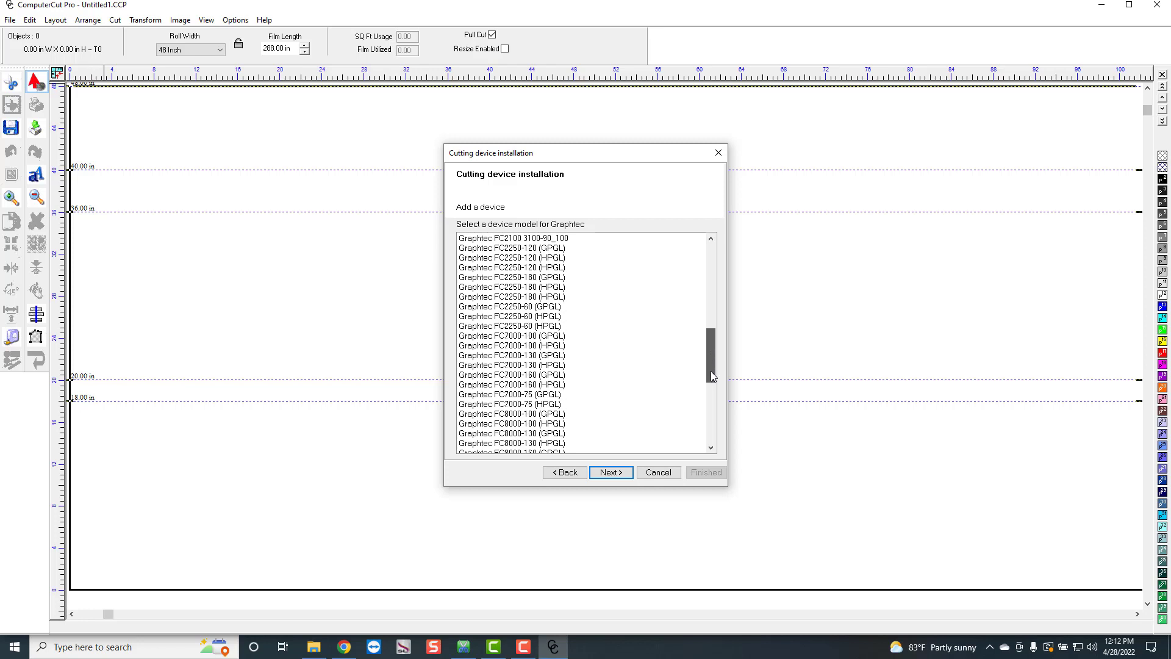
pyautogui.scroll(-3)
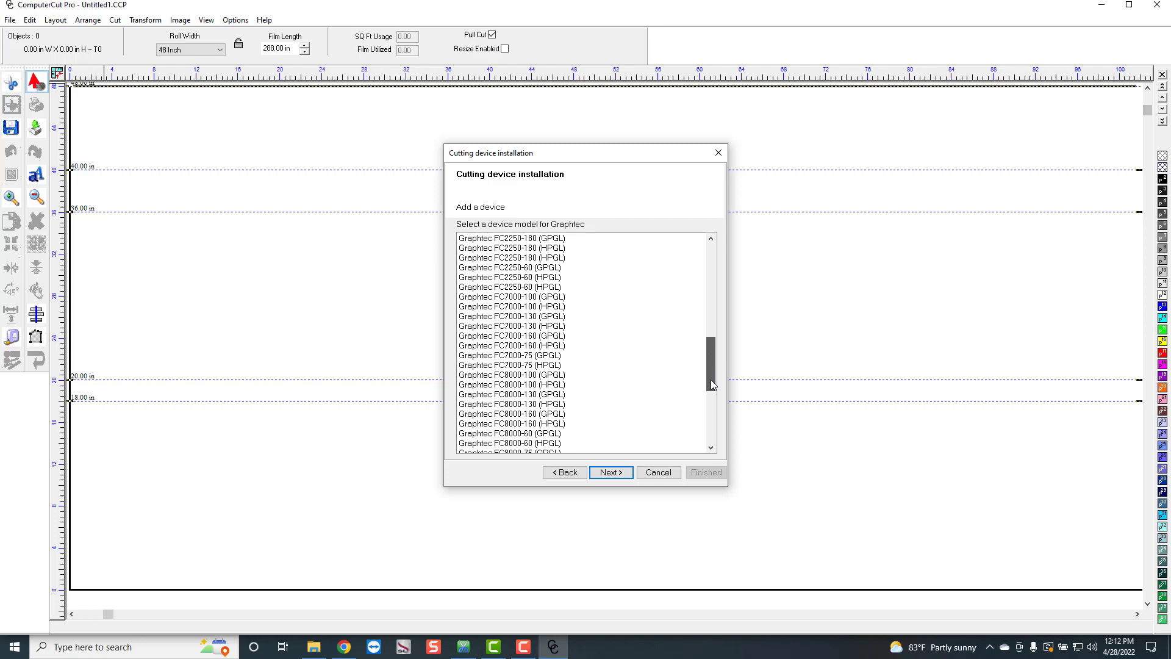
pyautogui.scroll(-3)
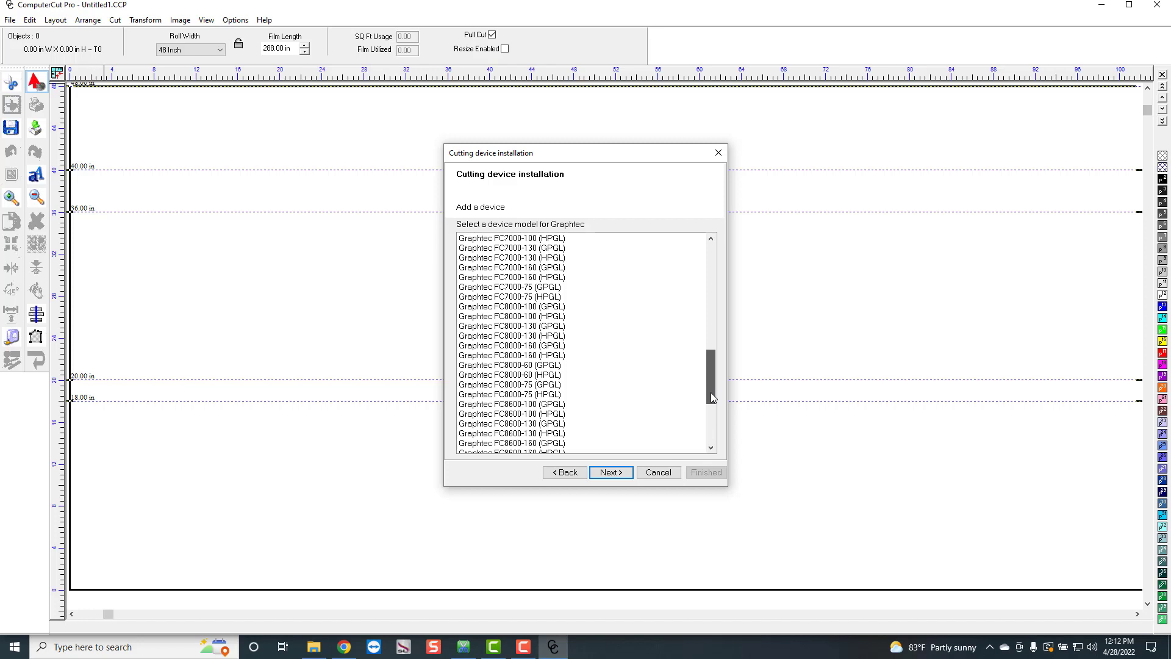
pyautogui.scroll(-3)
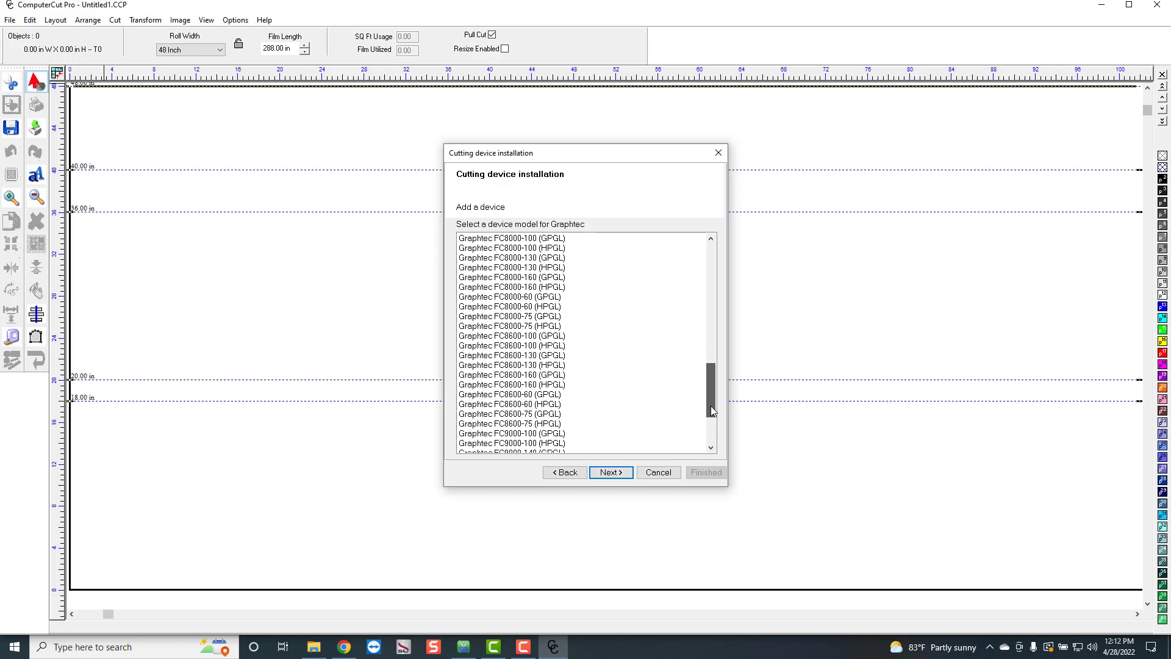
pyautogui.scroll(-3)
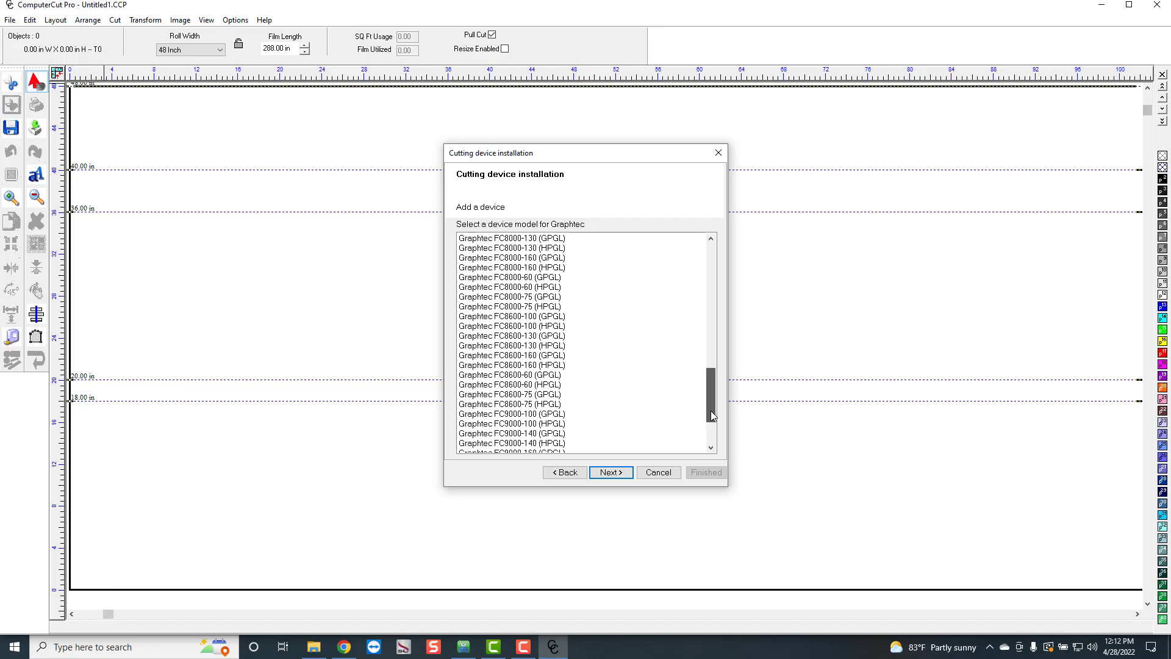
pyautogui.scroll(-3)
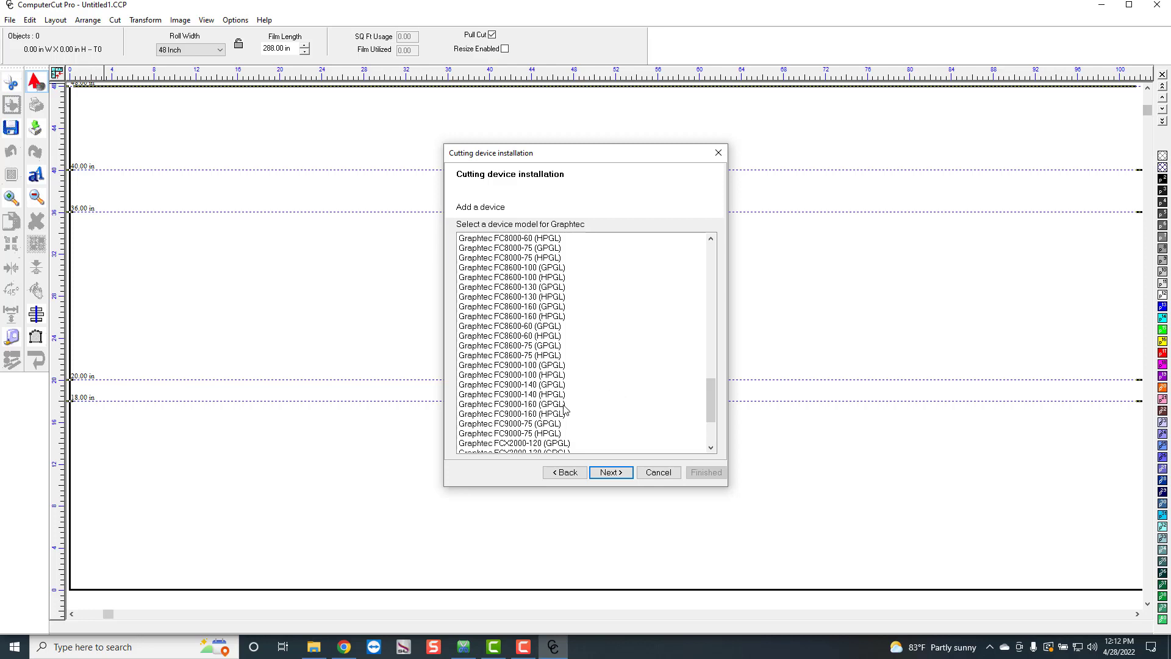
pyautogui.moveTo(564, 409)
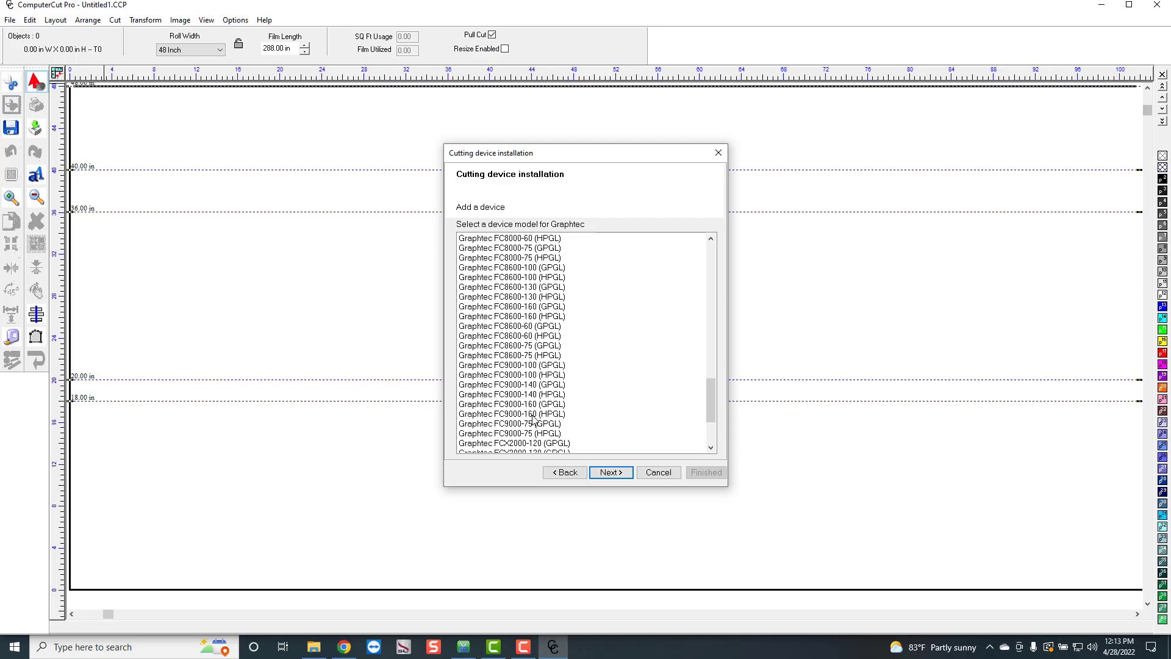
pyautogui.moveTo(558, 420)
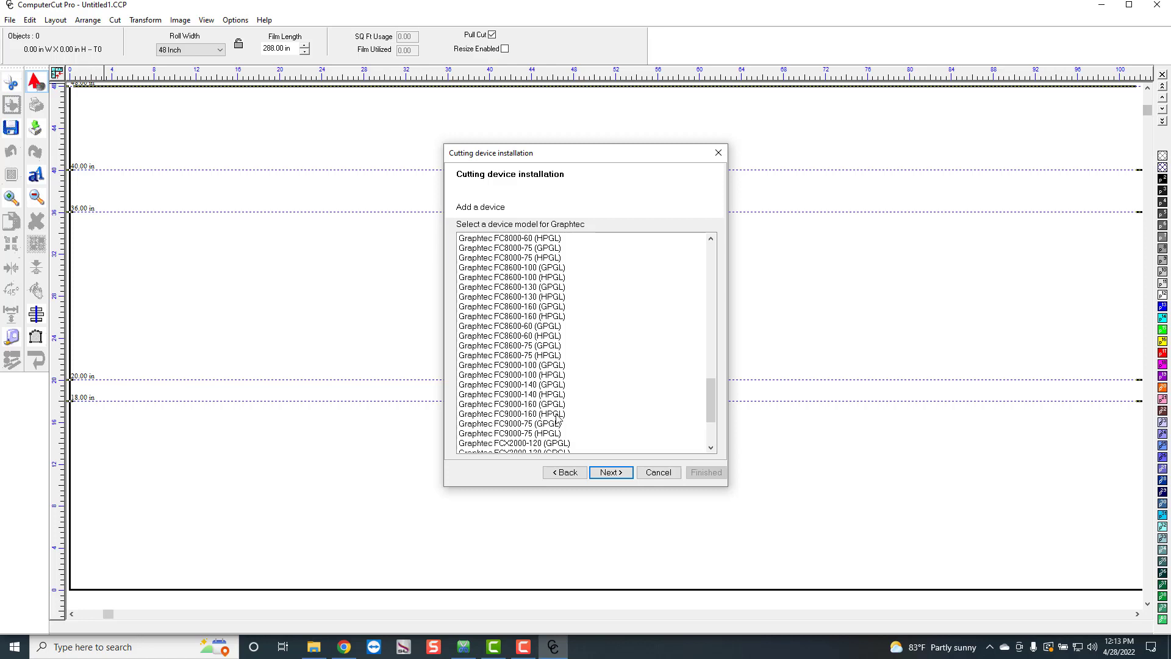
pyautogui.moveTo(557, 419)
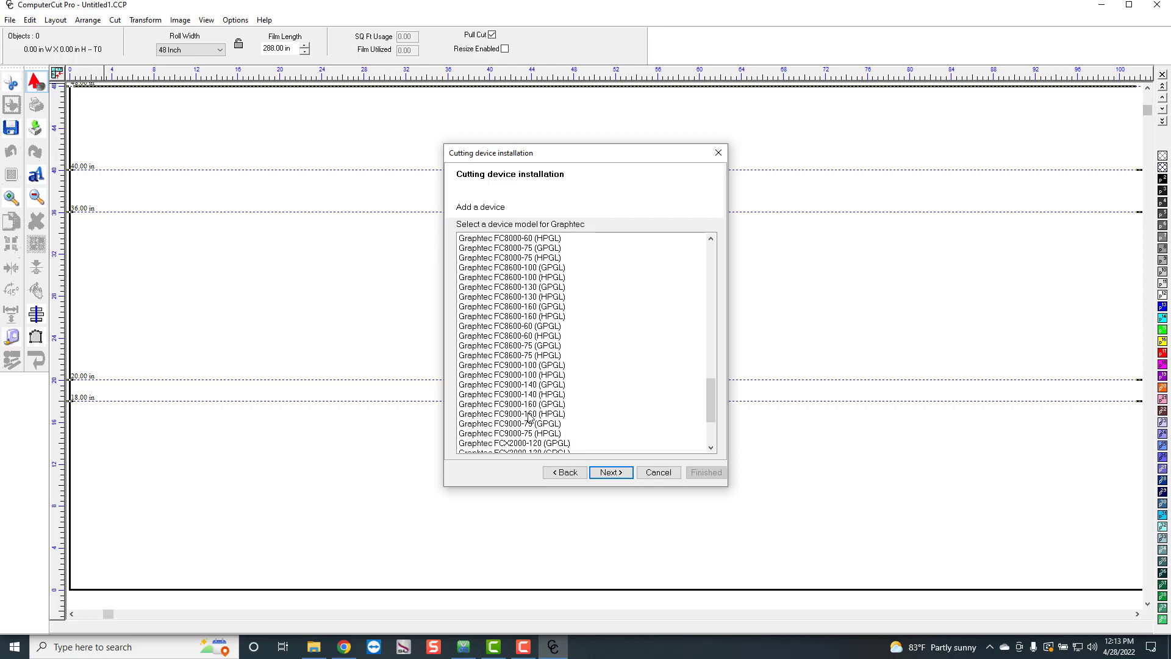
pyautogui.click(511, 413)
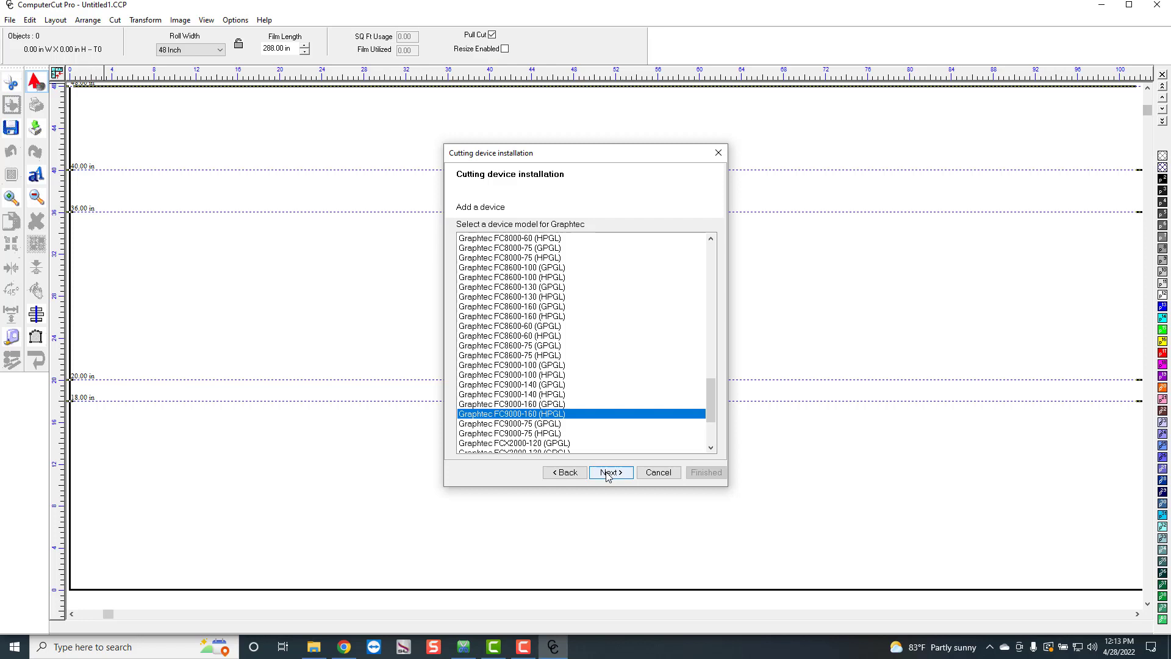
# Proceed to port setup with port type USB and port GCC USB selected.
pyautogui.click(610, 472)
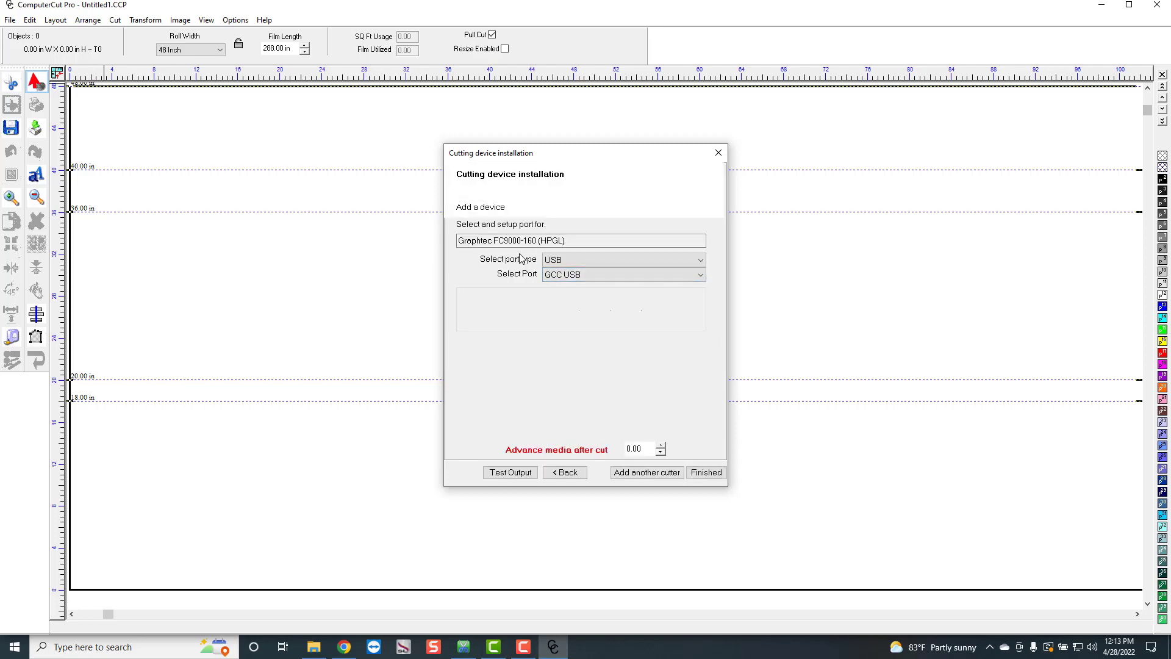
pyautogui.click(623, 274)
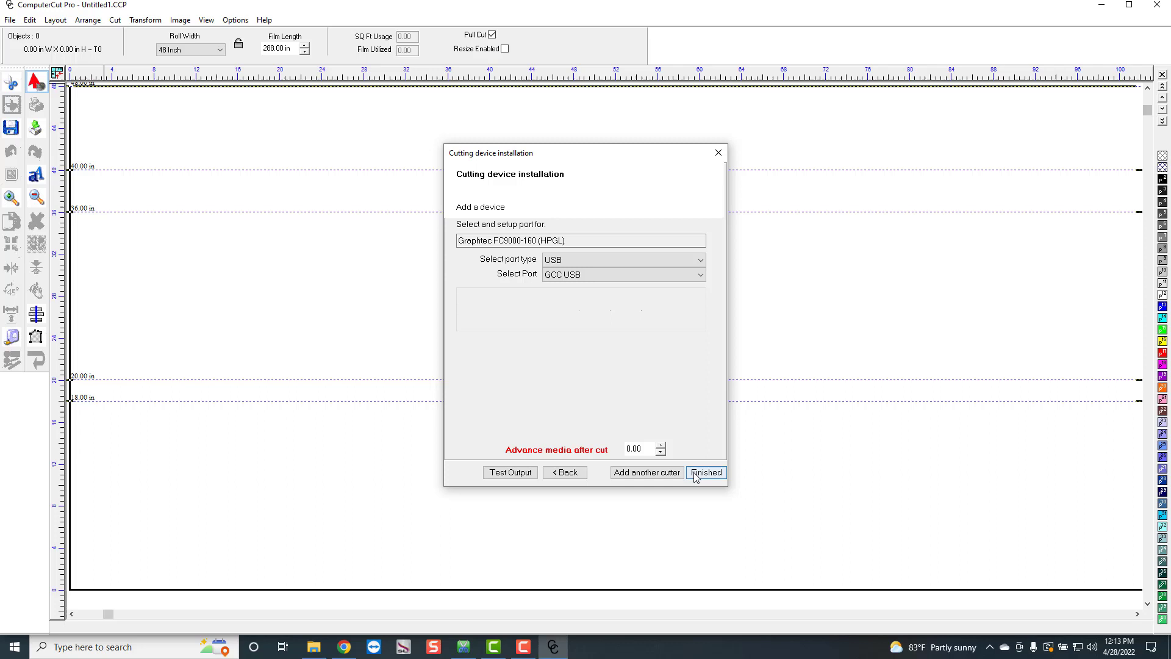
# Finish the FC9000-160 (HPGL) installation, closing the wizard onto the blank layout.
pyautogui.click(704, 473)
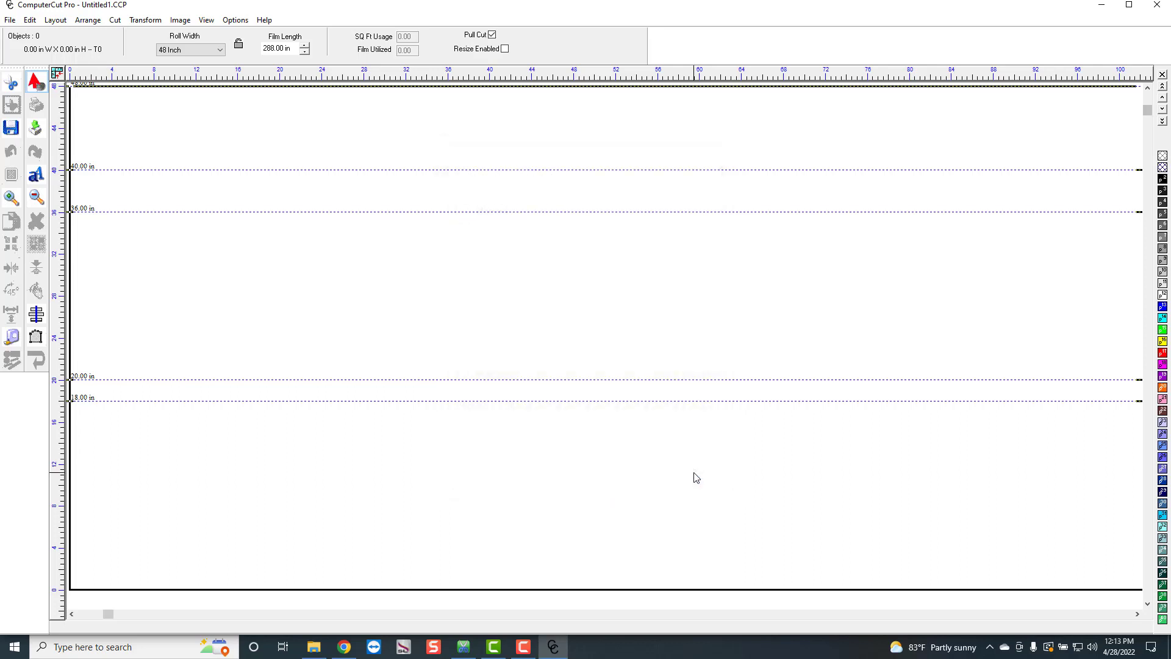
pyautogui.moveTo(337, 186)
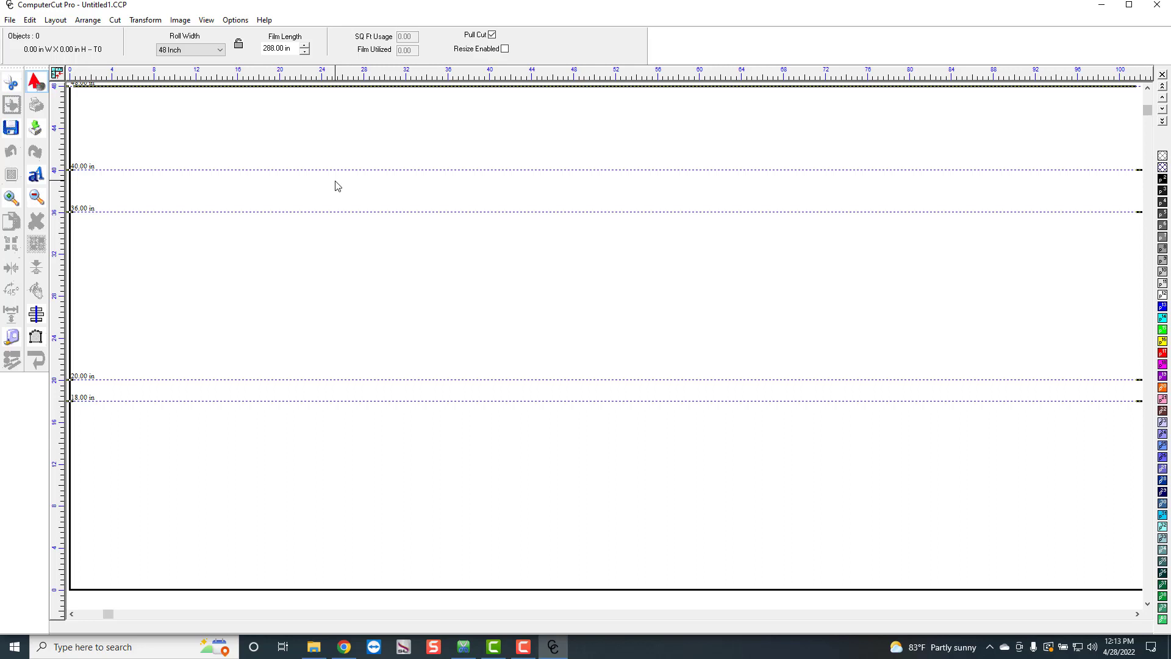
pyautogui.moveTo(326, 629)
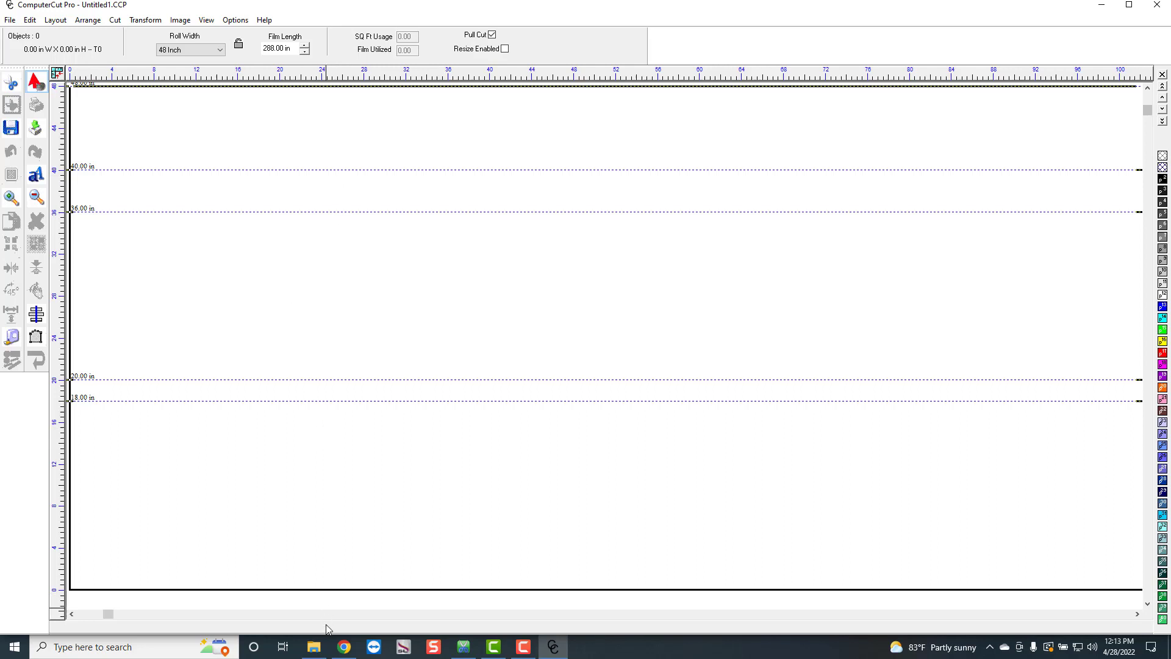
# In Saved Pictures, view the USB PRINTER CABLE photo in Photos and close it.
pyautogui.click(313, 647)
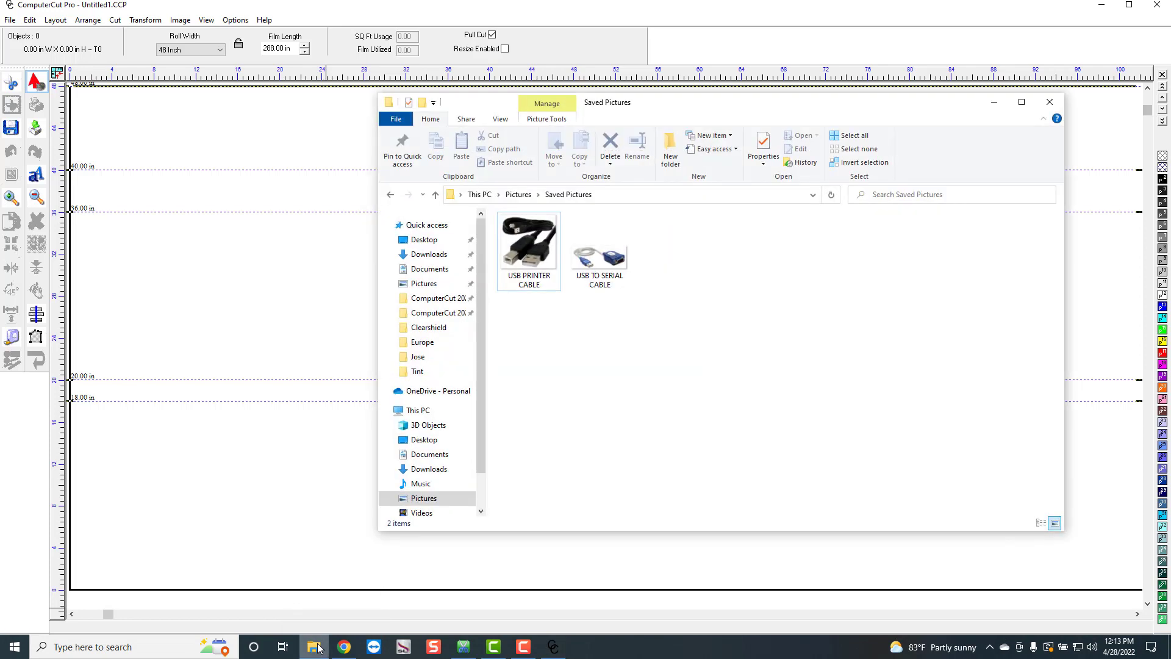
pyautogui.click(528, 247)
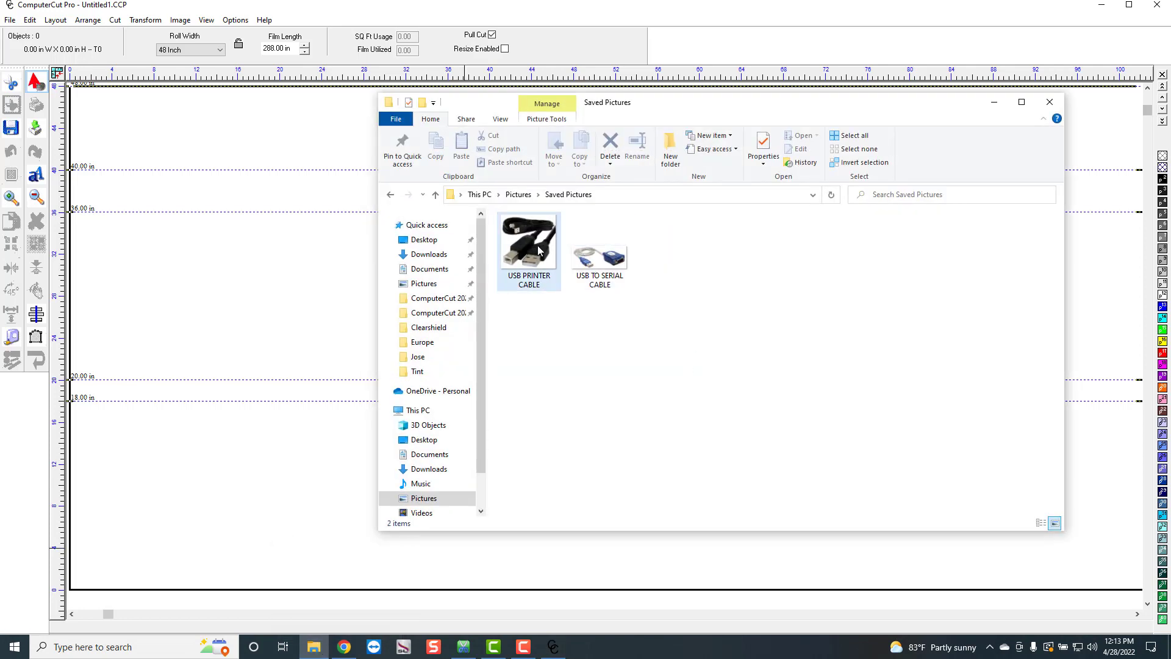
pyautogui.click(528, 246)
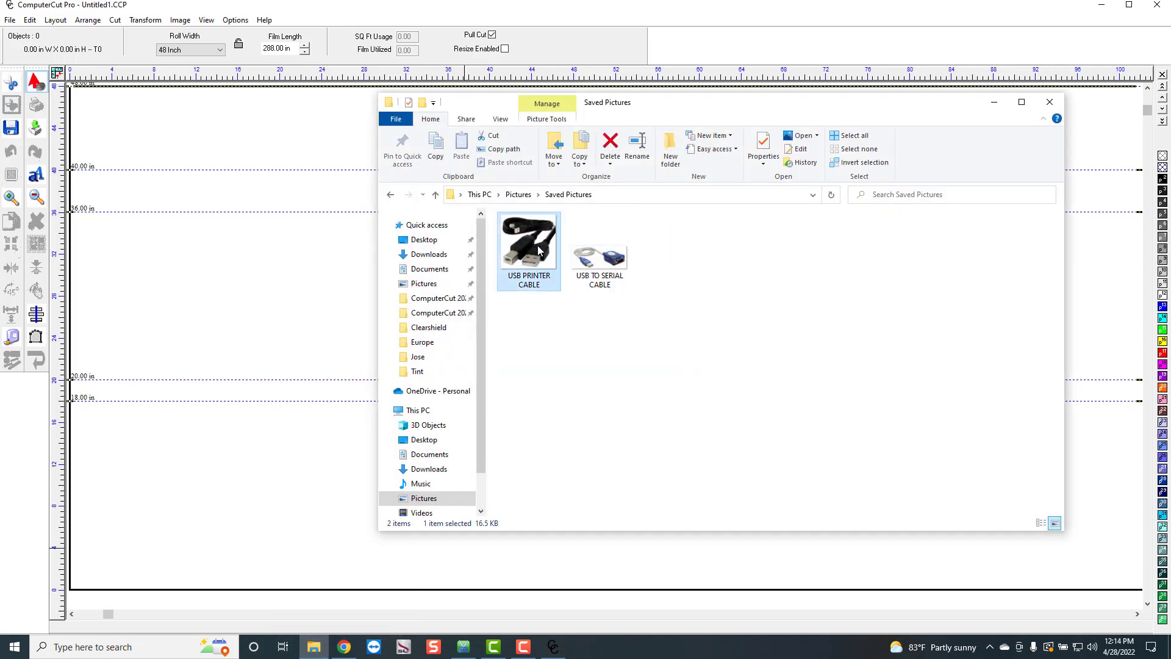
pyautogui.doubleClick(528, 245)
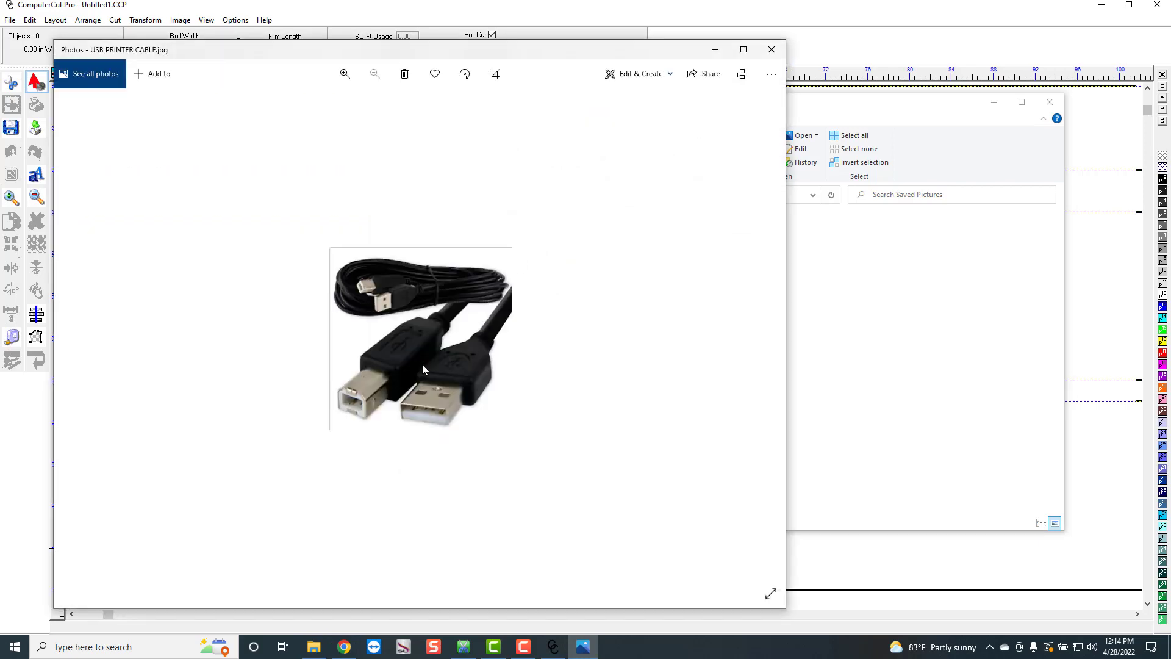
pyautogui.moveTo(396, 388)
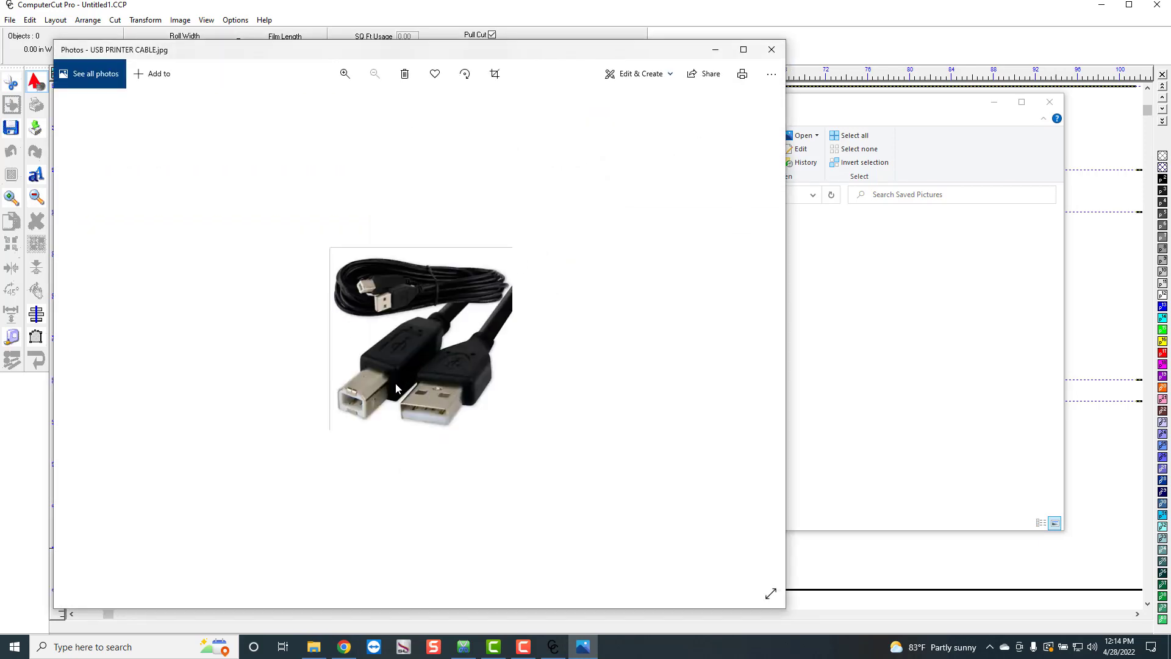
pyautogui.moveTo(429, 394)
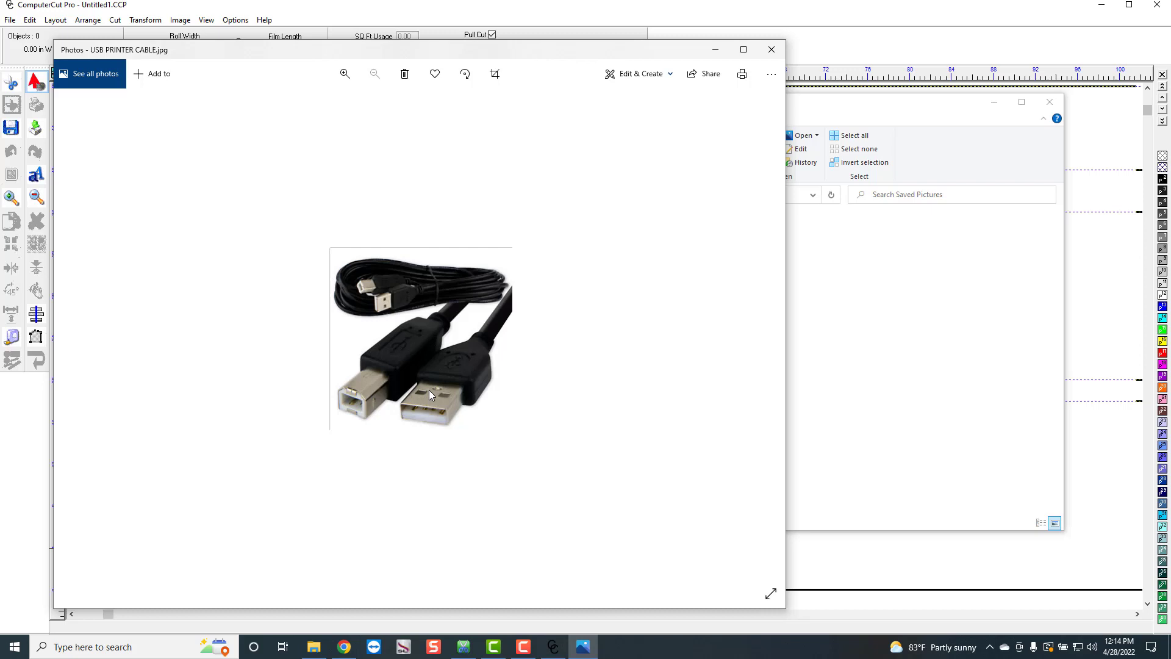
pyautogui.moveTo(471, 382)
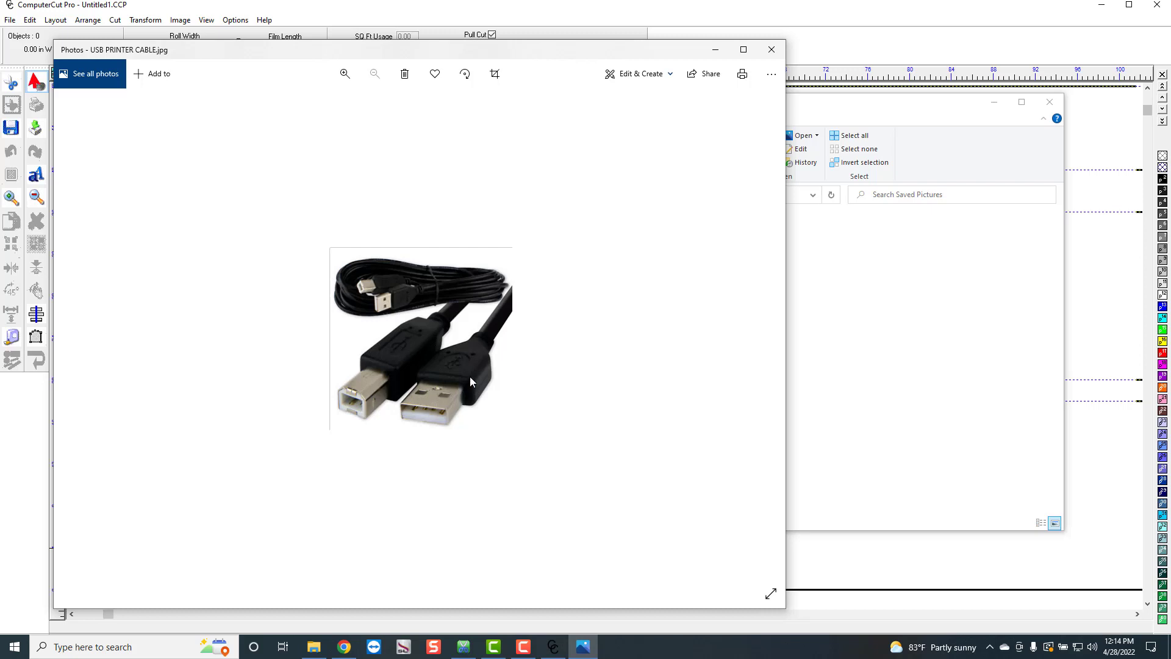
pyautogui.moveTo(564, 275)
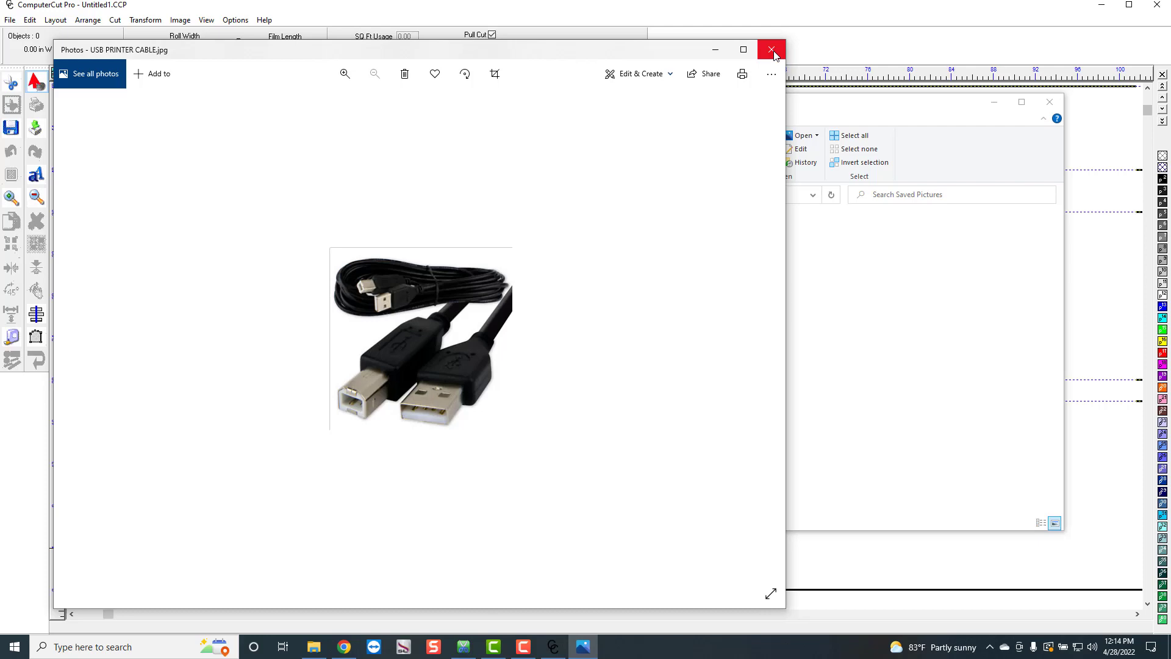
pyautogui.click(771, 49)
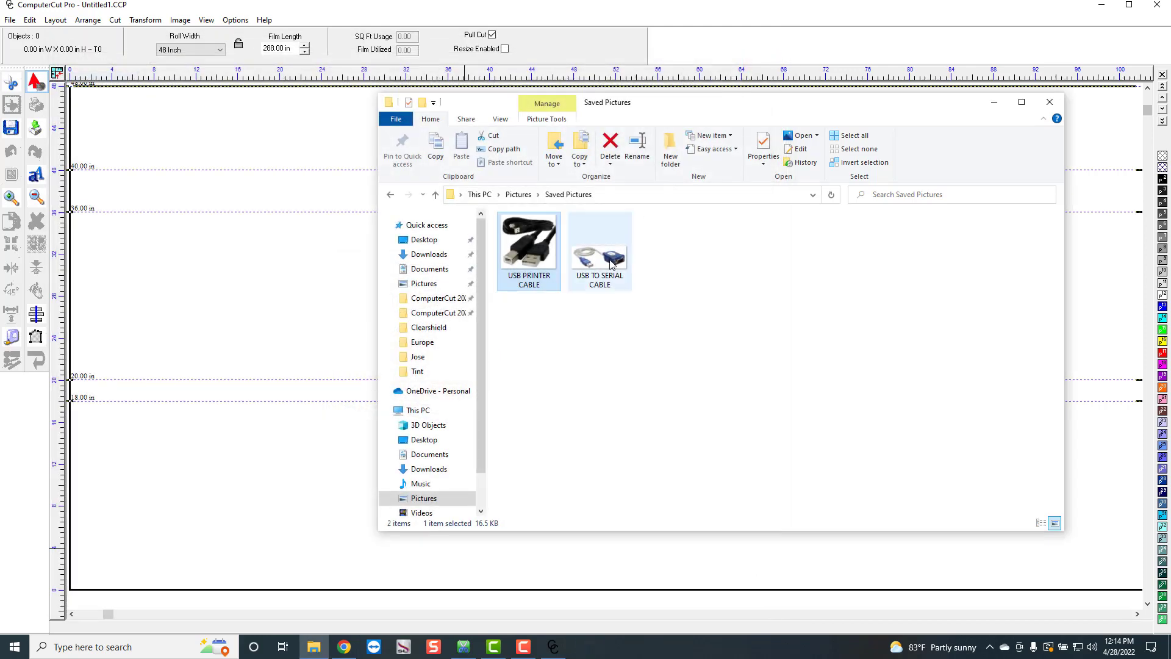
# View the USB TO SERIAL CABLE photo, then the USB printer cable photo again, closing Photos.
pyautogui.click(598, 246)
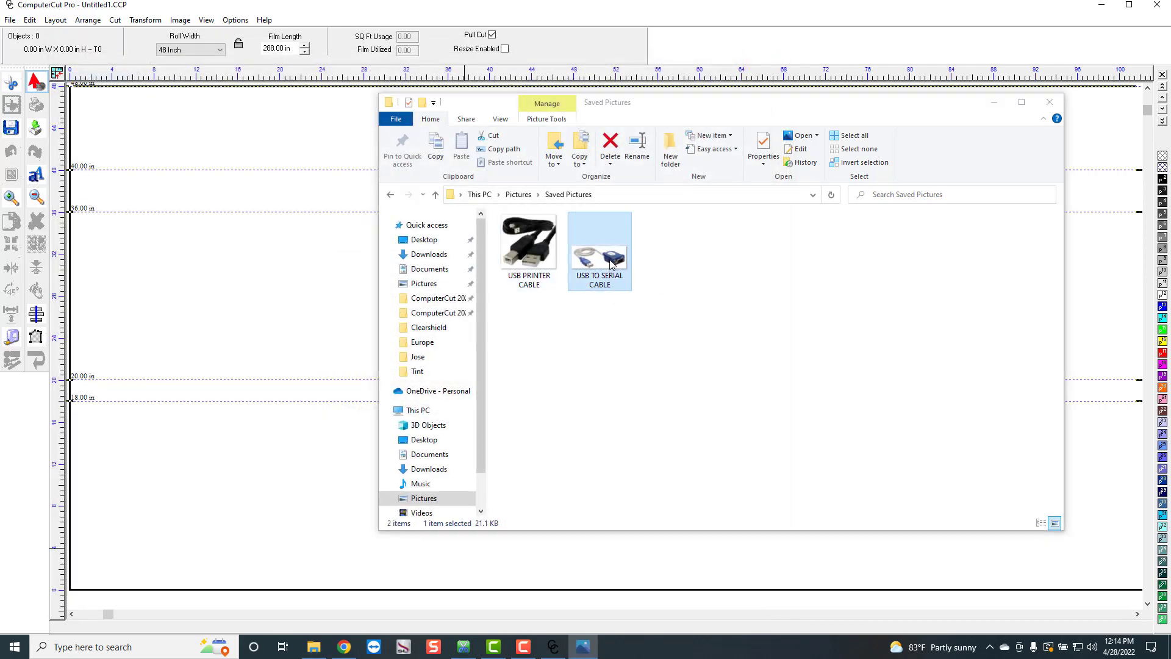
pyautogui.doubleClick(598, 249)
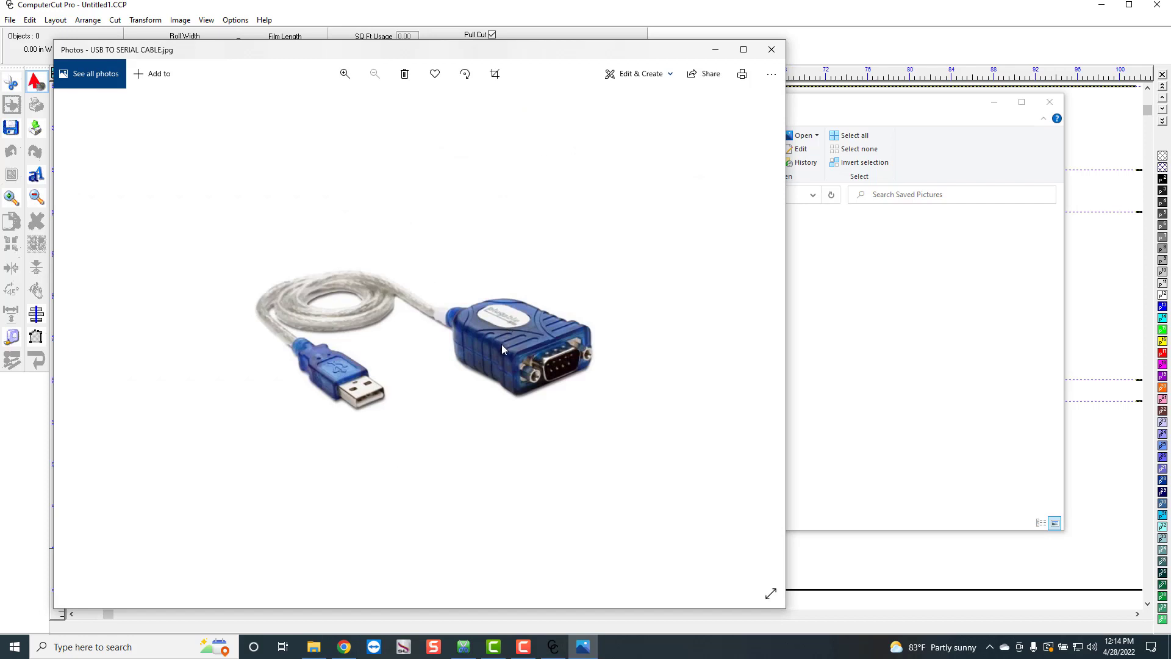
pyautogui.moveTo(473, 342)
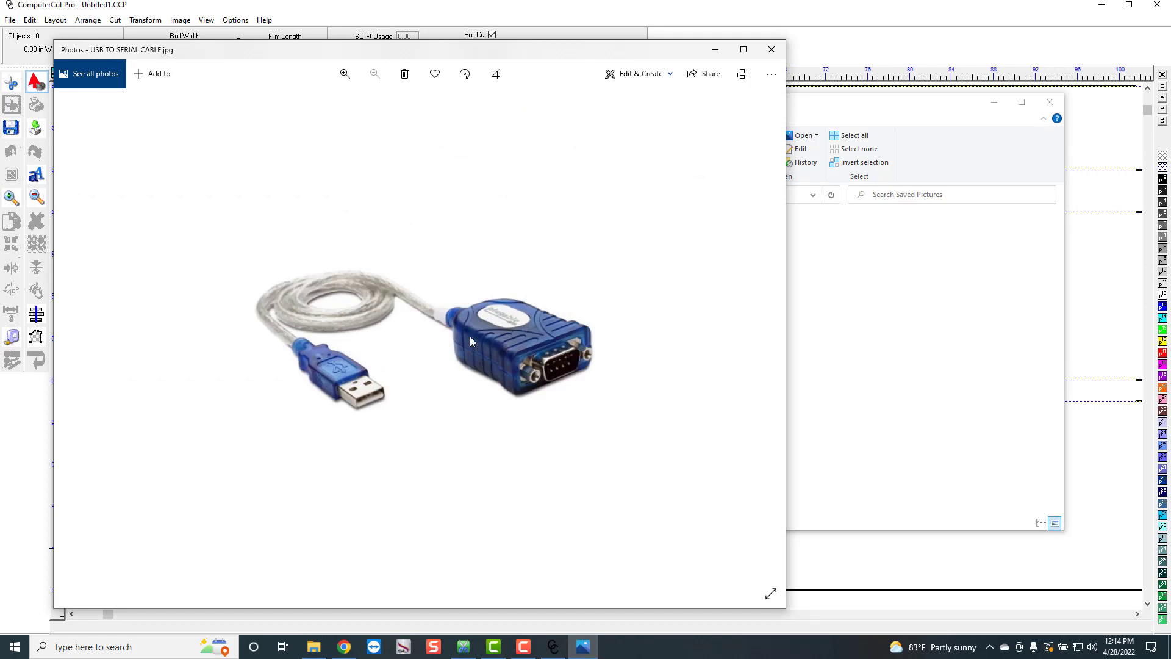
pyautogui.moveTo(420, 337)
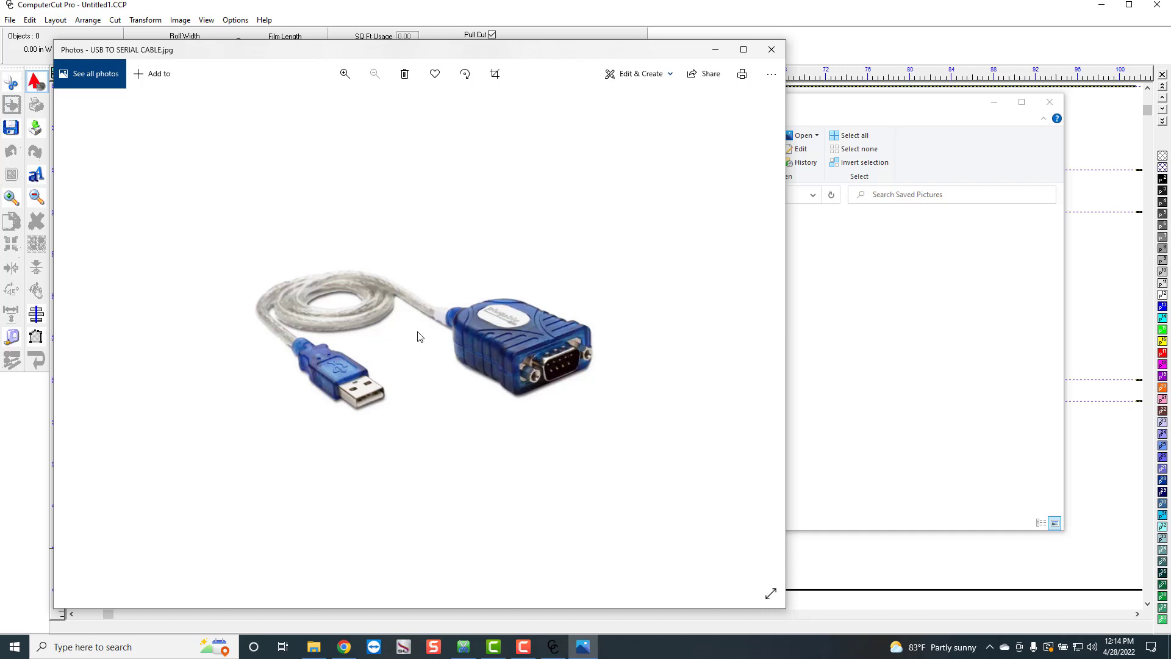
pyautogui.moveTo(498, 323)
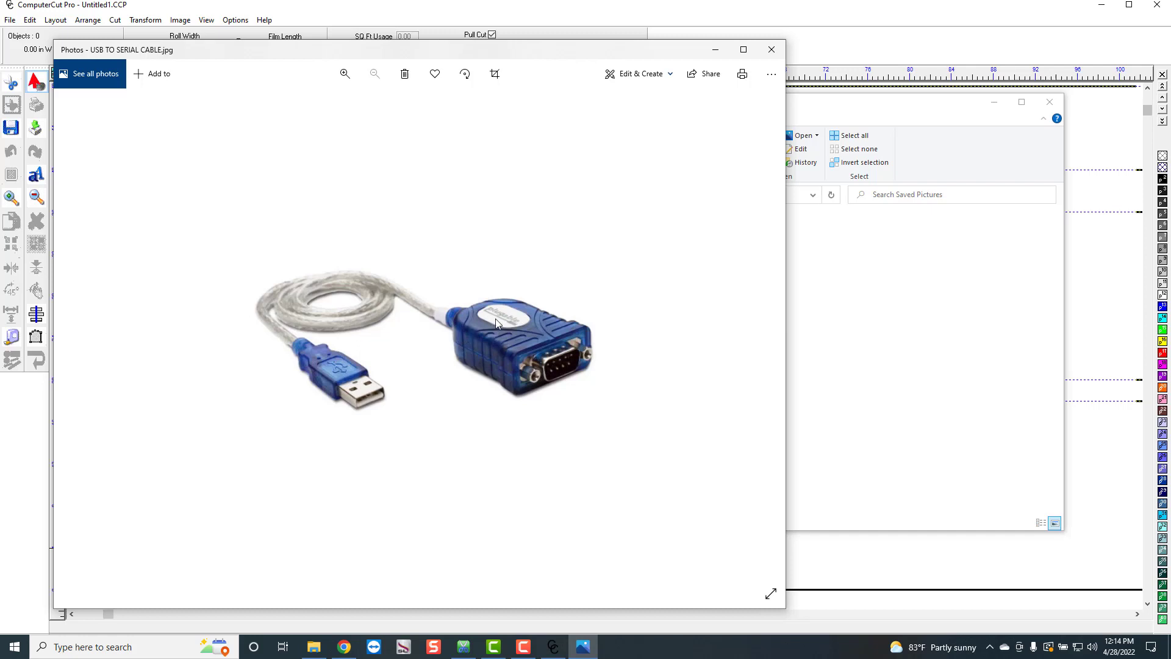
pyautogui.moveTo(484, 322)
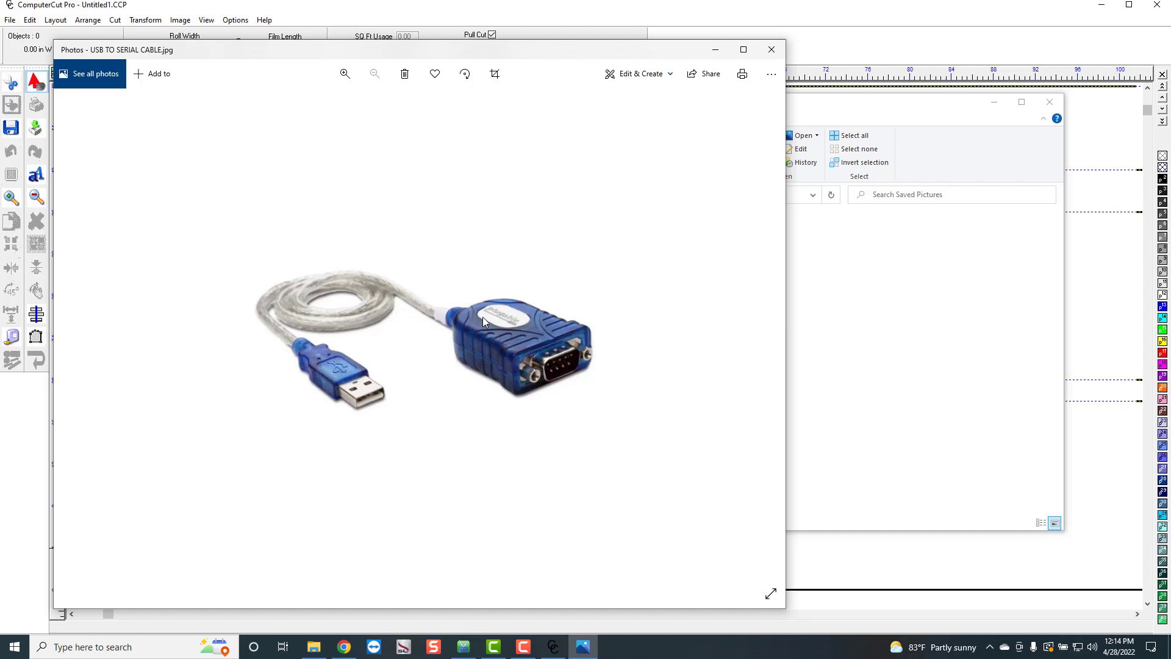
pyautogui.moveTo(454, 327)
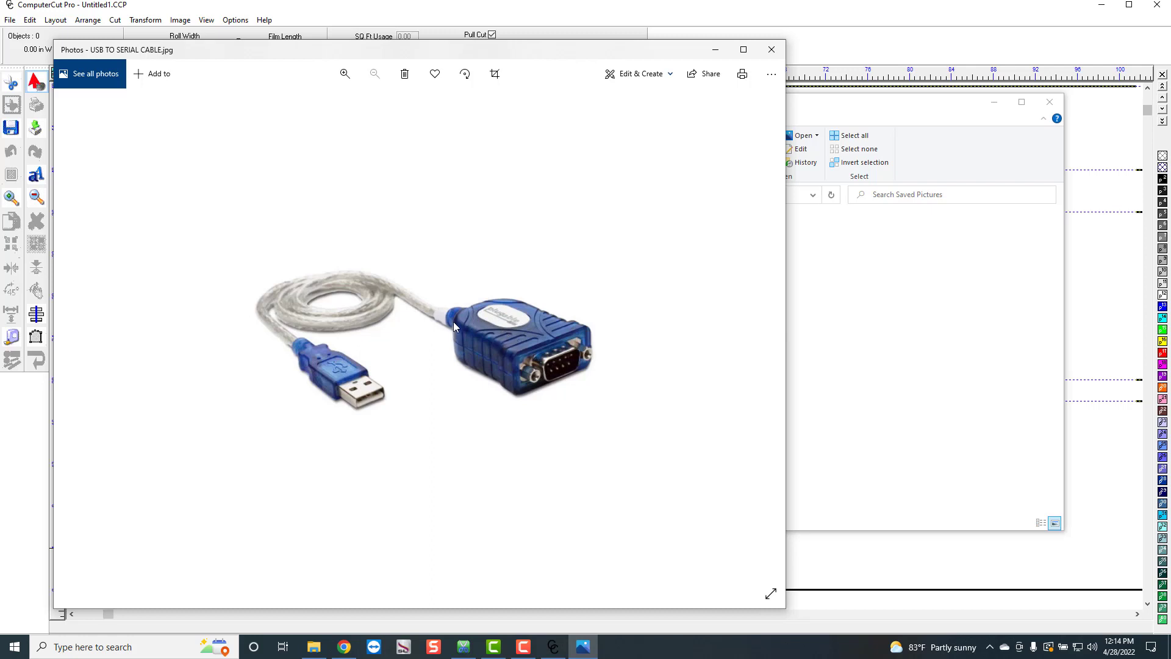
pyautogui.moveTo(453, 338)
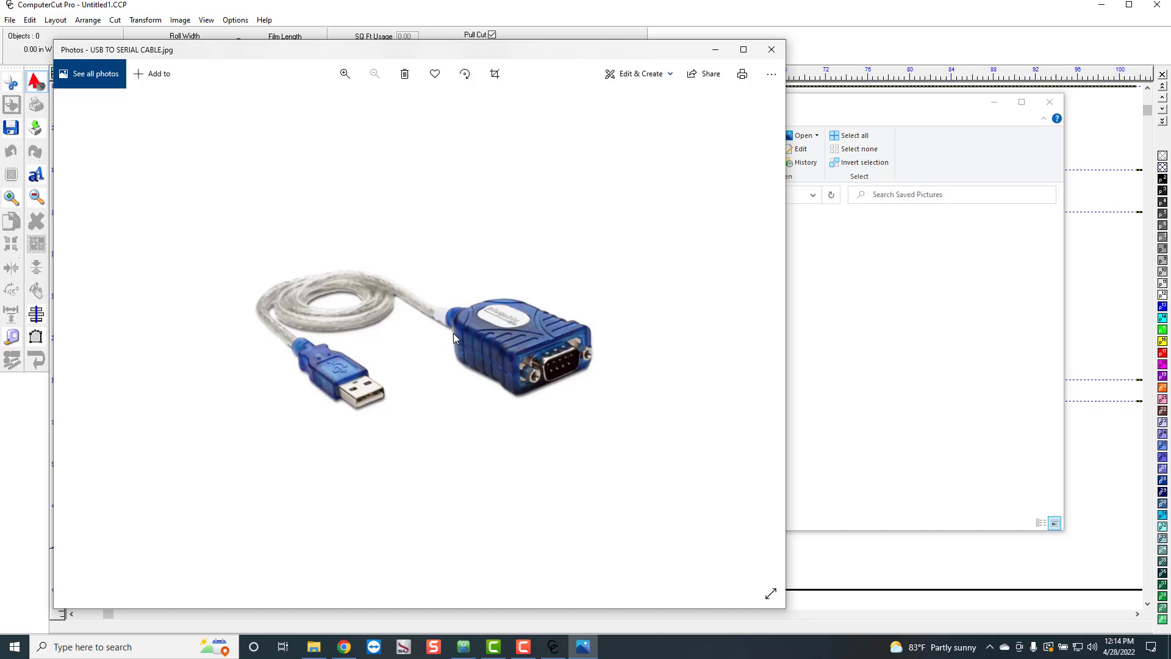
pyautogui.moveTo(486, 326)
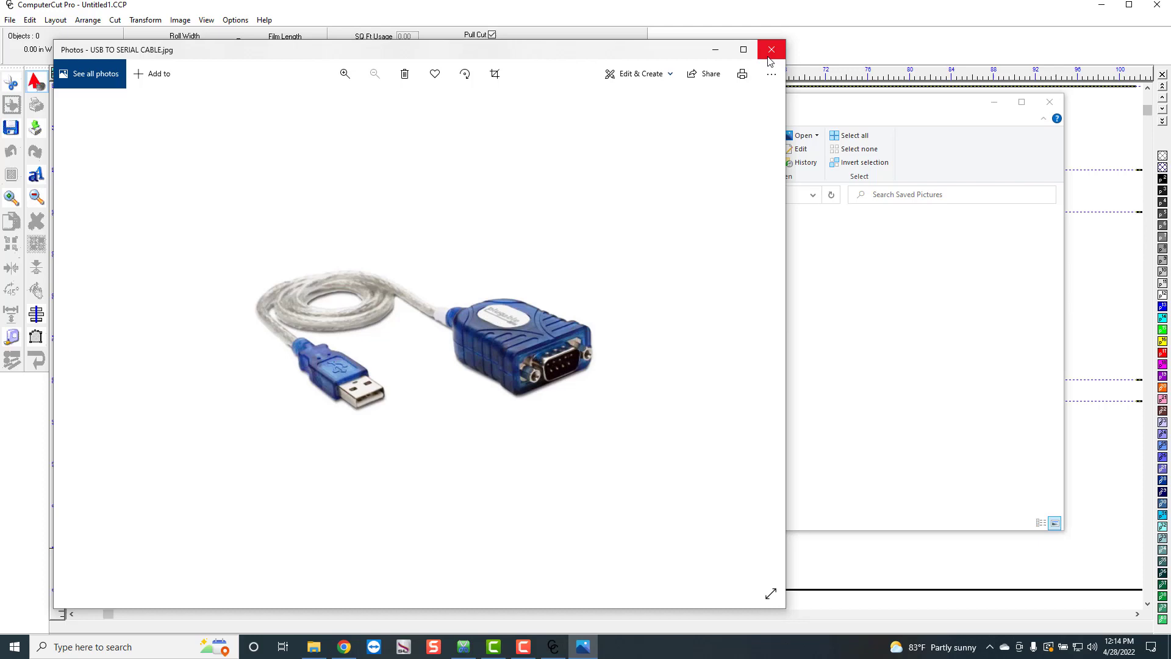
pyautogui.click(771, 49)
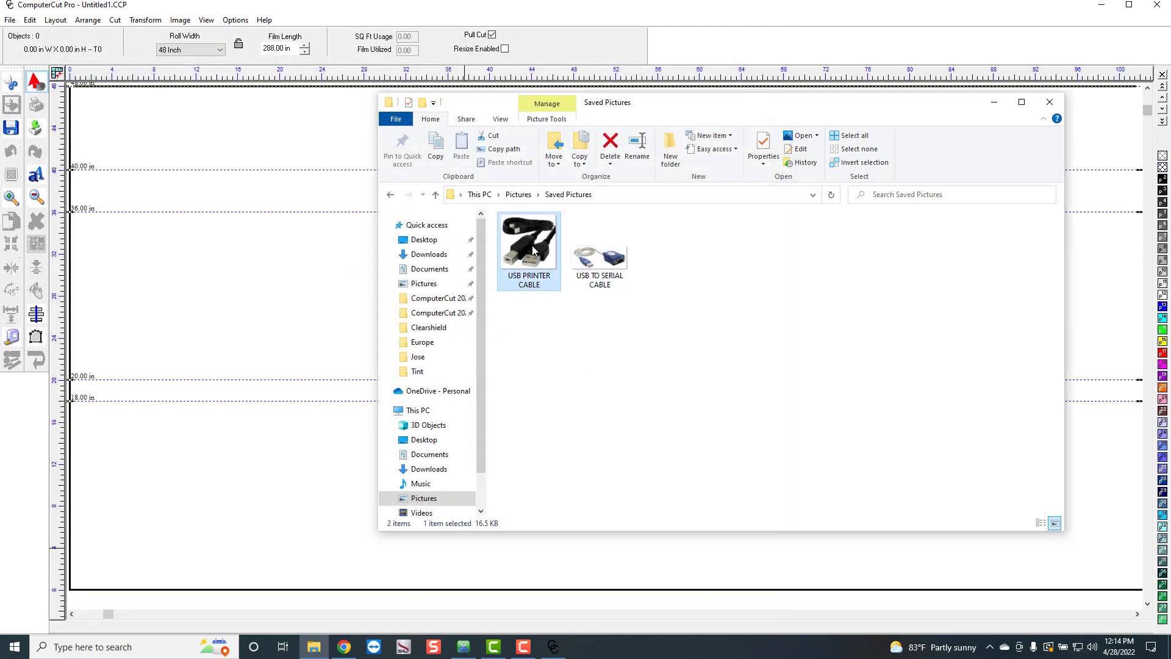
pyautogui.doubleClick(528, 246)
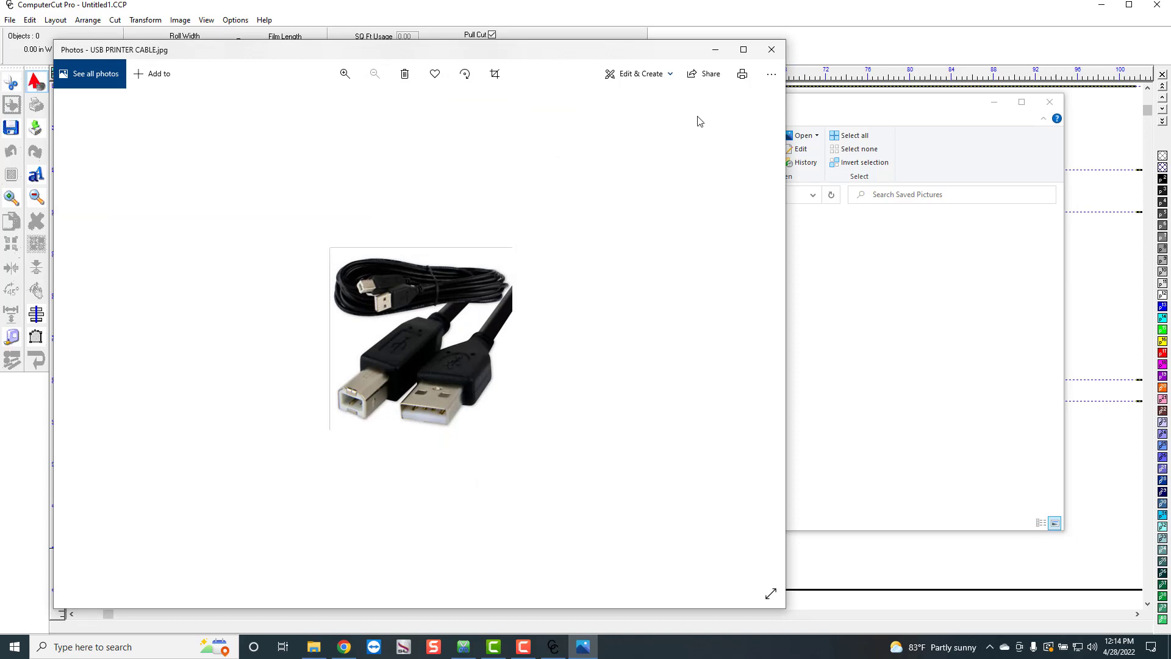
pyautogui.click(771, 49)
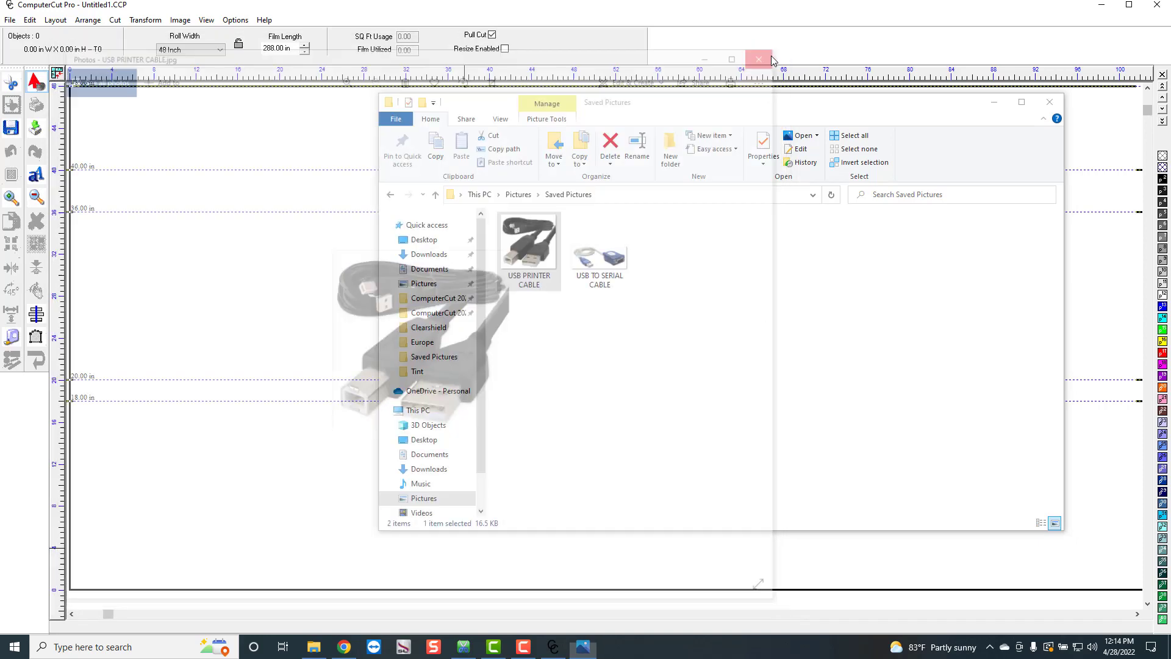
# Close File Explorer and, in Cut > Plot, select the Jaguar V-101LX (AASII) driver.
pyautogui.click(758, 59)
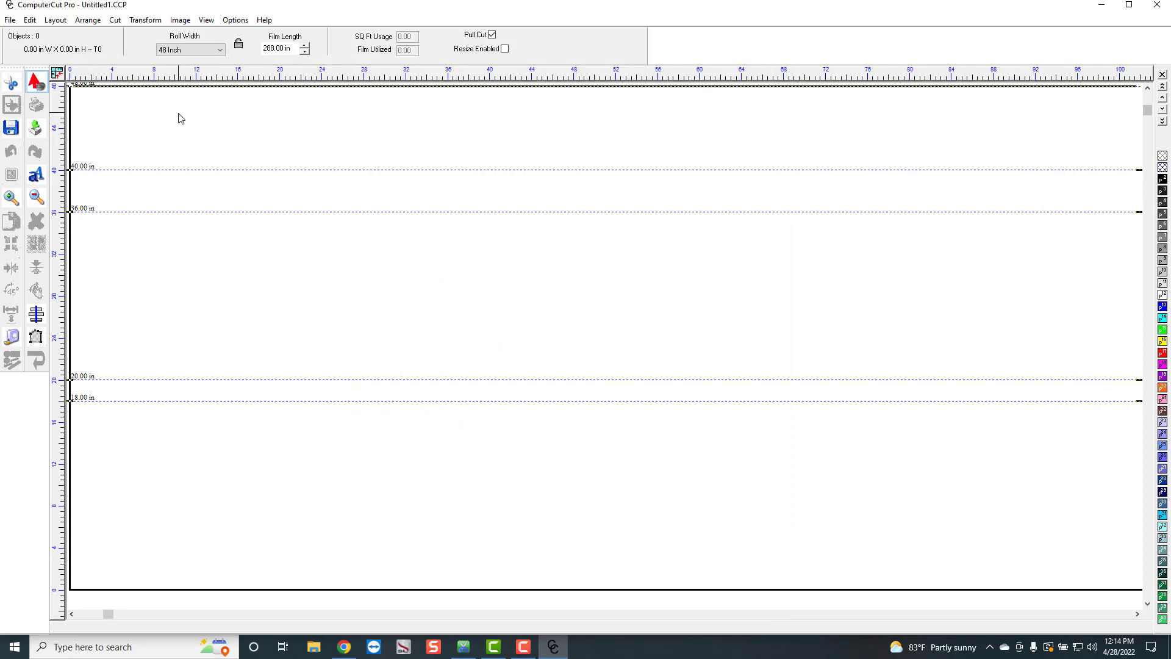
pyautogui.click(115, 20)
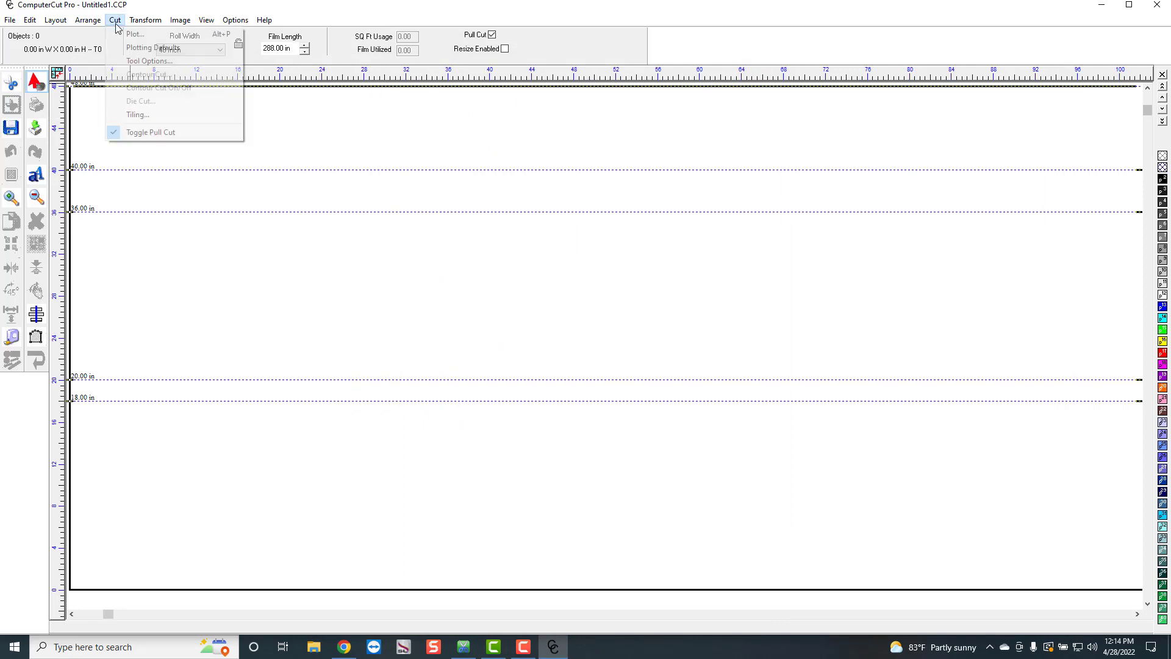
pyautogui.click(134, 34)
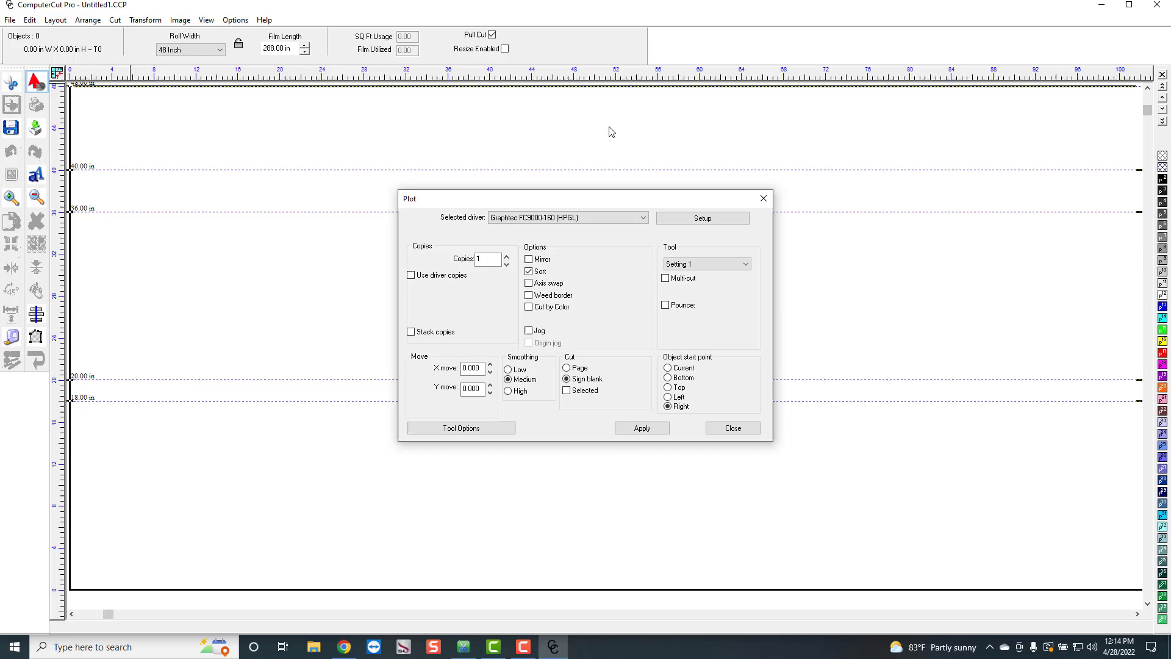
pyautogui.click(567, 217)
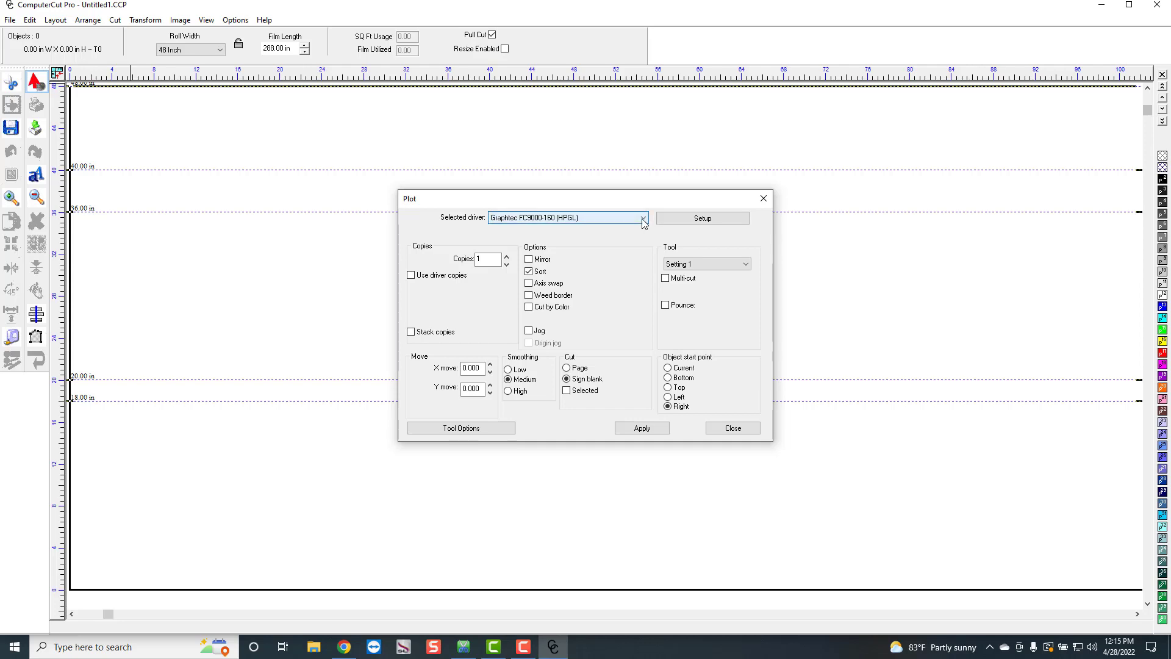
pyautogui.click(630, 128)
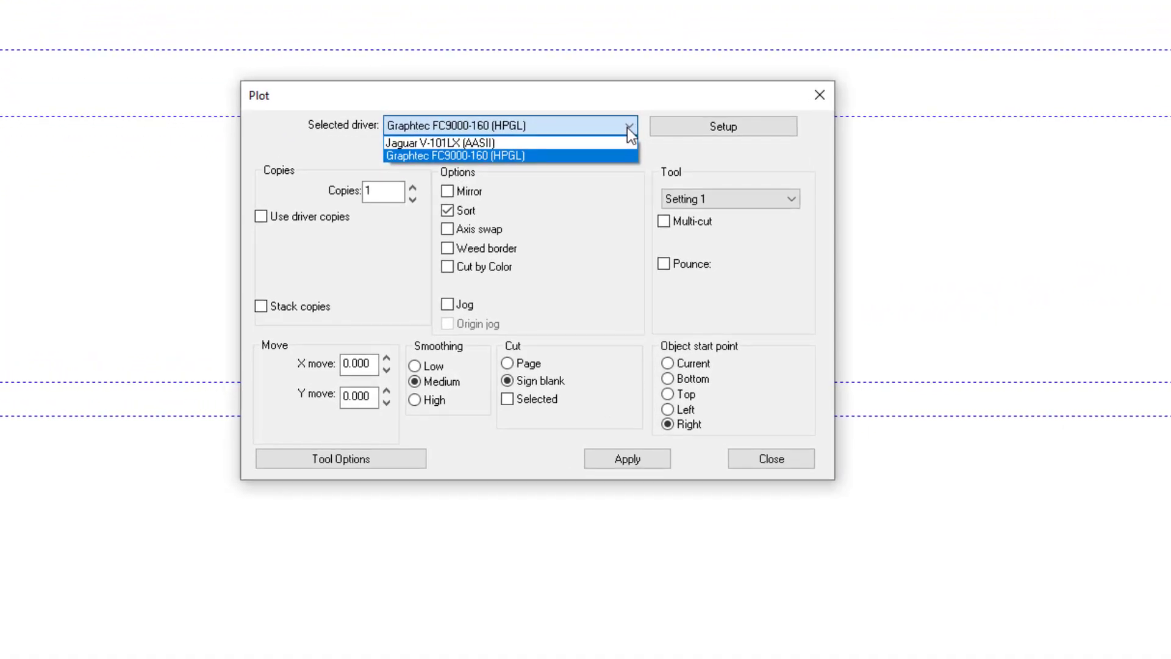
pyautogui.moveTo(584, 137)
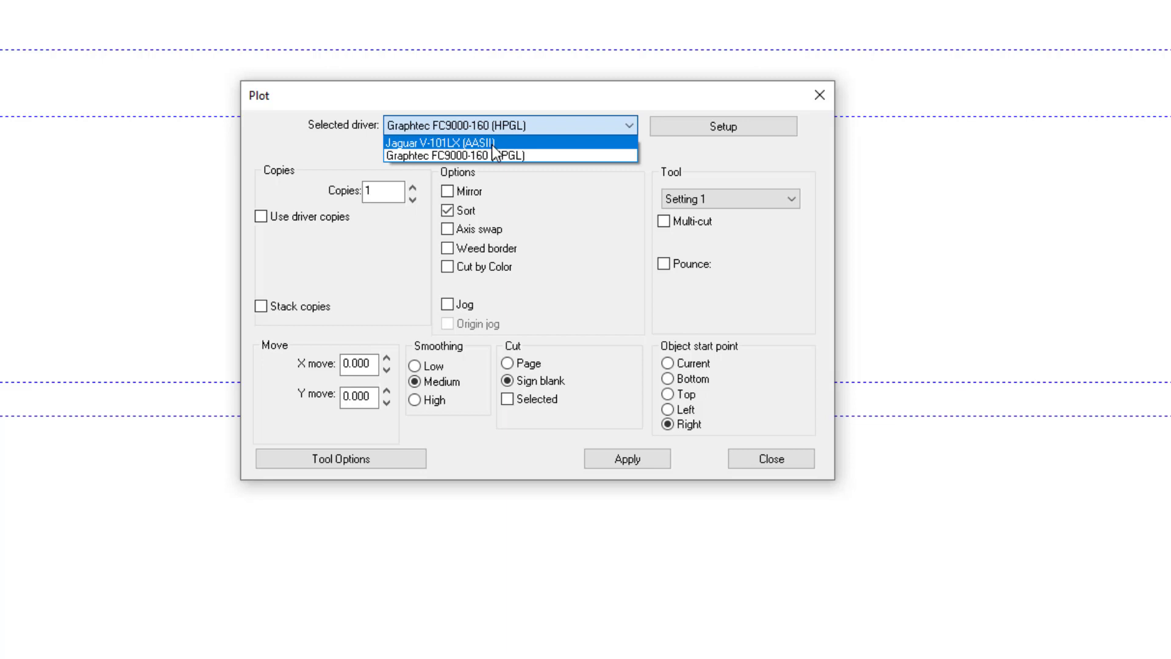
pyautogui.click(435, 142)
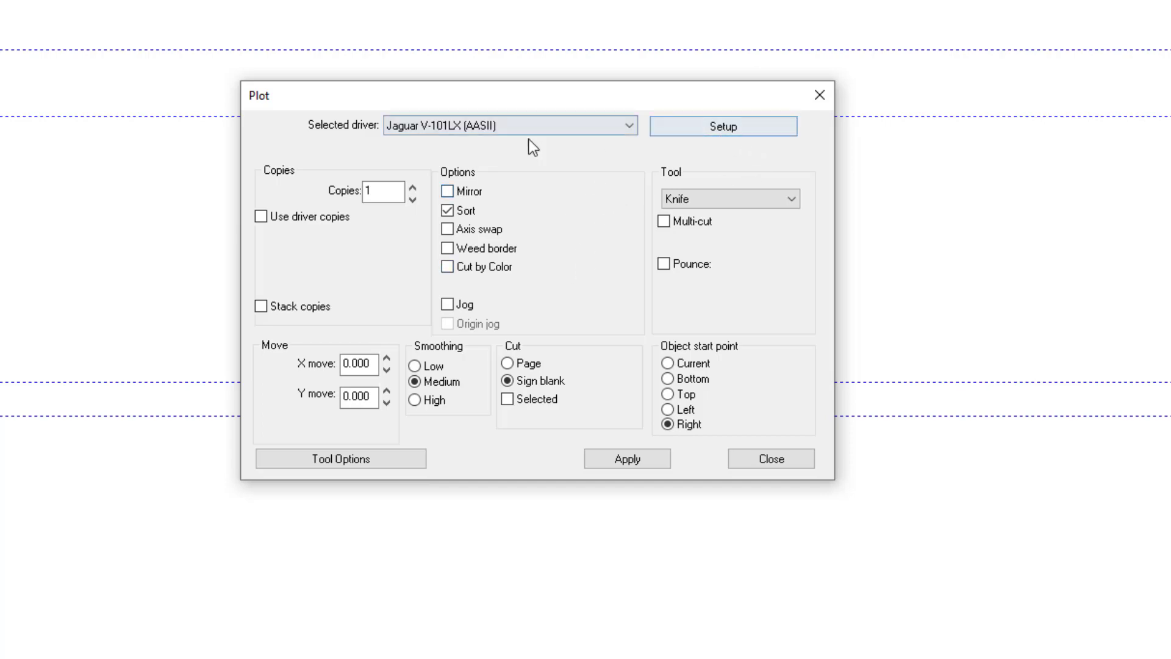
# In Plotter Setup's Port settings, confirm the port location is GCC USB.
pyautogui.click(721, 125)
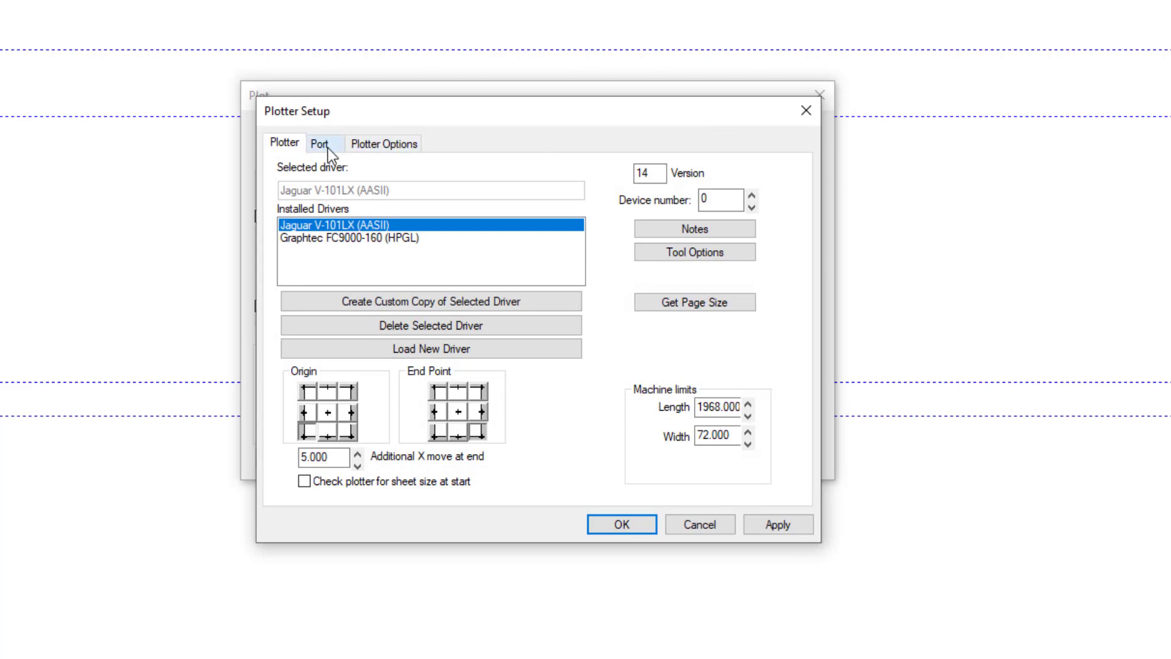
pyautogui.click(319, 144)
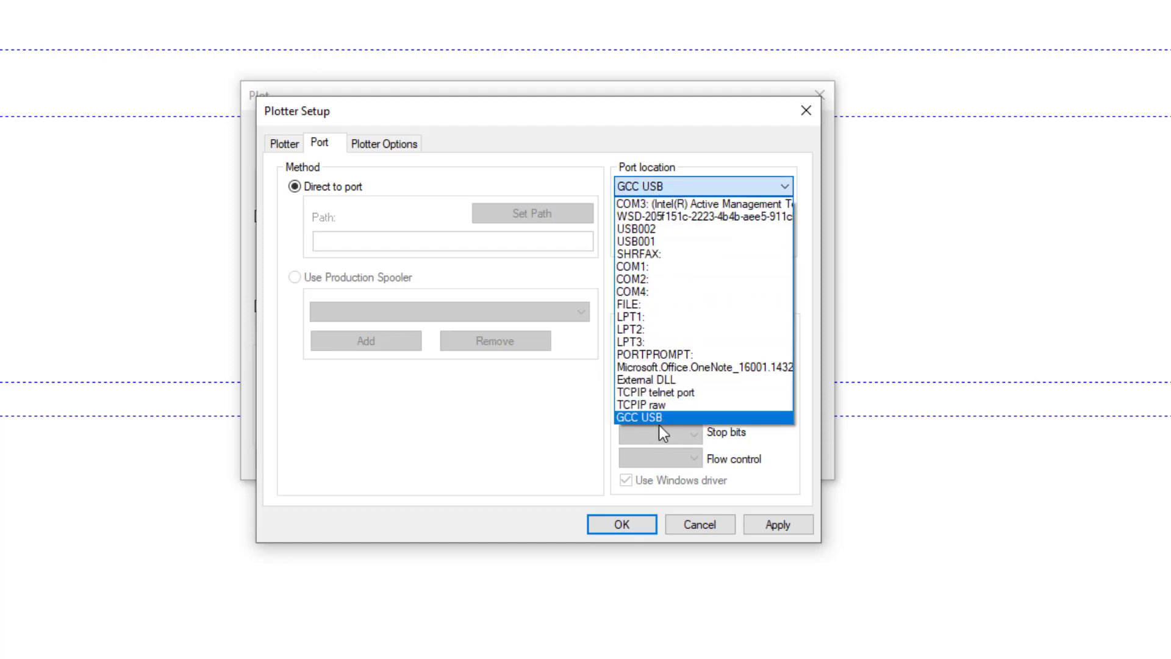
pyautogui.moveTo(676, 204)
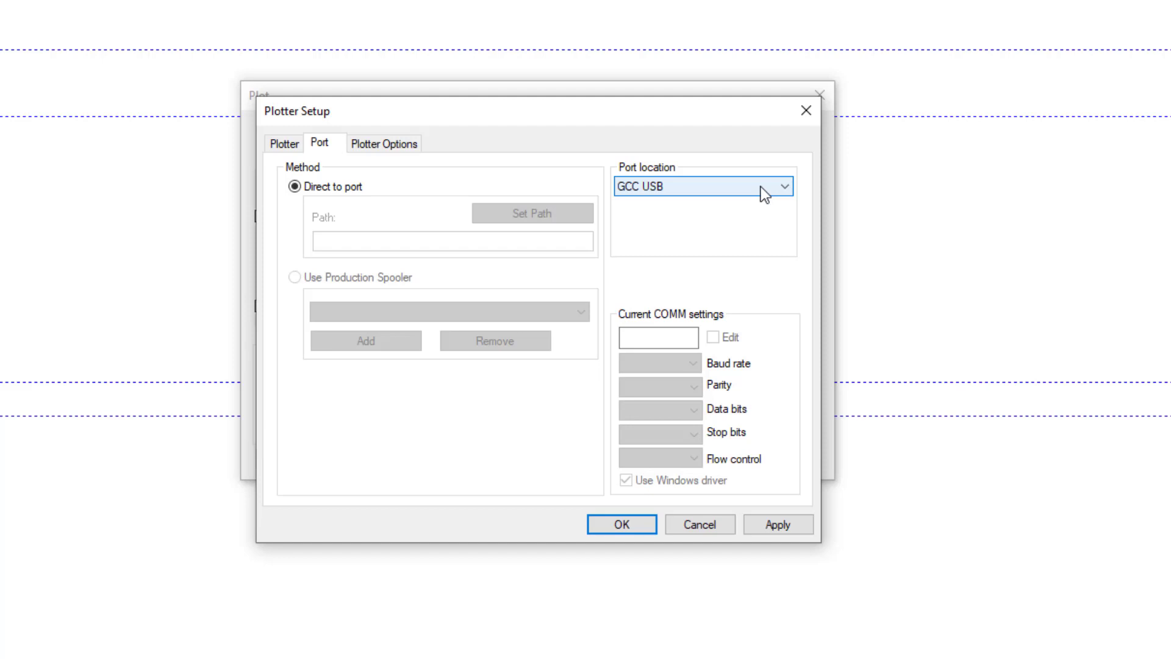
pyautogui.click(783, 185)
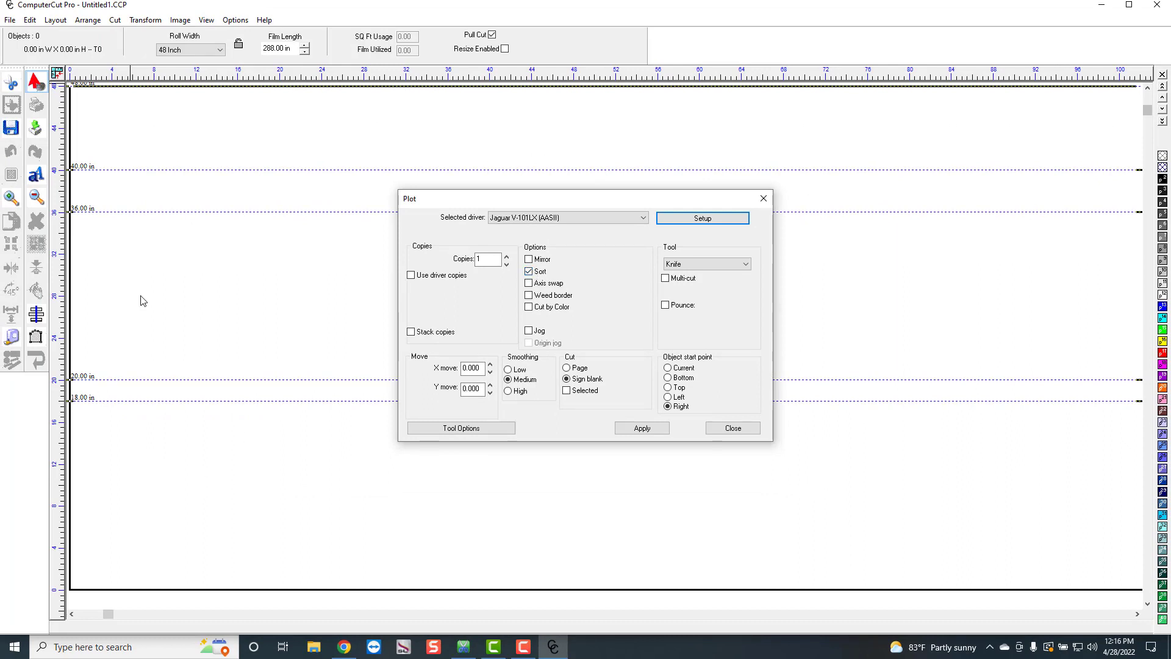
pyautogui.moveTo(501, 281)
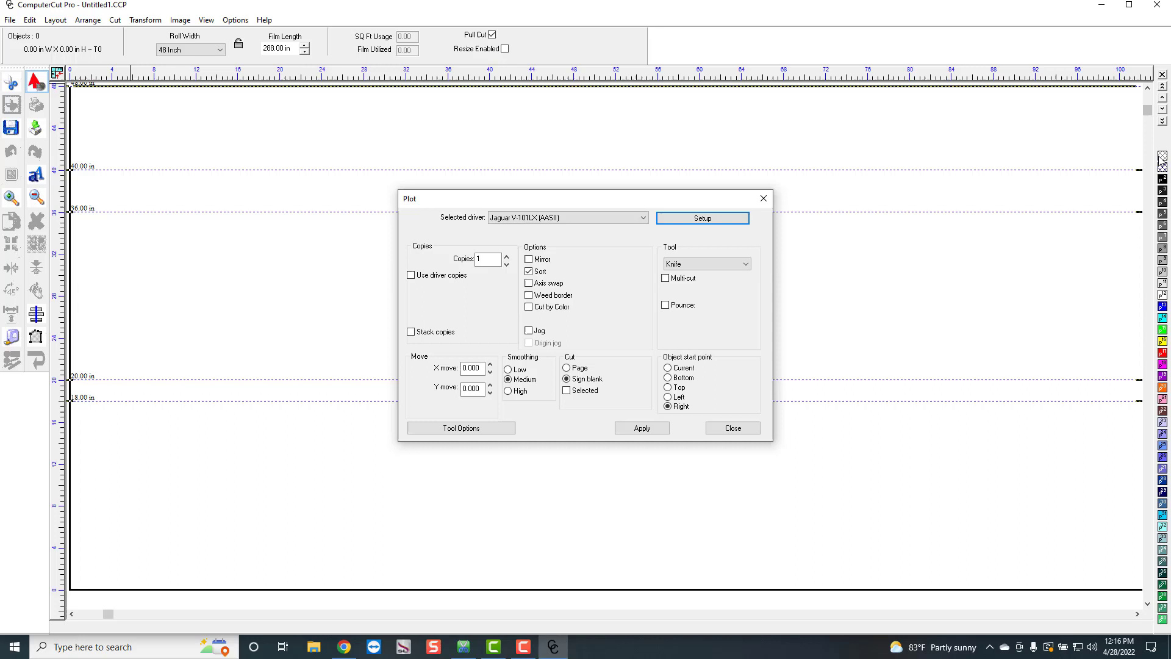
pyautogui.moveTo(499, 165)
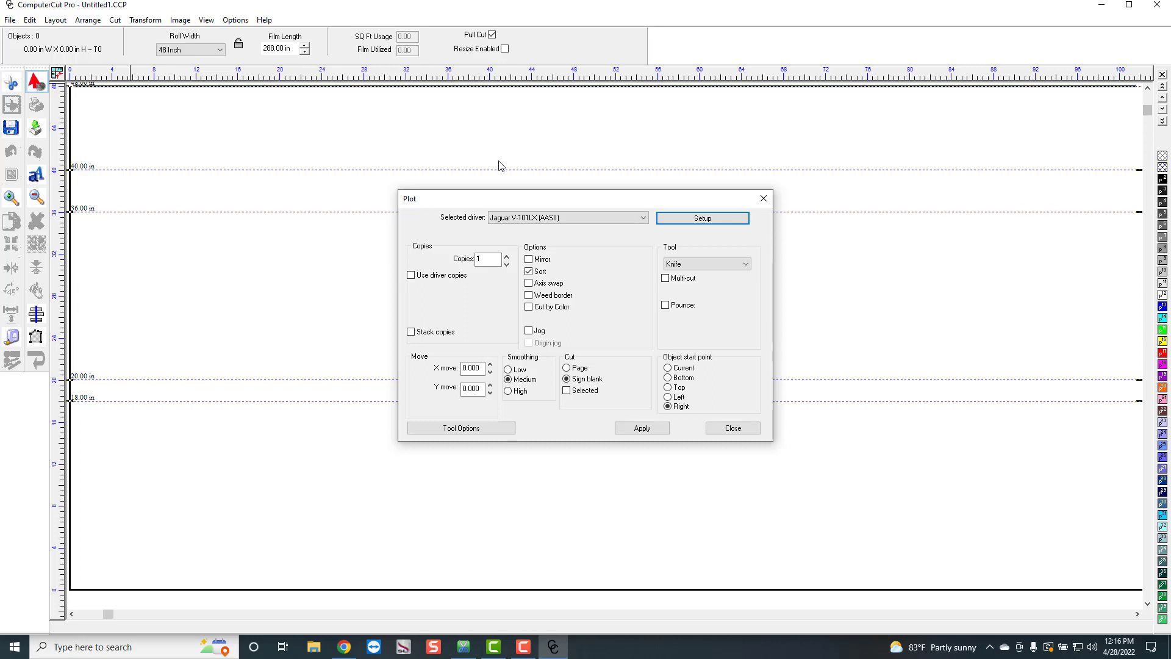
pyautogui.click(528, 271)
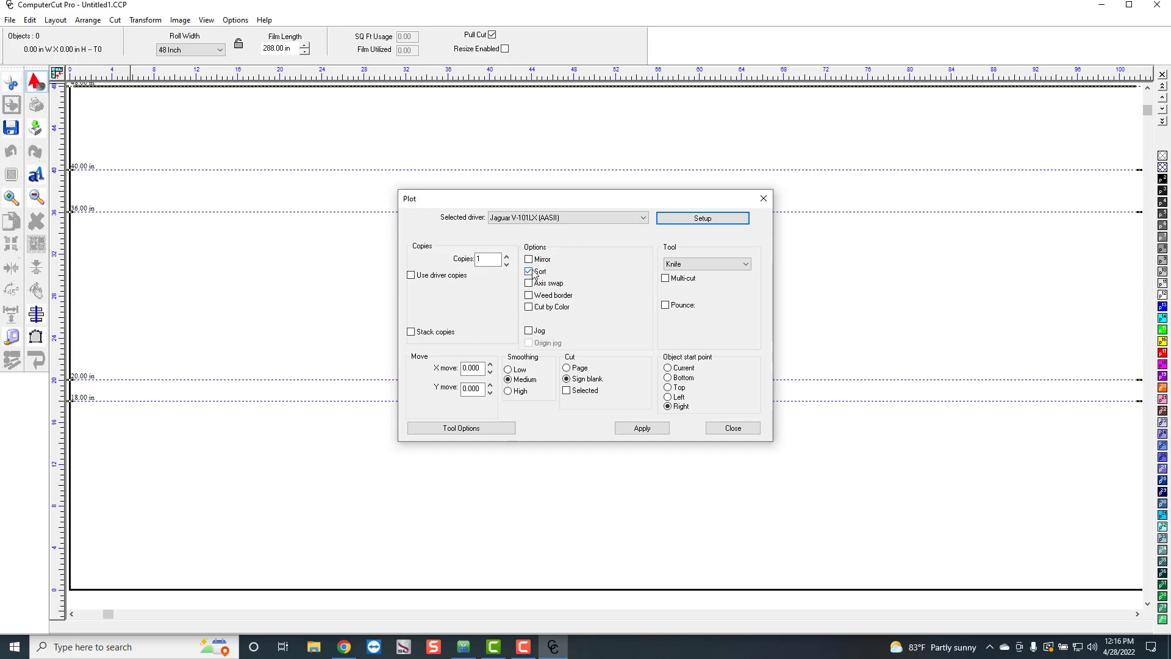
pyautogui.click(528, 270)
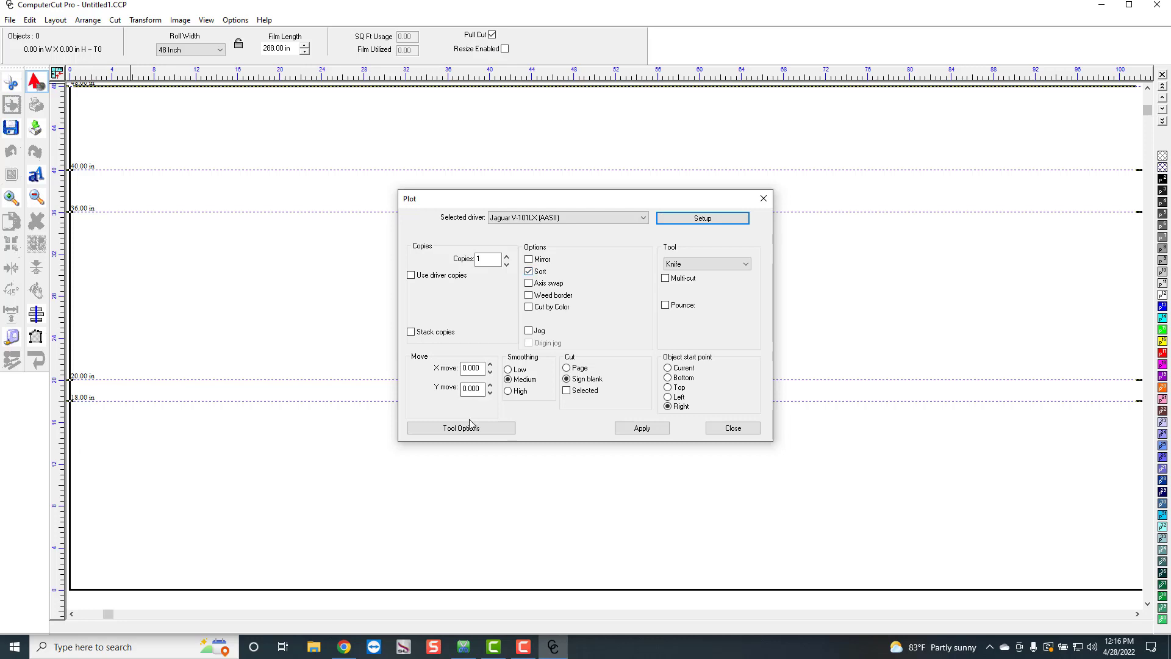
pyautogui.click(461, 427)
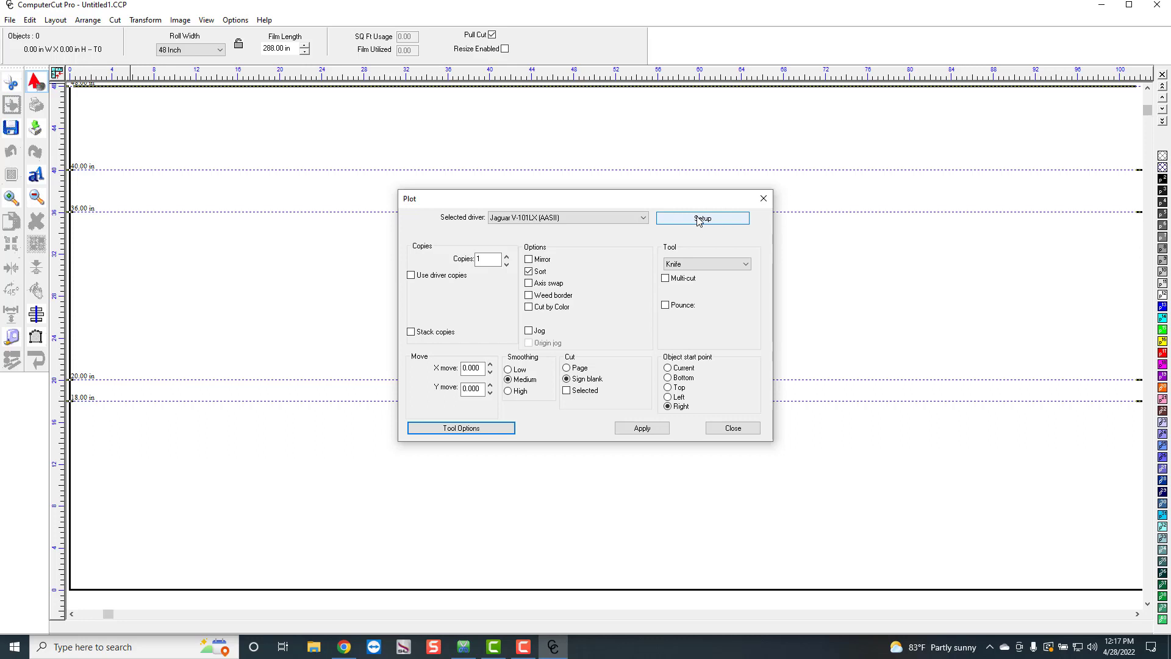
# Reopen Plotter Setup and select the Additional X move at end value 5.000.
pyautogui.click(702, 217)
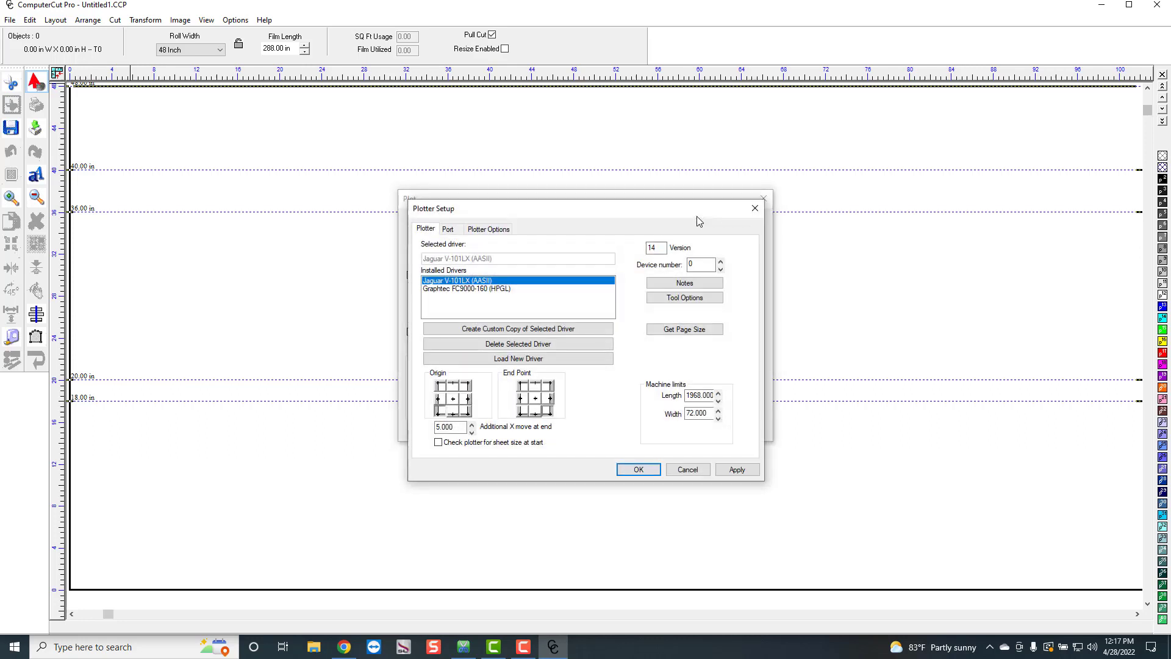
pyautogui.moveTo(735, 210)
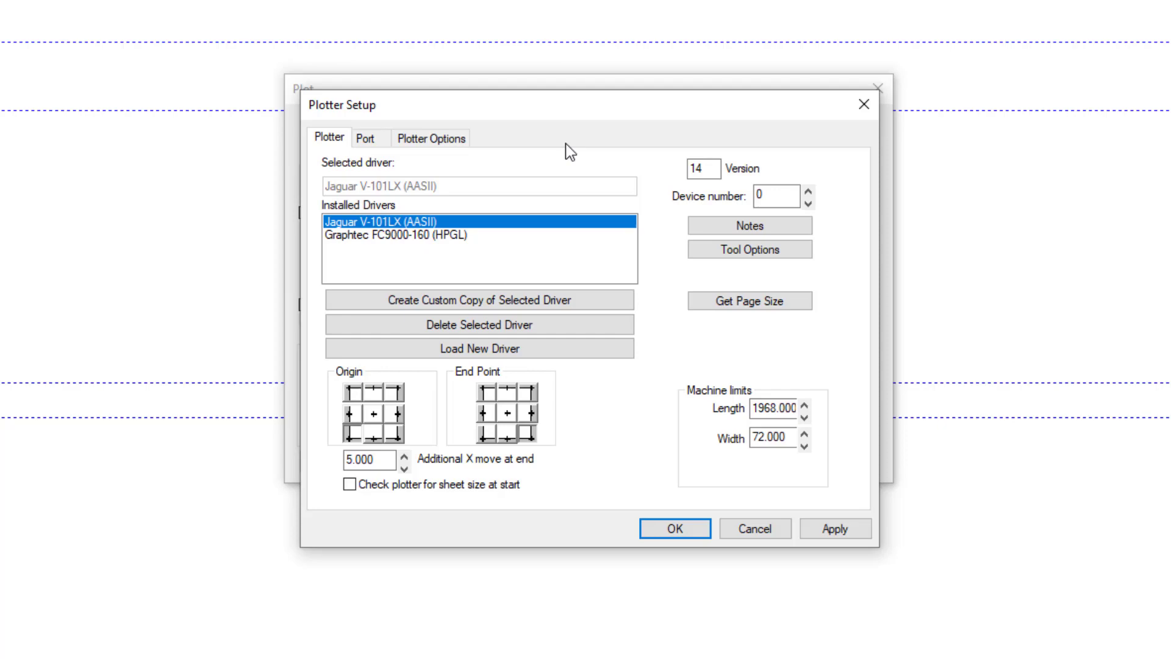
pyautogui.moveTo(570, 141)
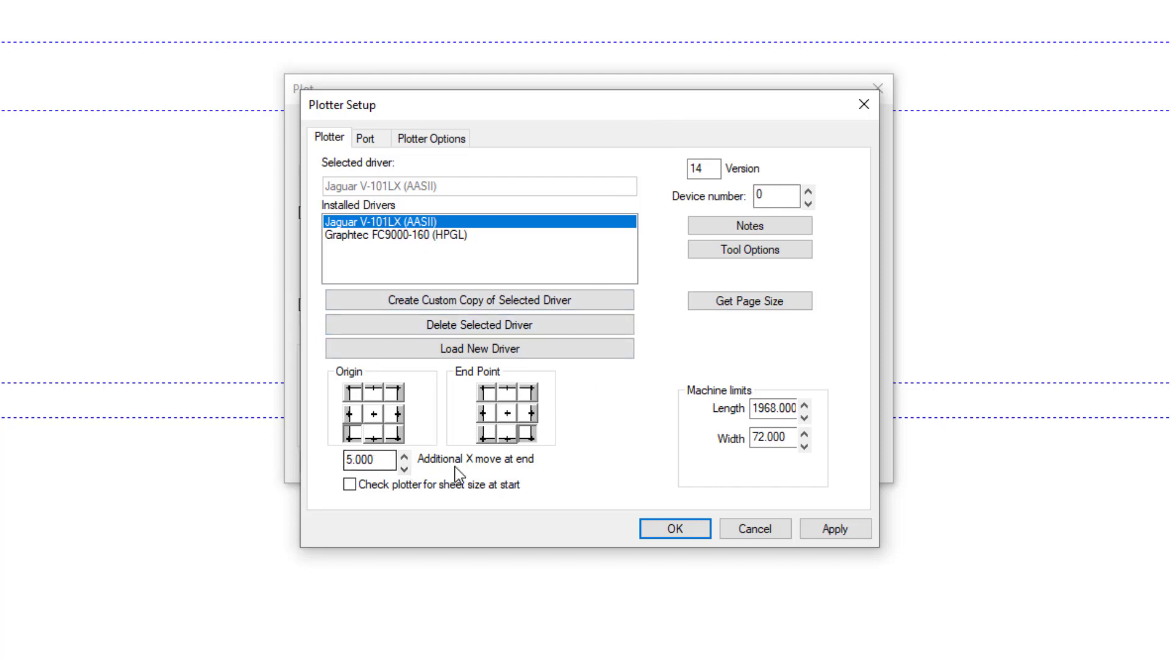
pyautogui.moveTo(541, 463)
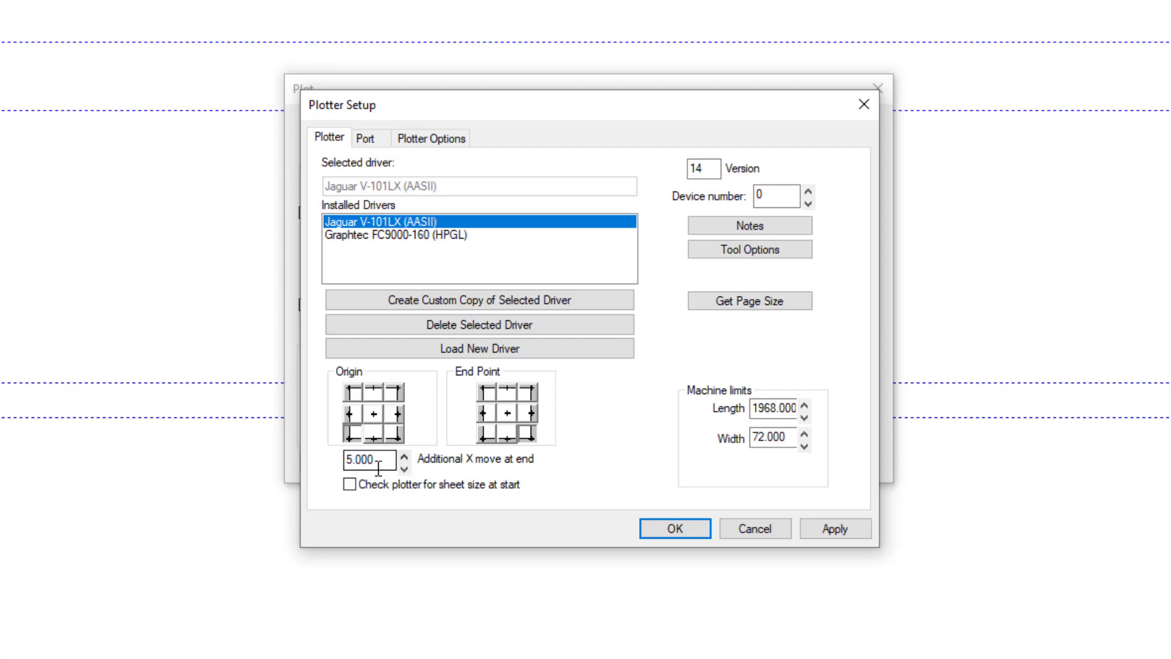
pyautogui.click(835, 528)
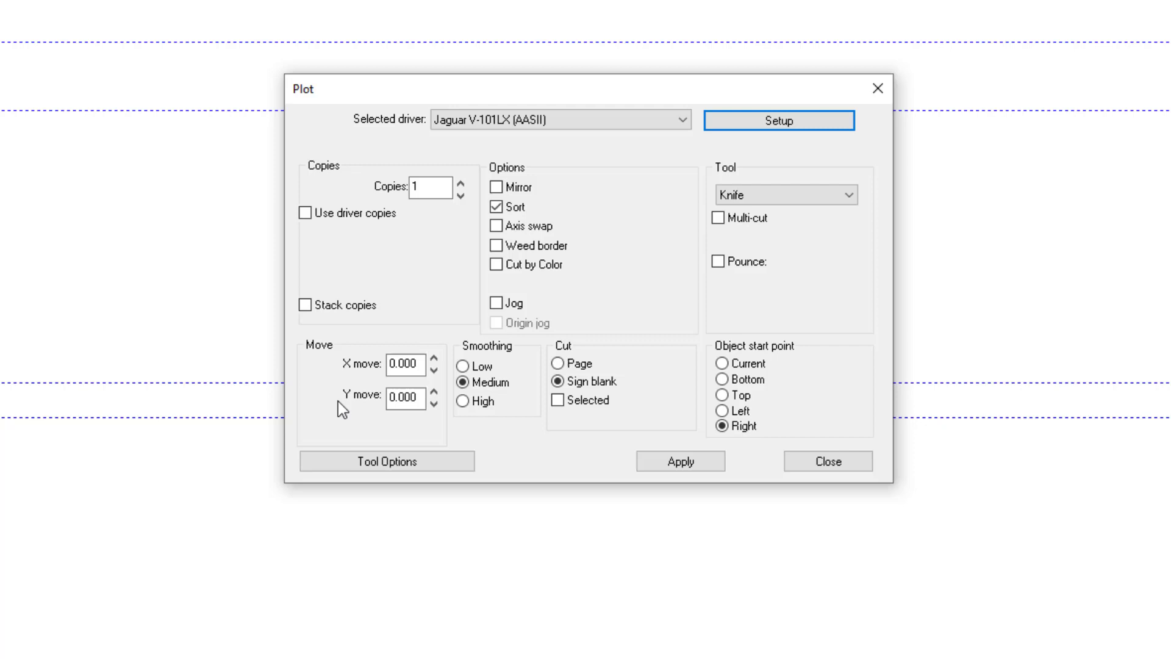
pyautogui.moveTo(345, 346)
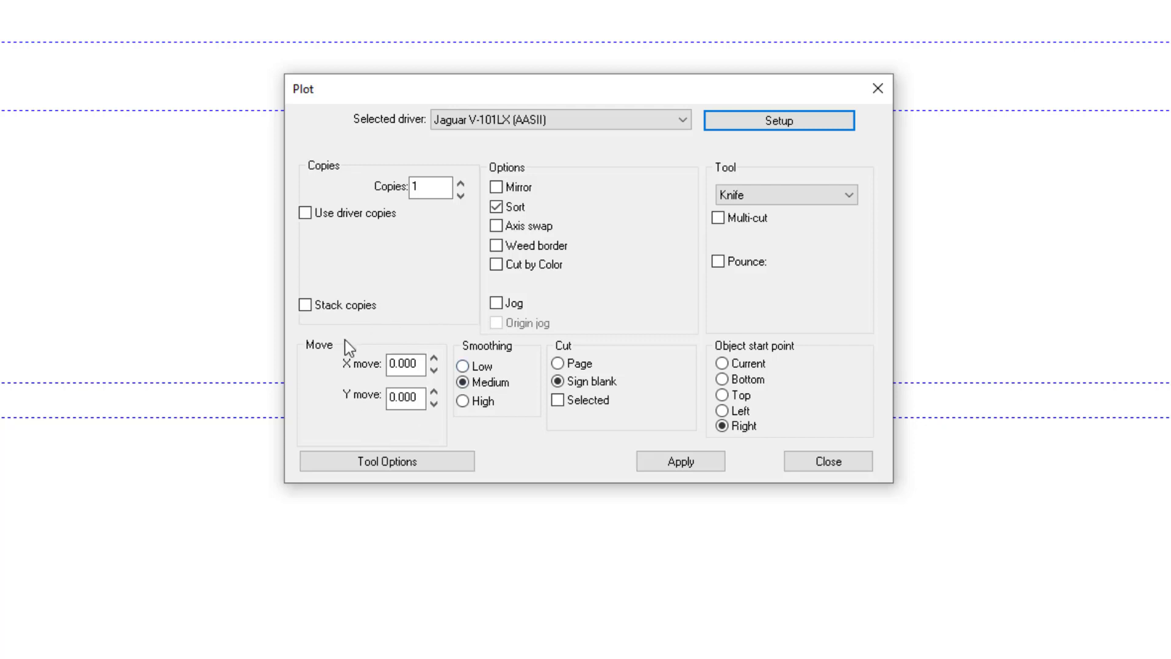
pyautogui.moveTo(348, 349)
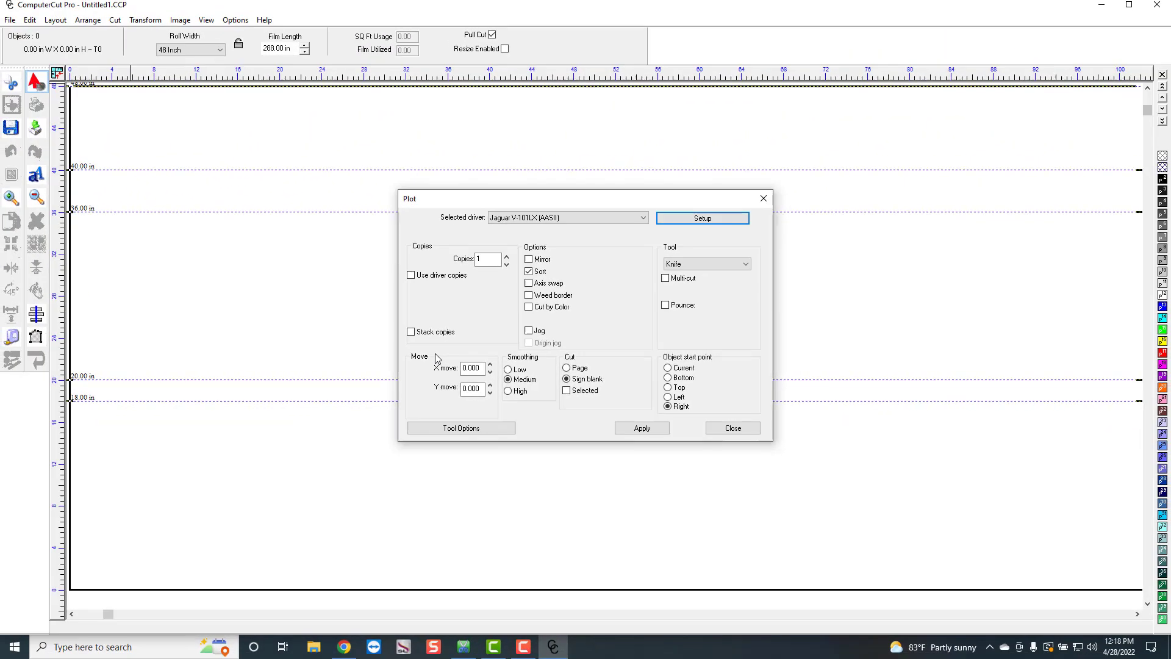
# Close the Plot dialog with X move and Y move left at 0.000.
pyautogui.click(732, 429)
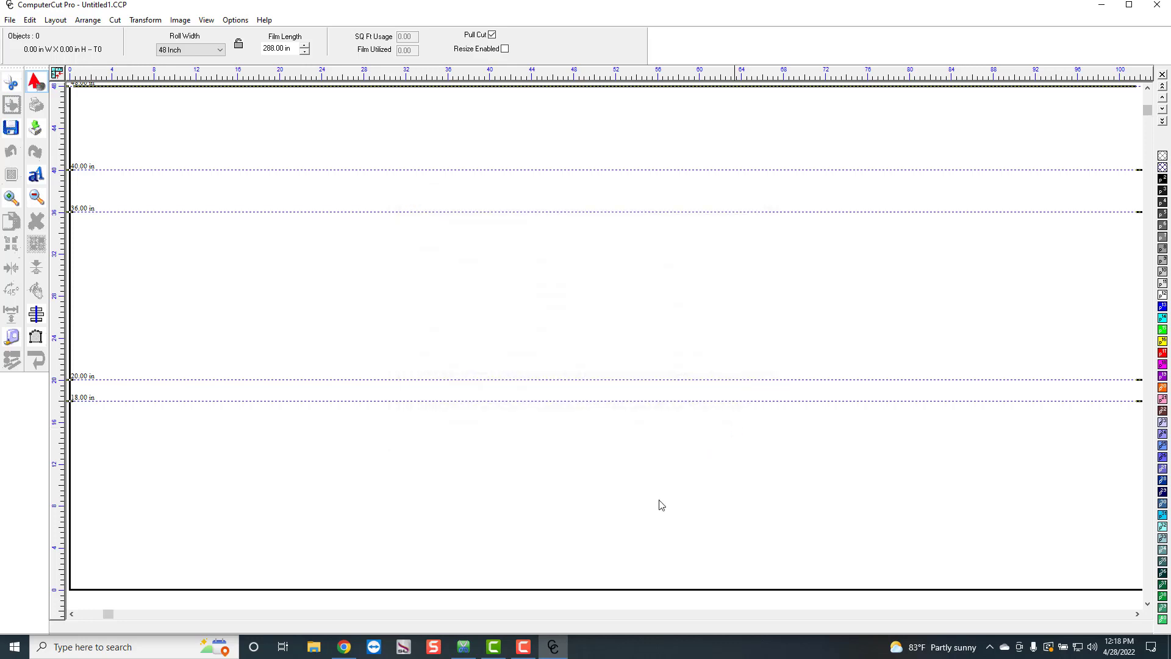
pyautogui.moveTo(491, 646)
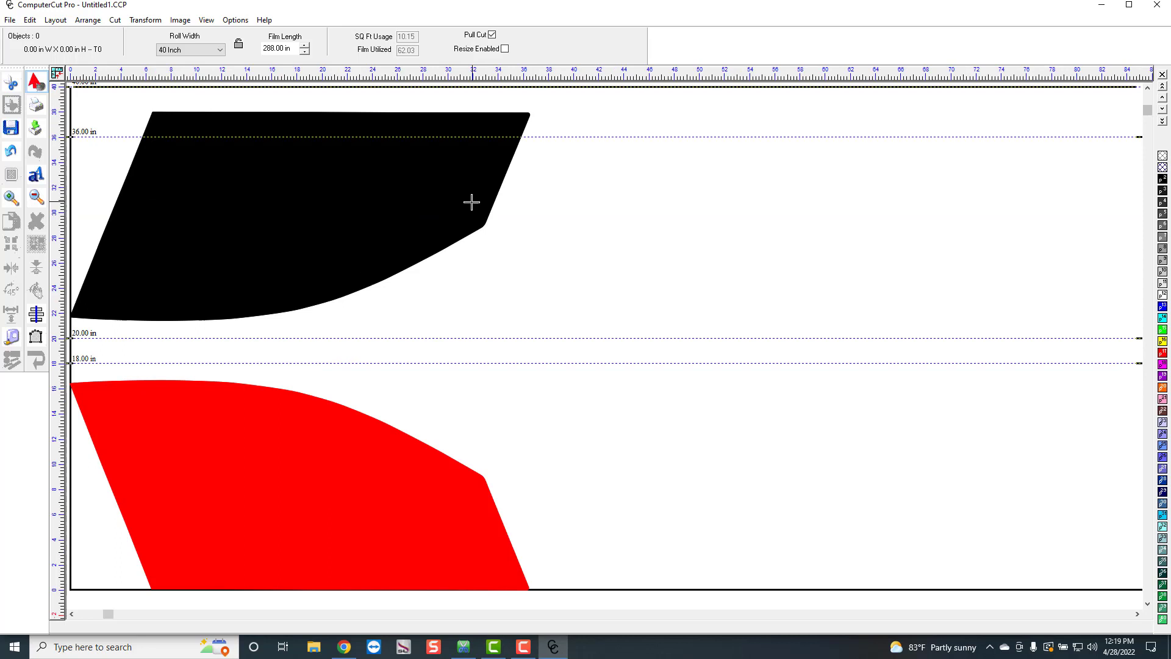
pyautogui.moveTo(514, 256)
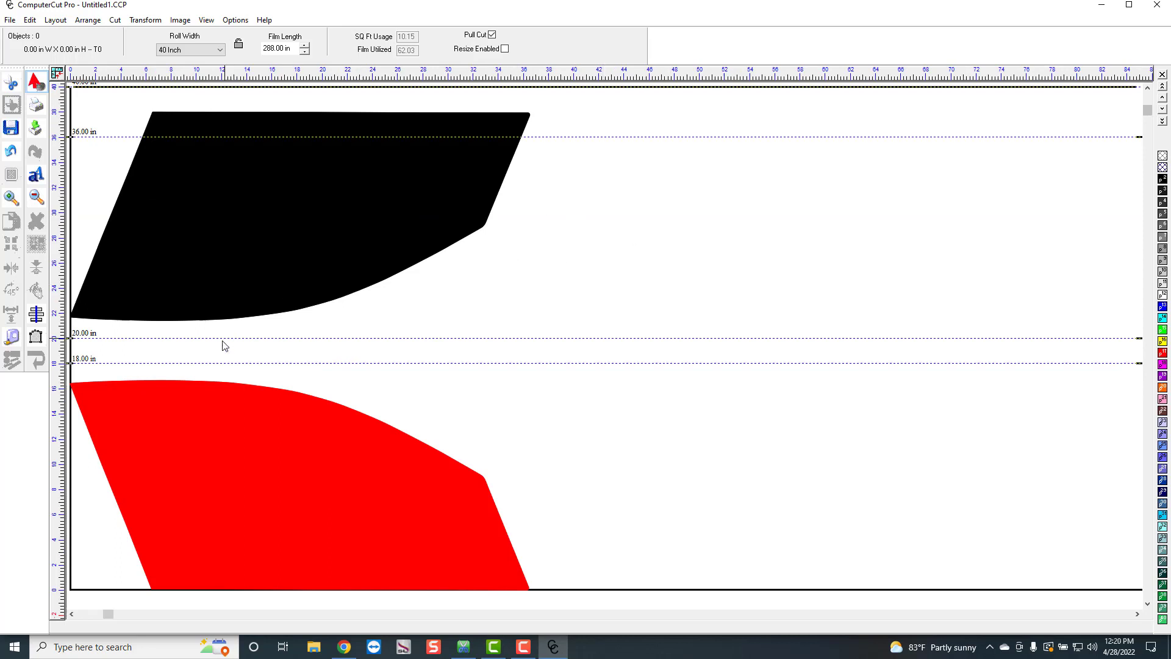
pyautogui.moveTo(159, 204)
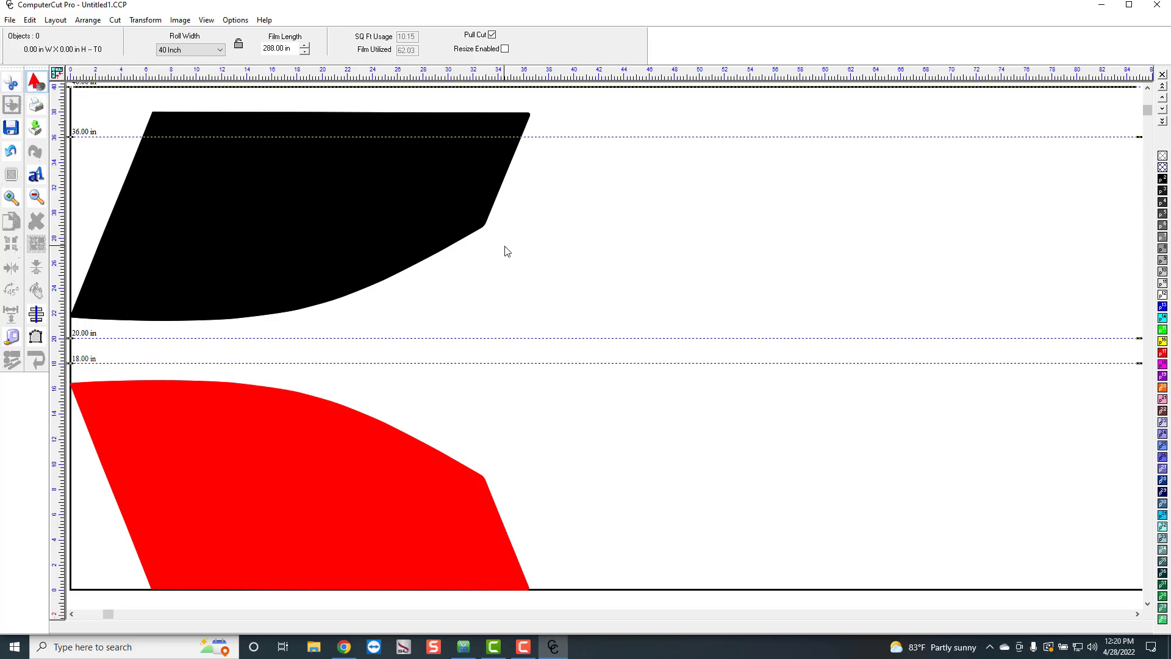
pyautogui.moveTo(373, 340)
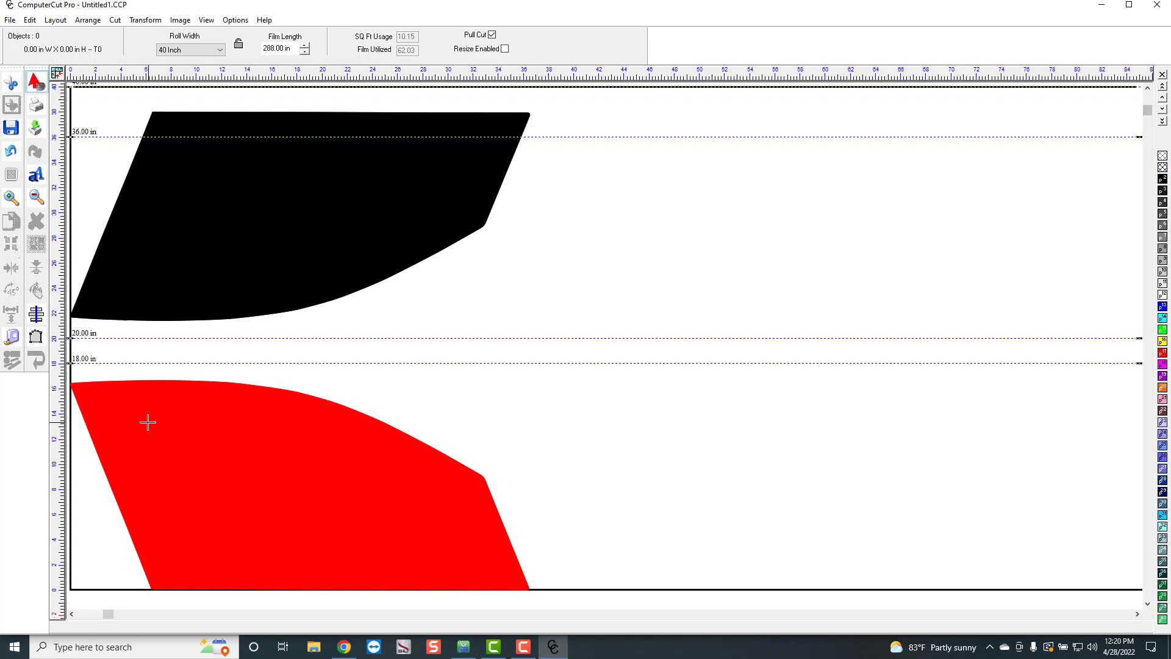
pyautogui.moveTo(344, 447)
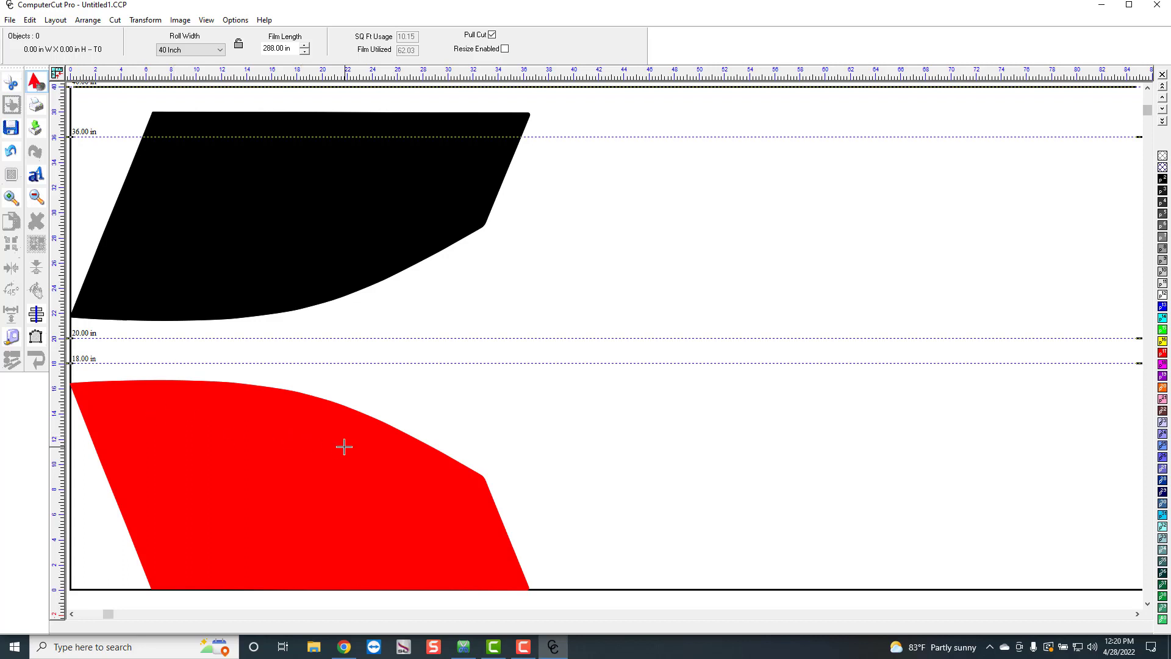
pyautogui.moveTo(120, 505)
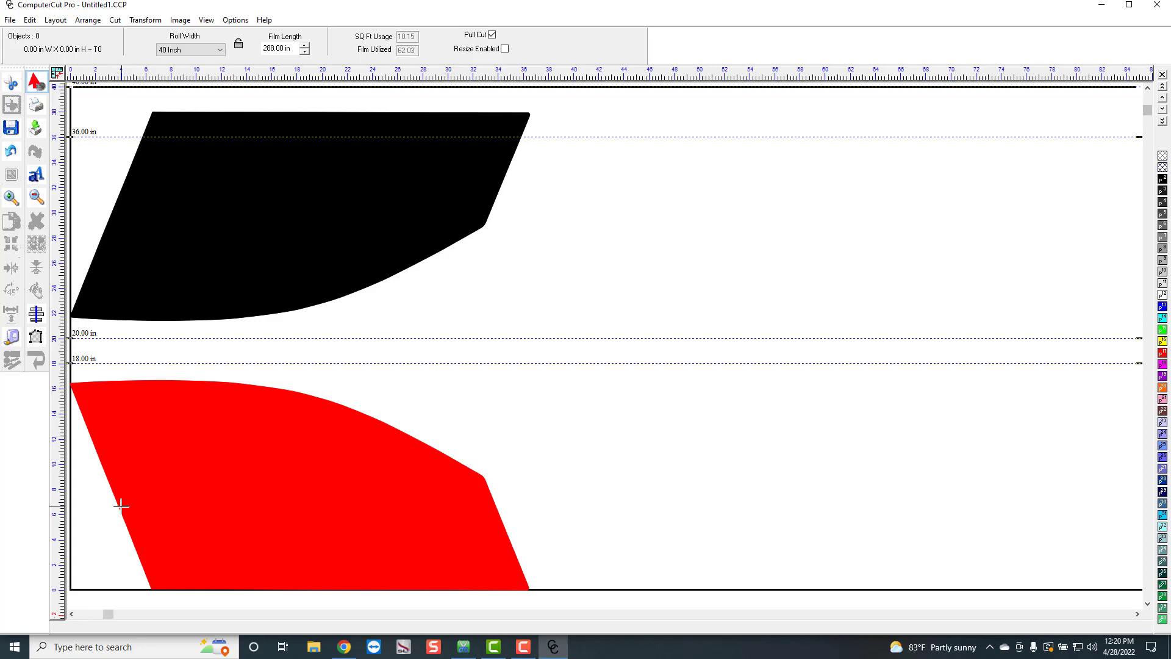
pyautogui.moveTo(155, 588)
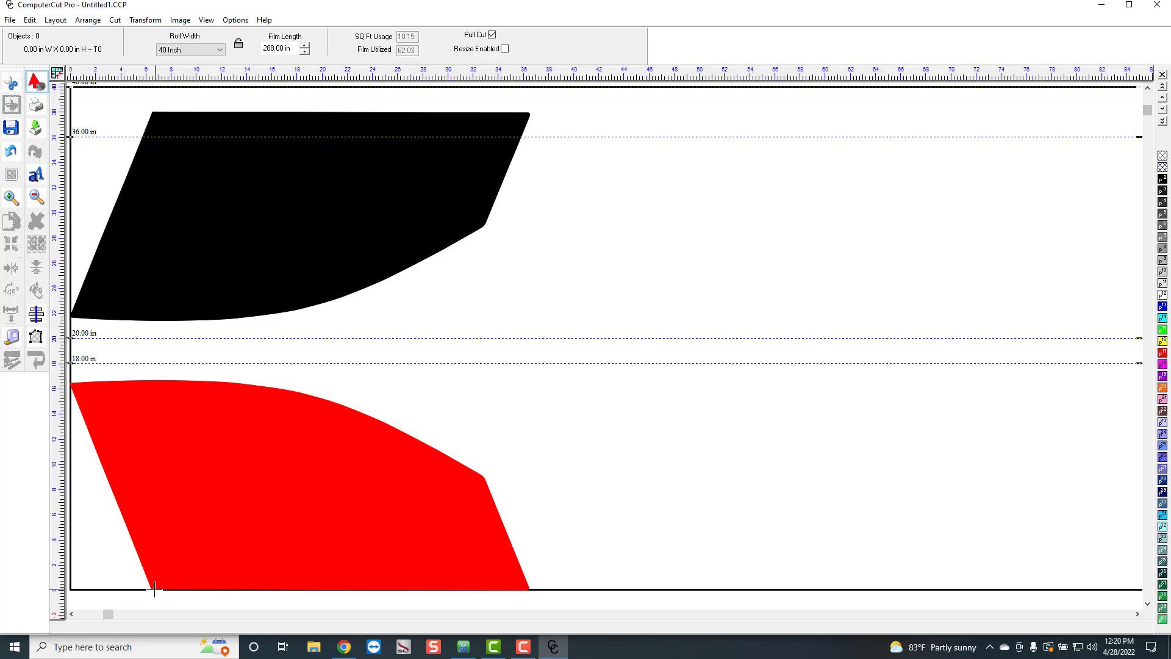
pyautogui.moveTo(367, 533)
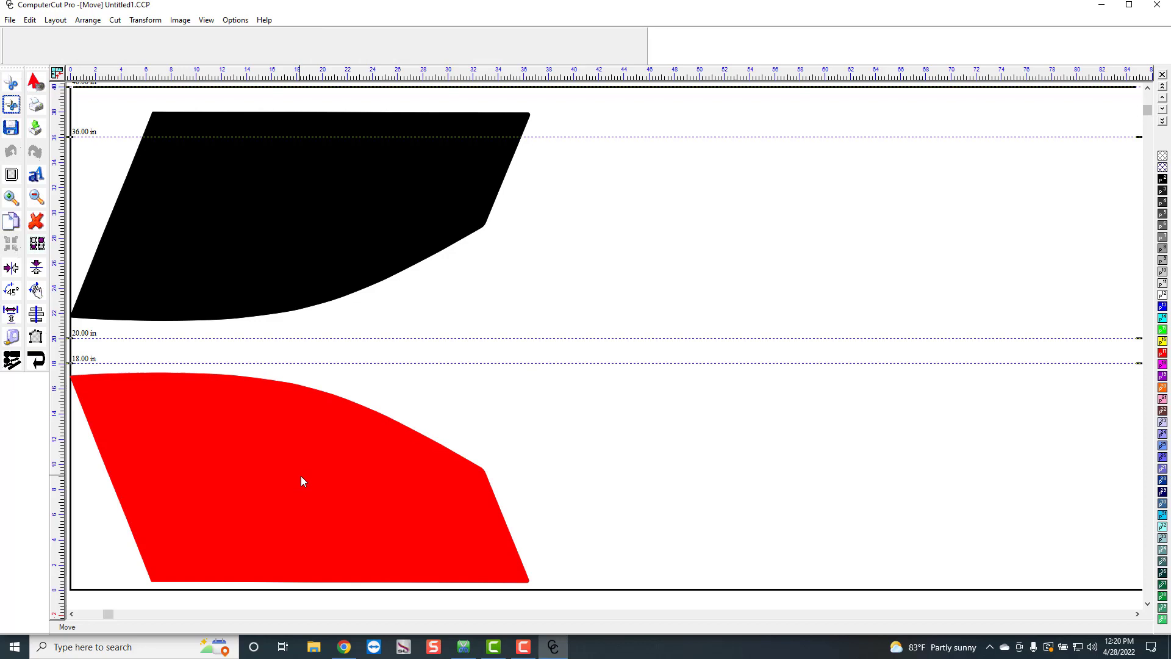
pyautogui.click(303, 481)
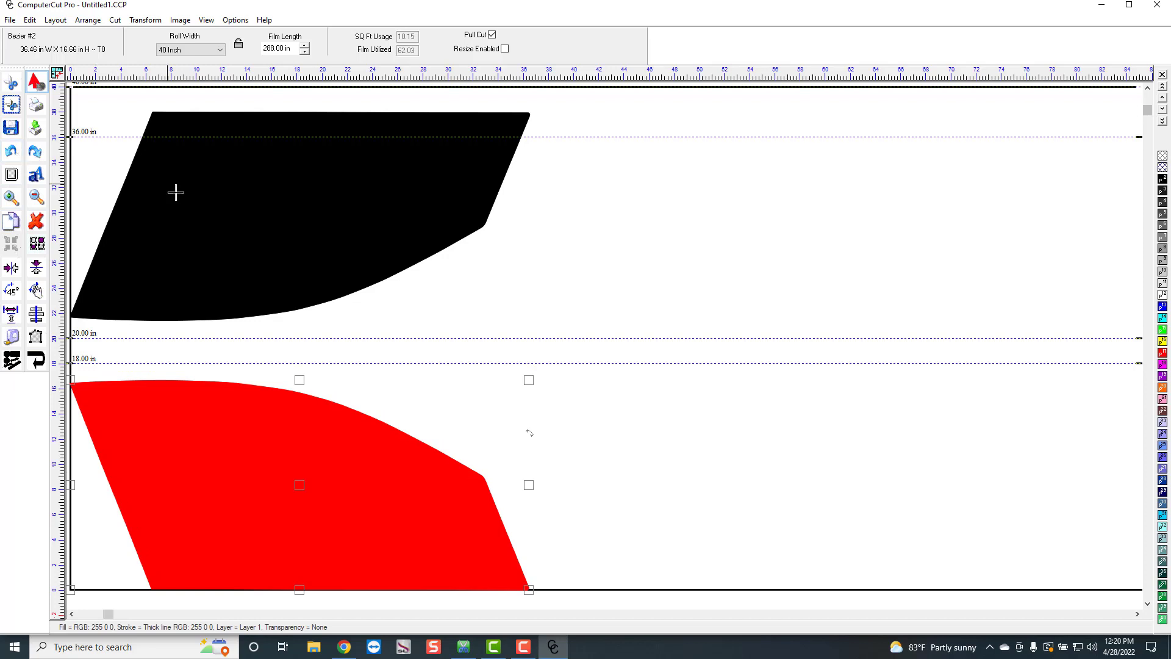
pyautogui.moveTo(269, 331)
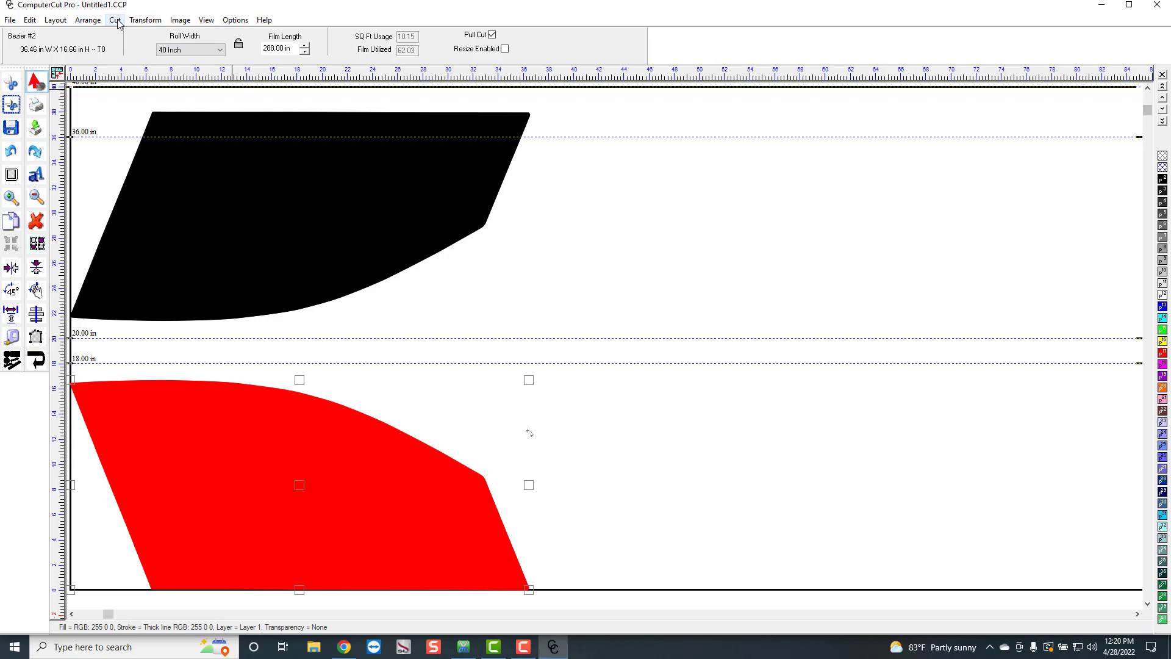
# In the Plot settings, set Y move and X move offsets to 0.25 inch each.
pyautogui.click(115, 19)
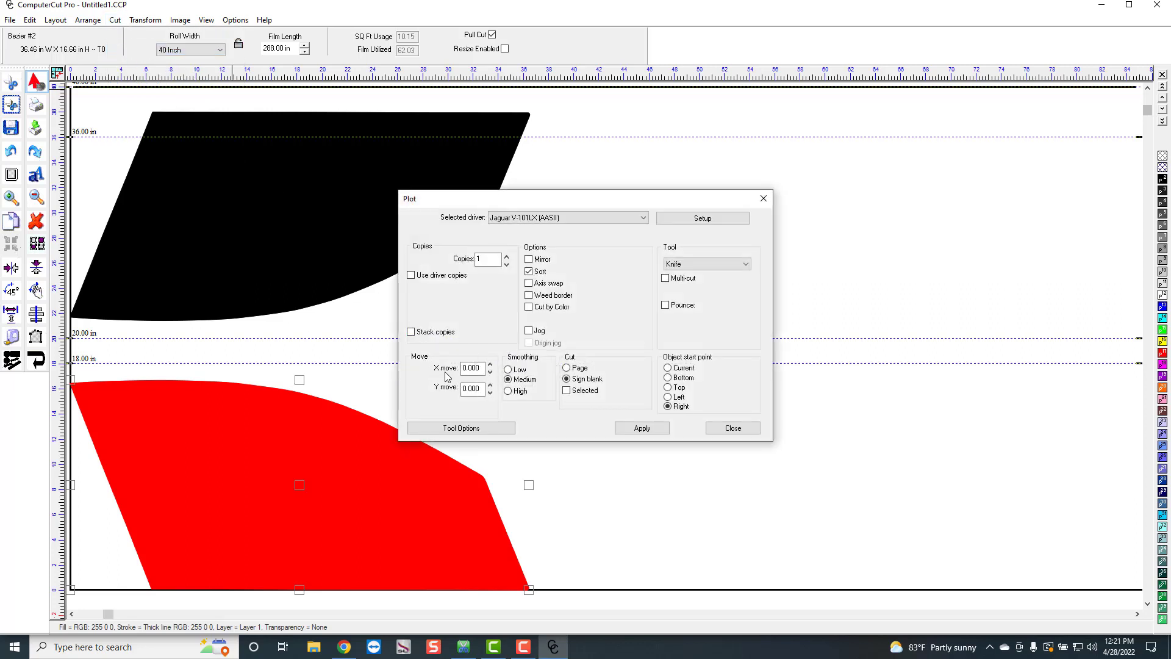
pyautogui.moveTo(284, 511)
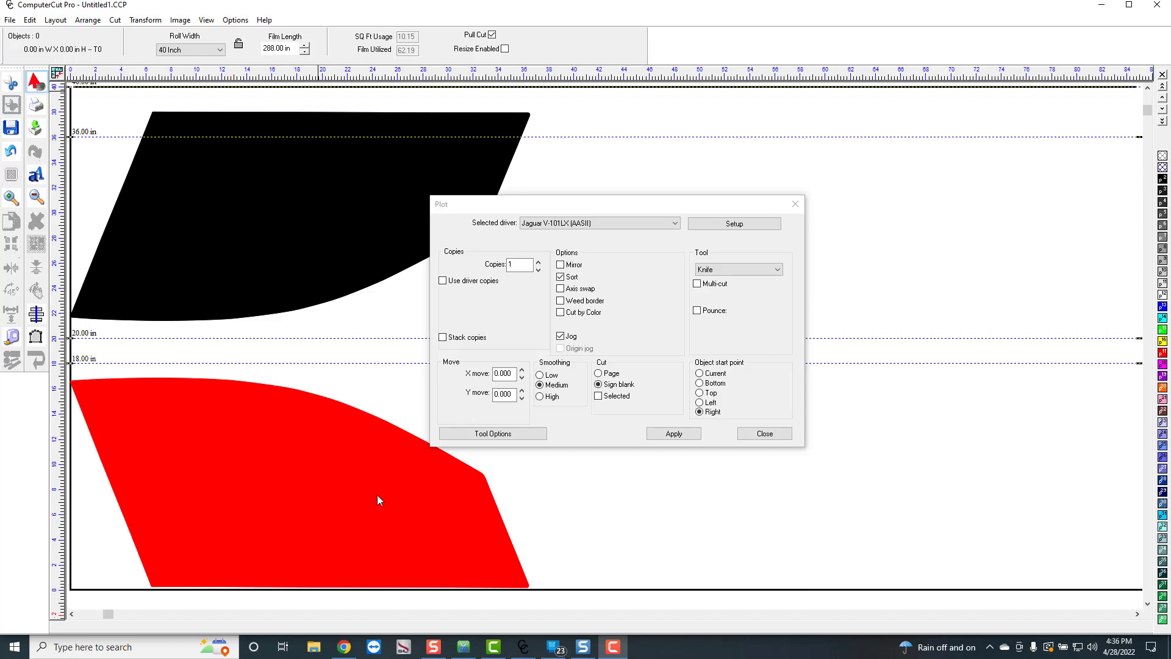
pyautogui.moveTo(254, 402)
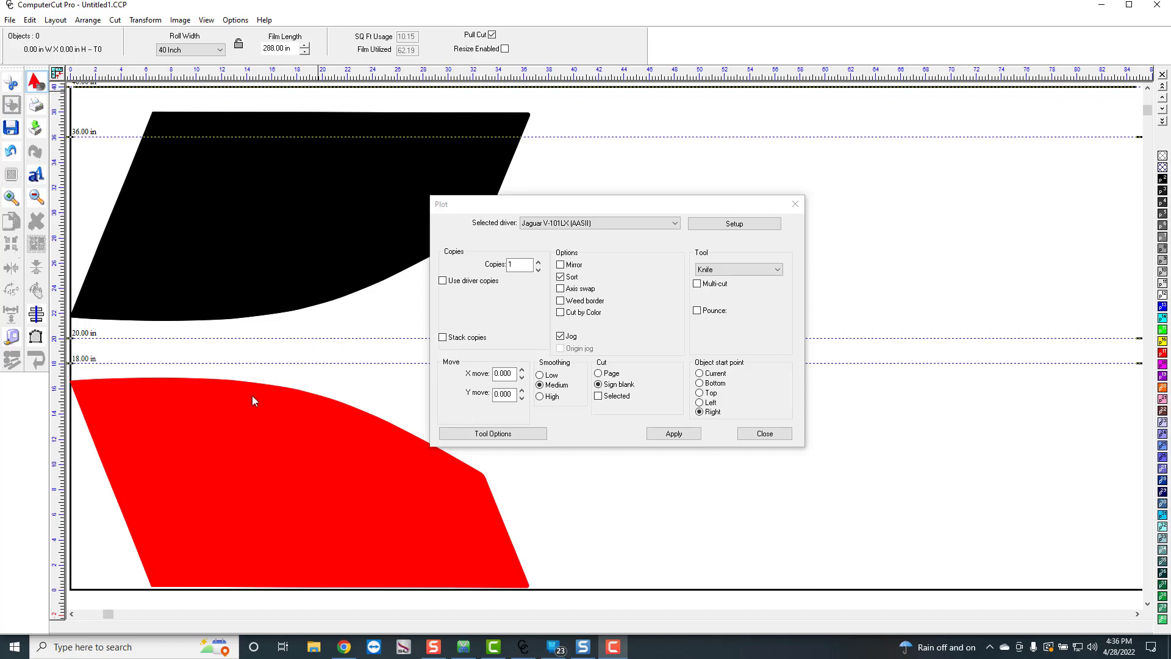
pyautogui.moveTo(235, 363)
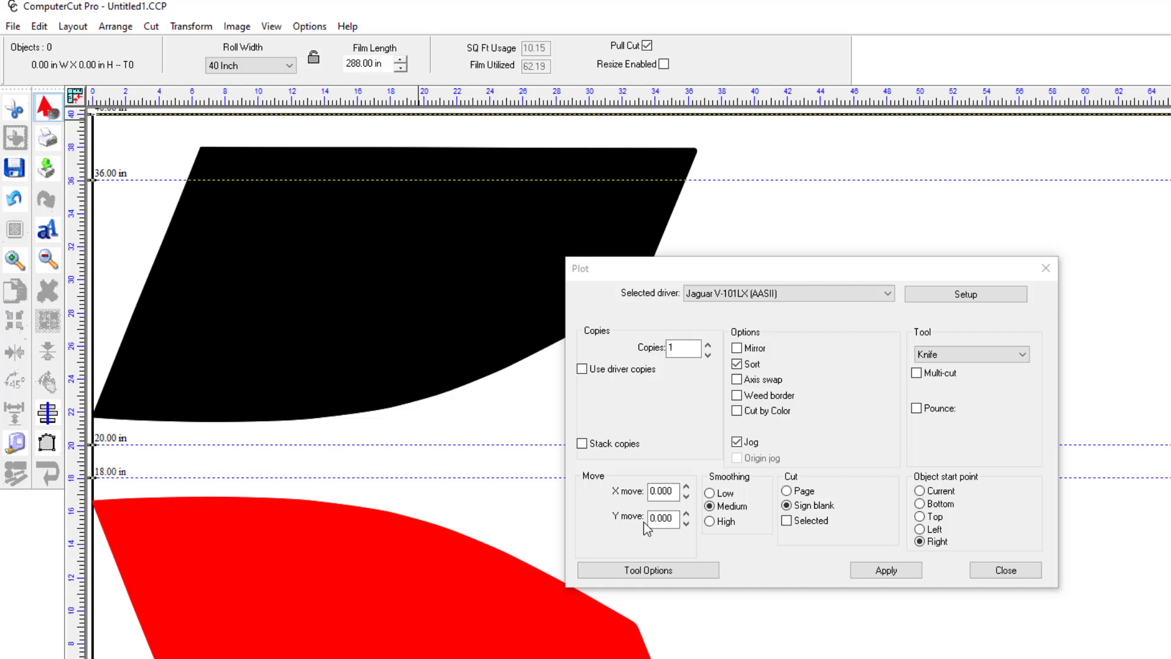
pyautogui.click(663, 517)
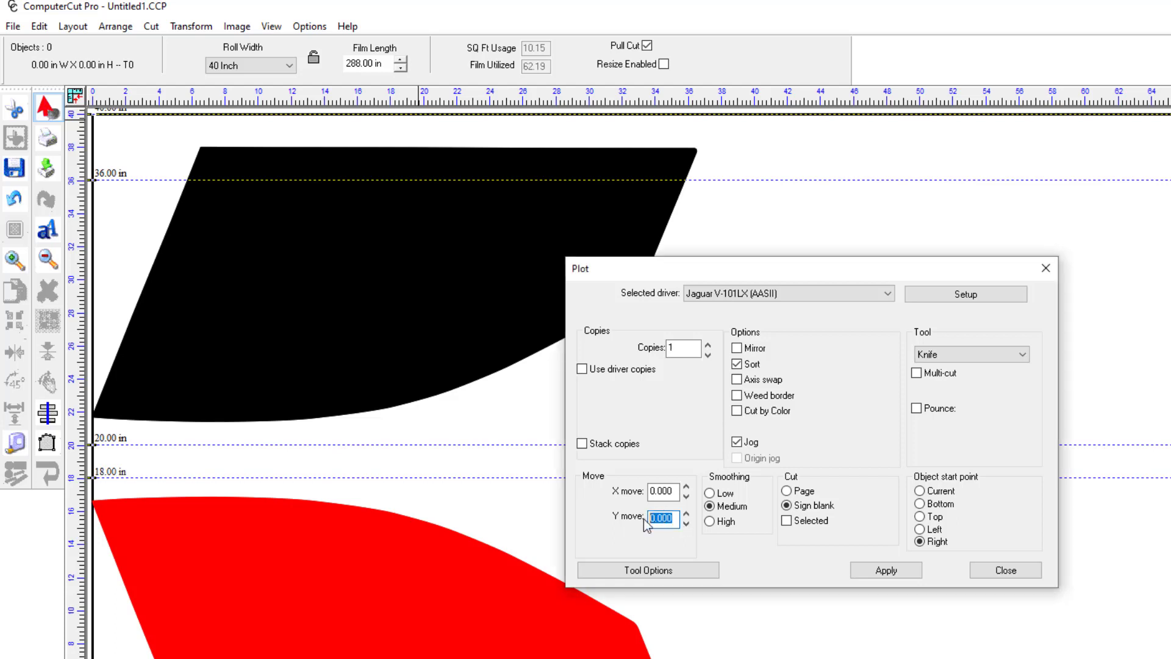
pyautogui.write('.25')
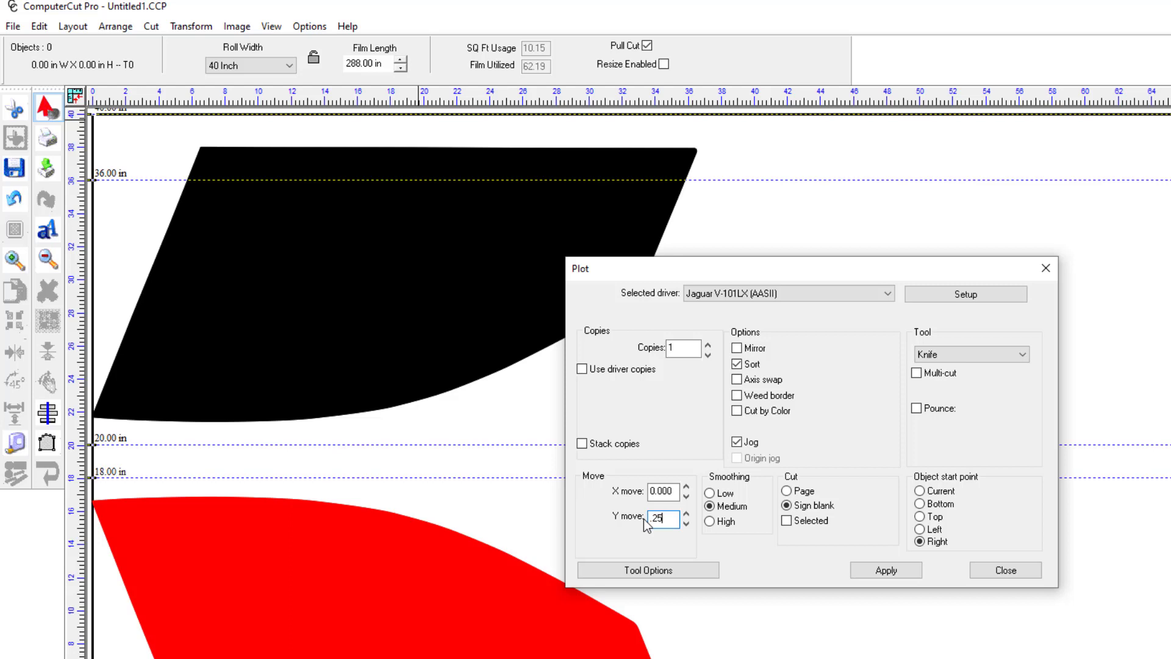
pyautogui.moveTo(148, 513)
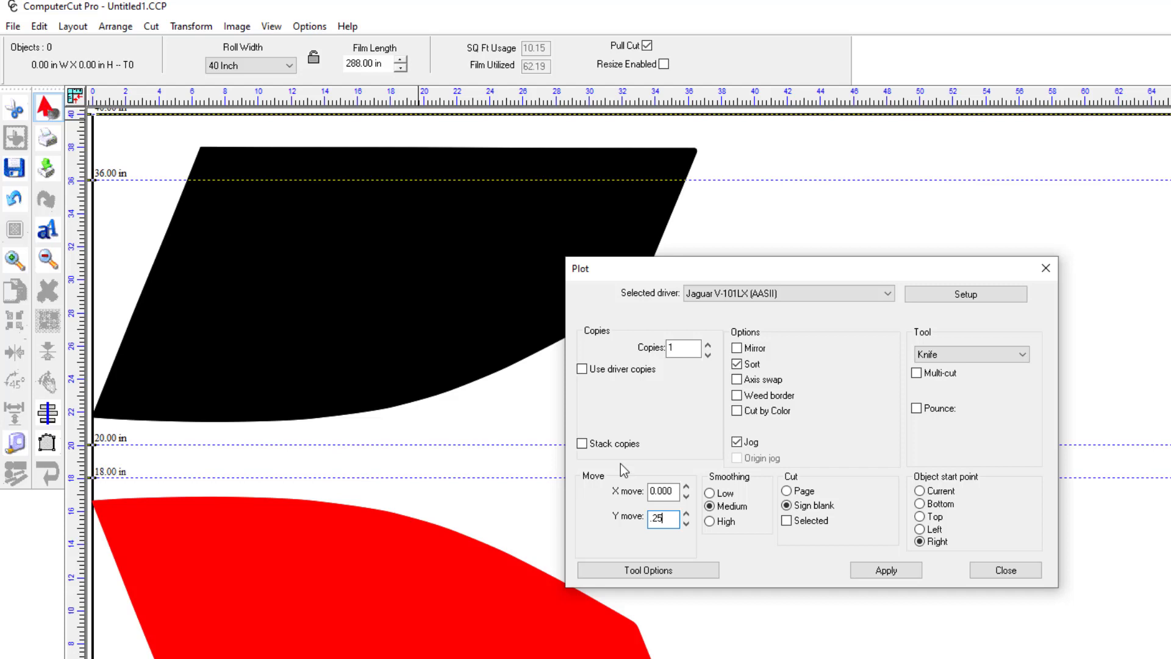
pyautogui.click(660, 492)
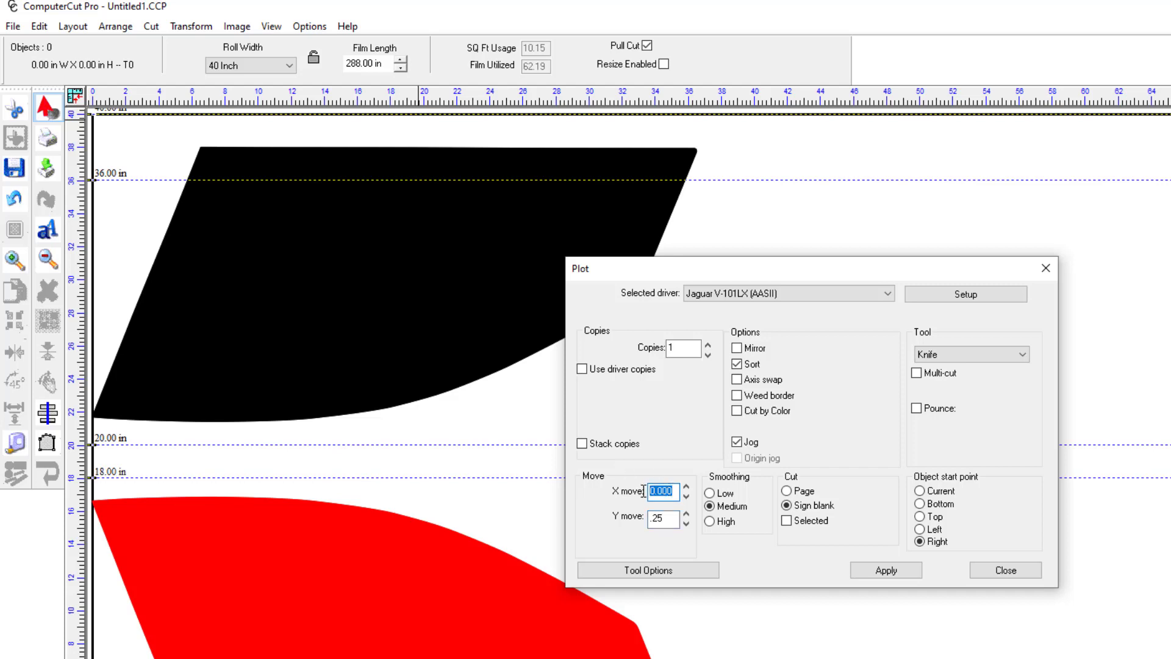
pyautogui.write('.25')
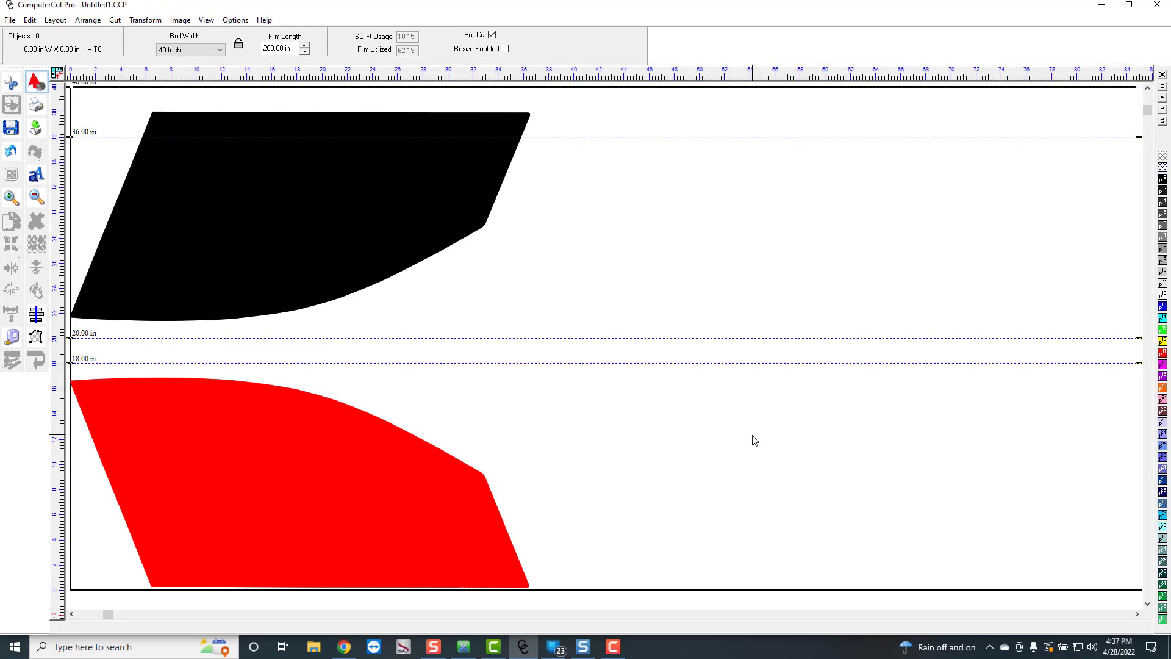
pyautogui.moveTo(295, 550)
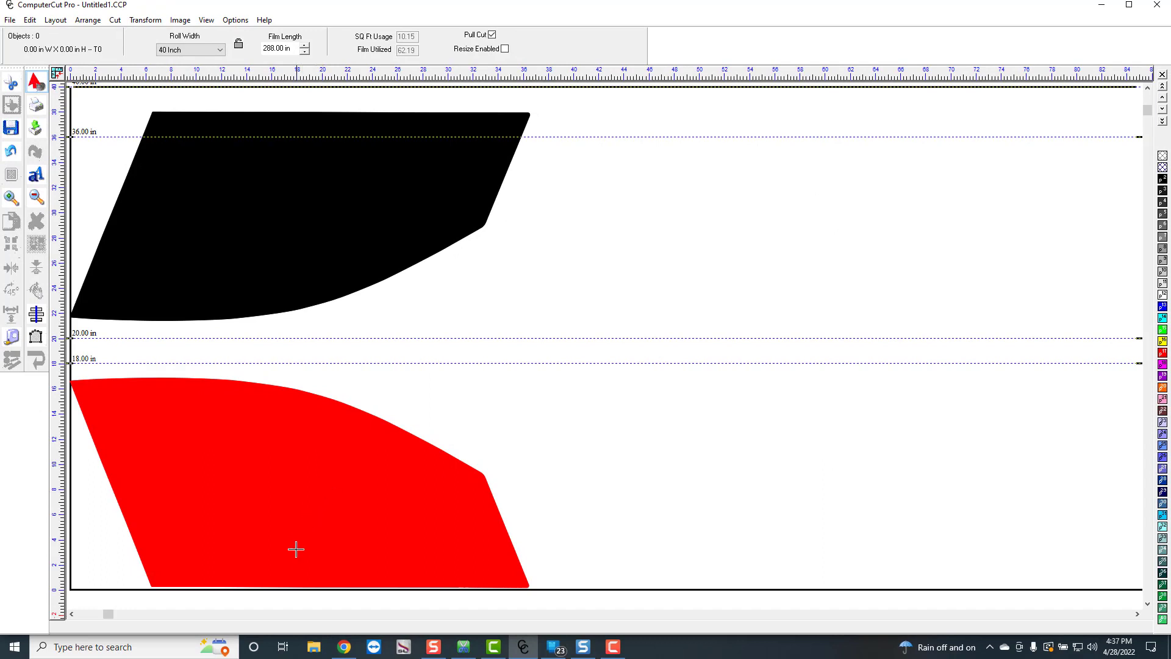
pyautogui.moveTo(296, 585)
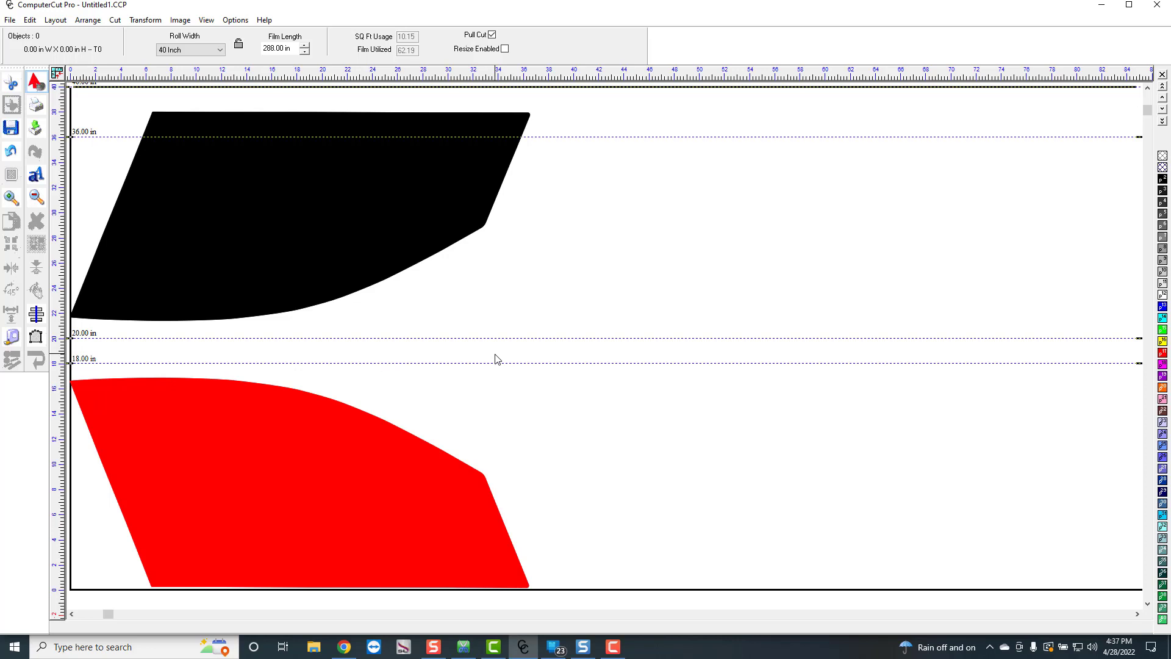
pyautogui.click(299, 486)
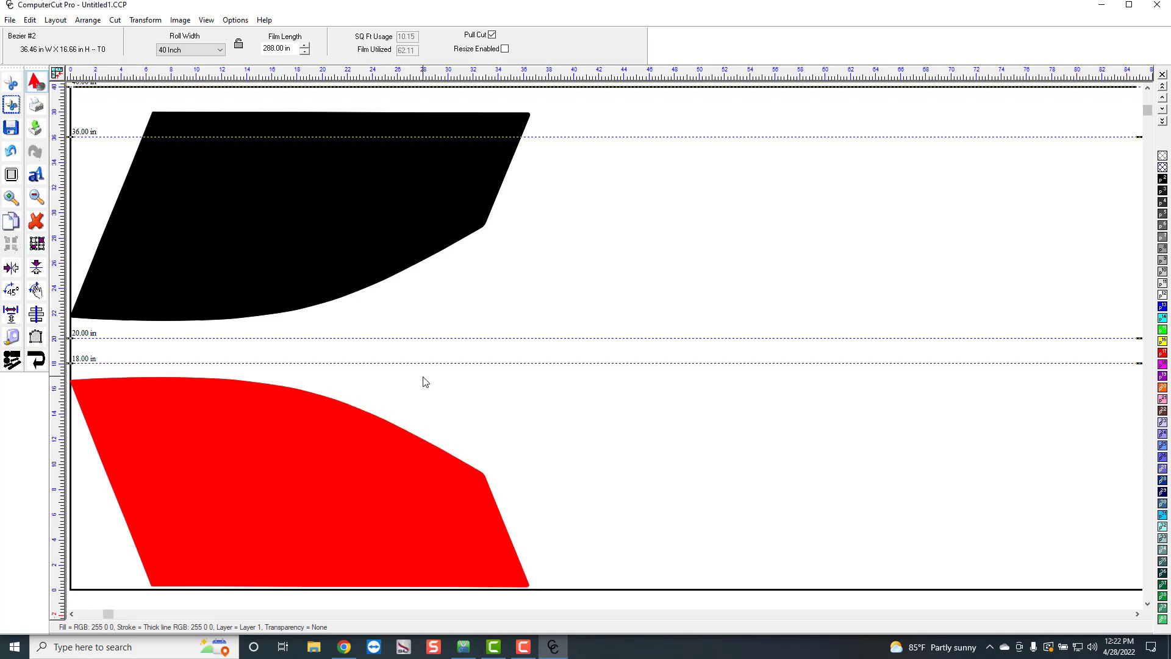
pyautogui.click(299, 478)
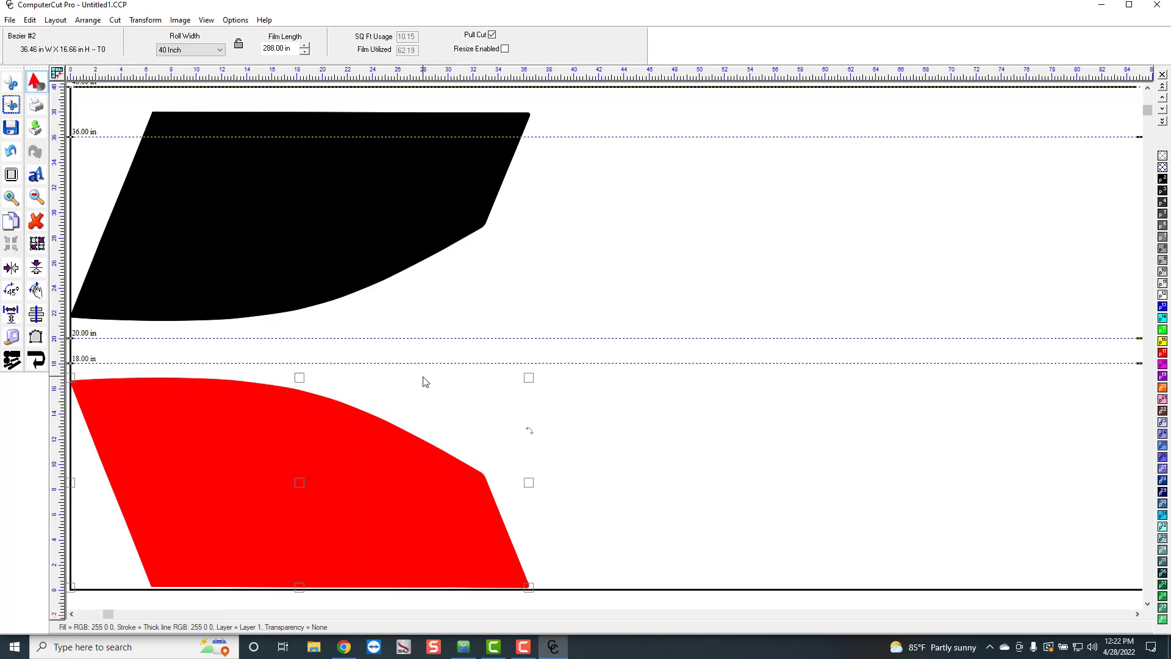
pyautogui.moveTo(637, 269)
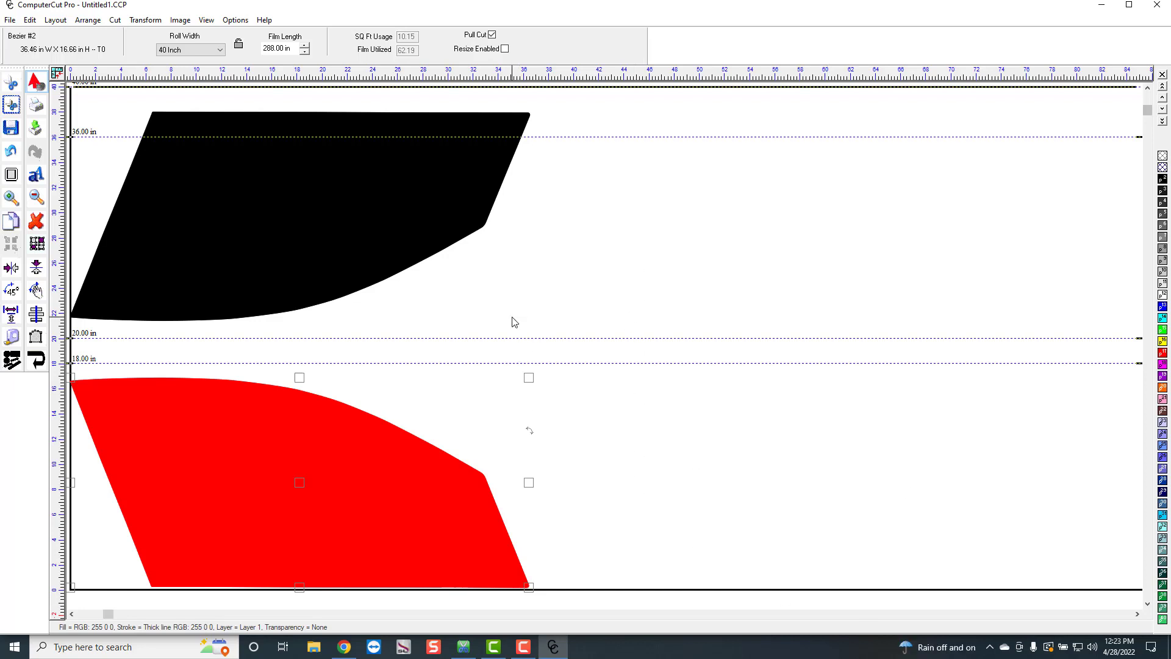
pyautogui.moveTo(518, 184)
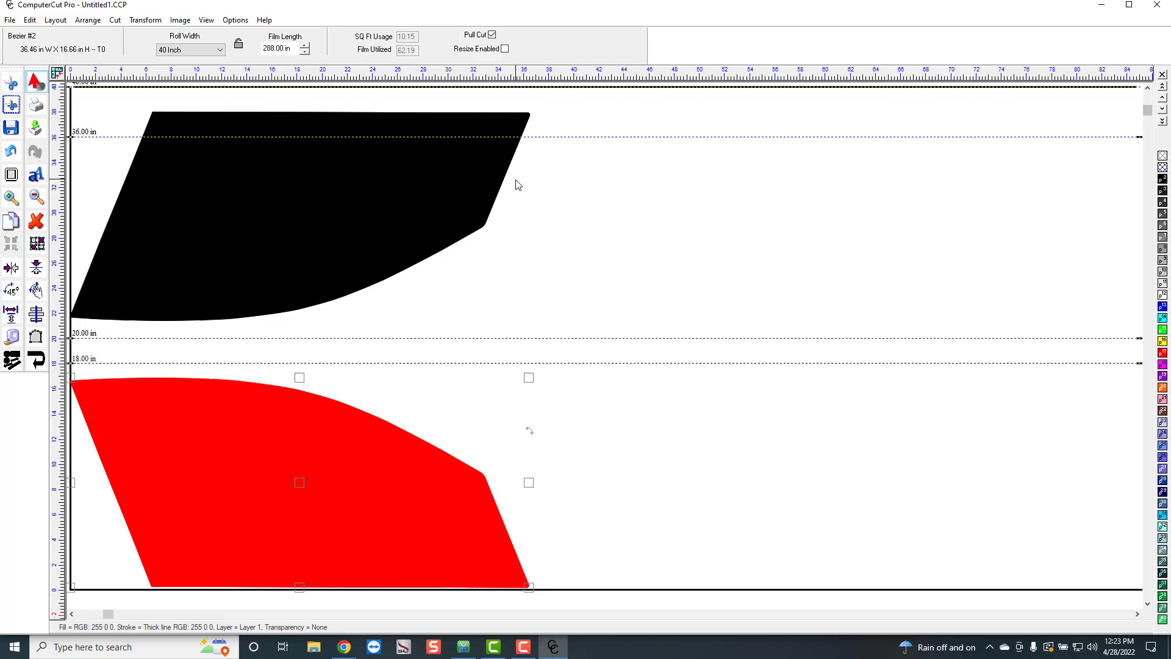